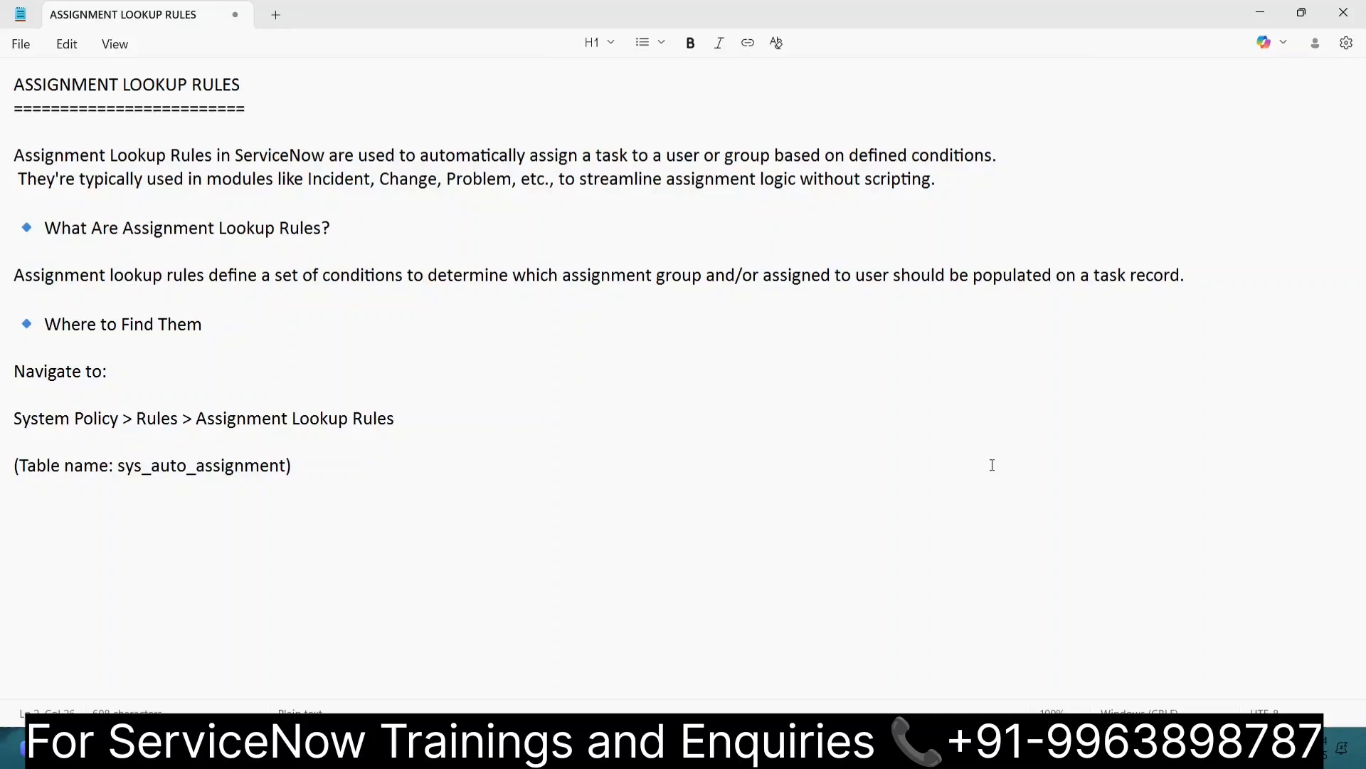
{"action": "mouse_move", "coordinate": [516, 394]}
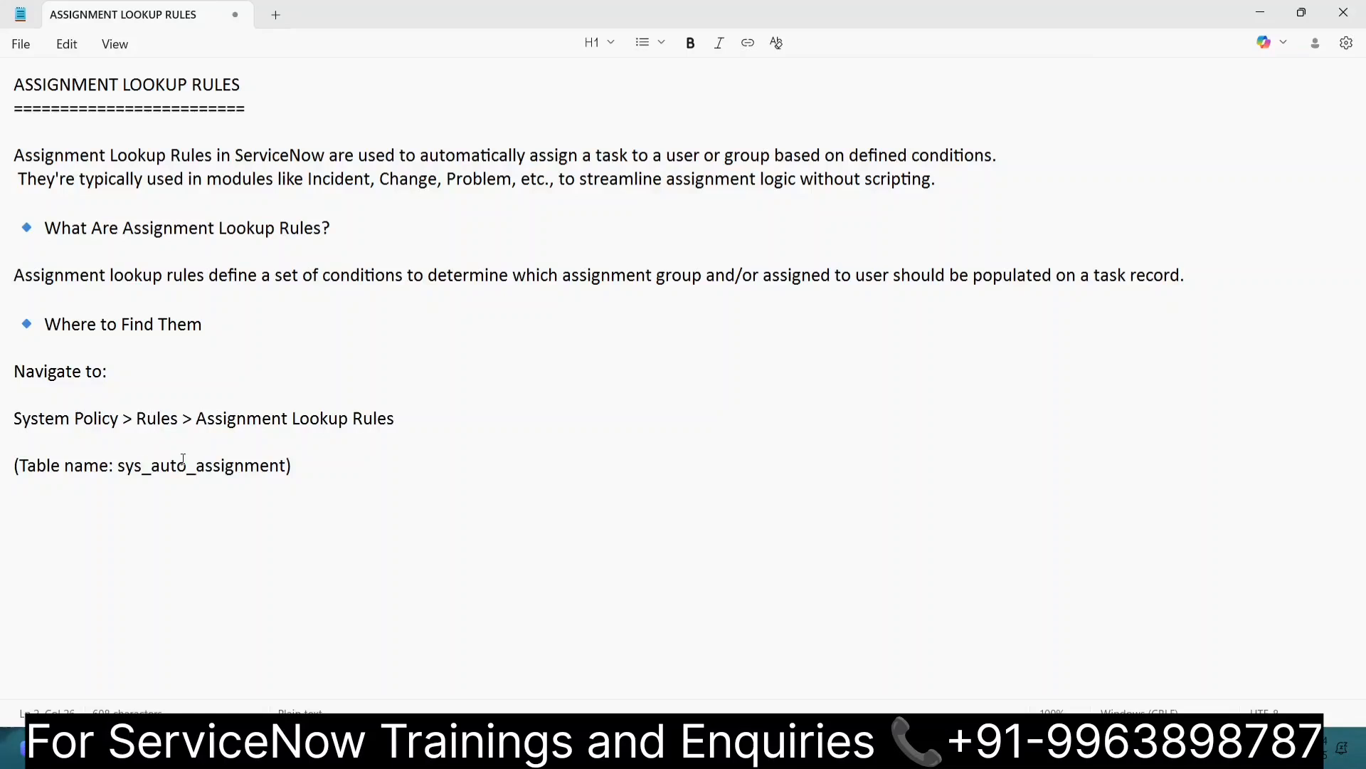
{"action": "mouse_move", "coordinate": [334, 489]}
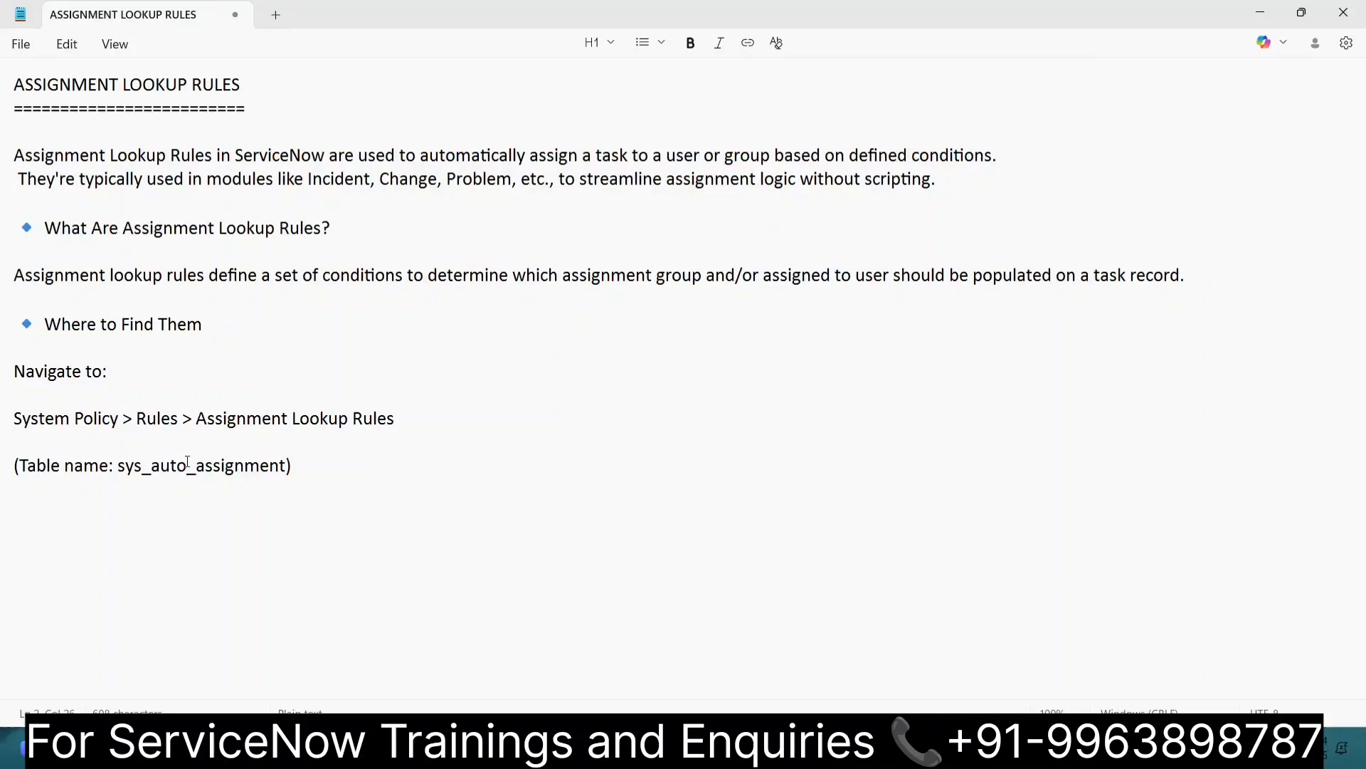
{"action": "mouse_move", "coordinate": [258, 494]}
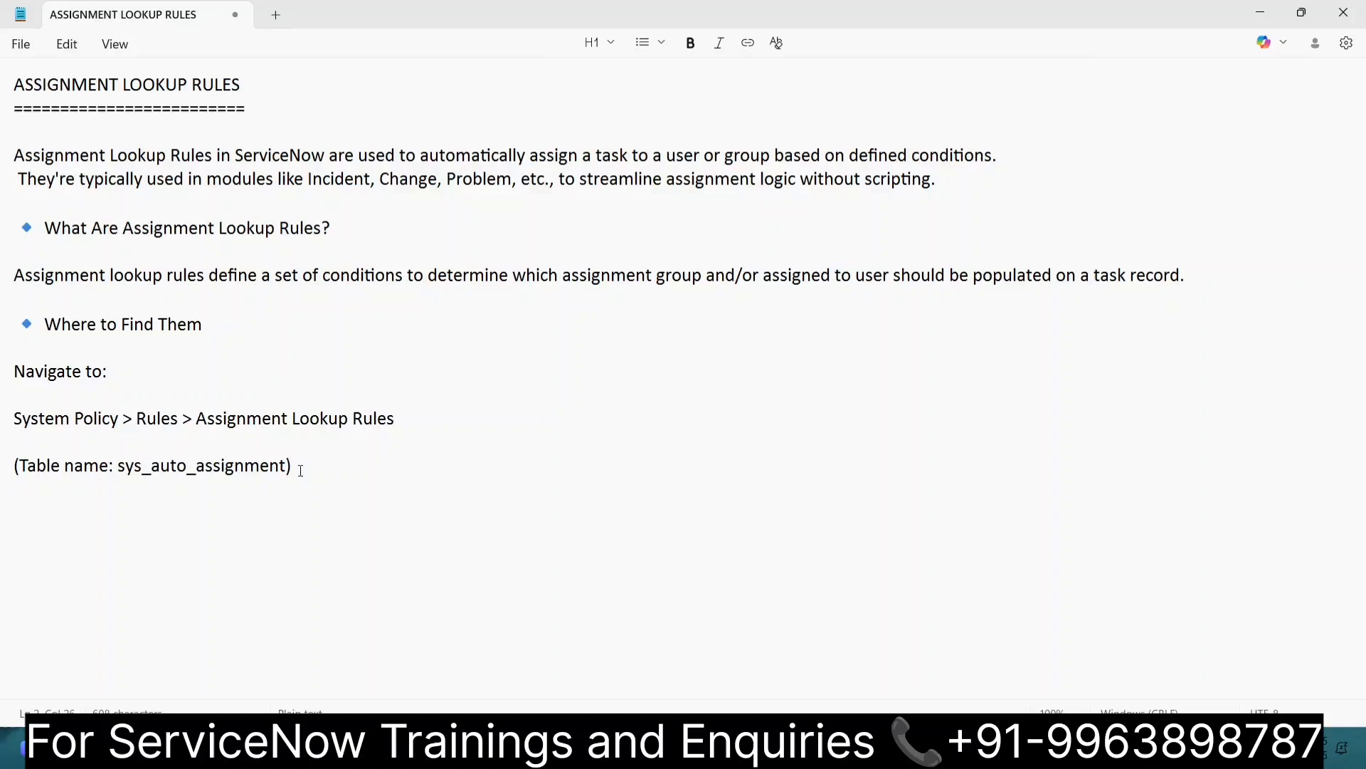
{"action": "mouse_move", "coordinate": [448, 472]}
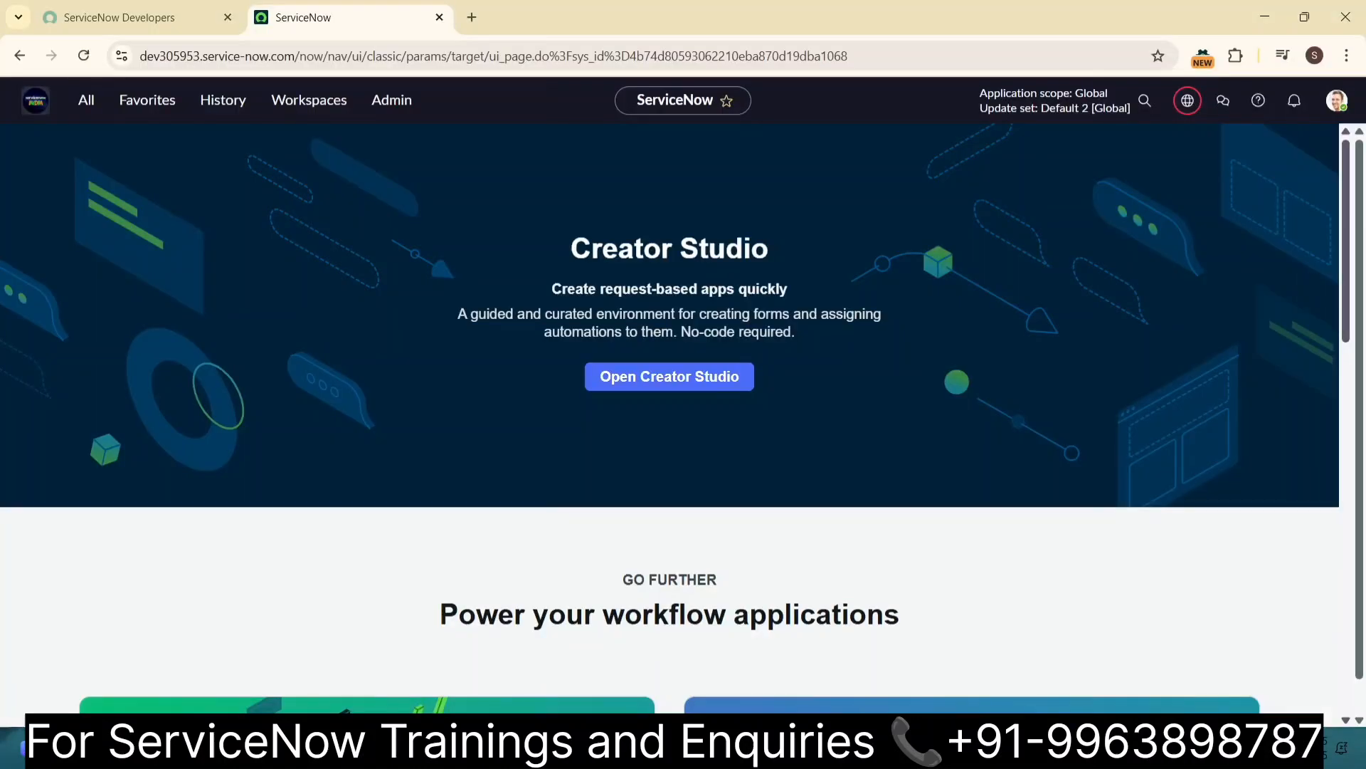
- Filter the navigator for 'ass' and open the Assignment Lookup Rules module
{"action": "left_click", "coordinate": [85, 99]}
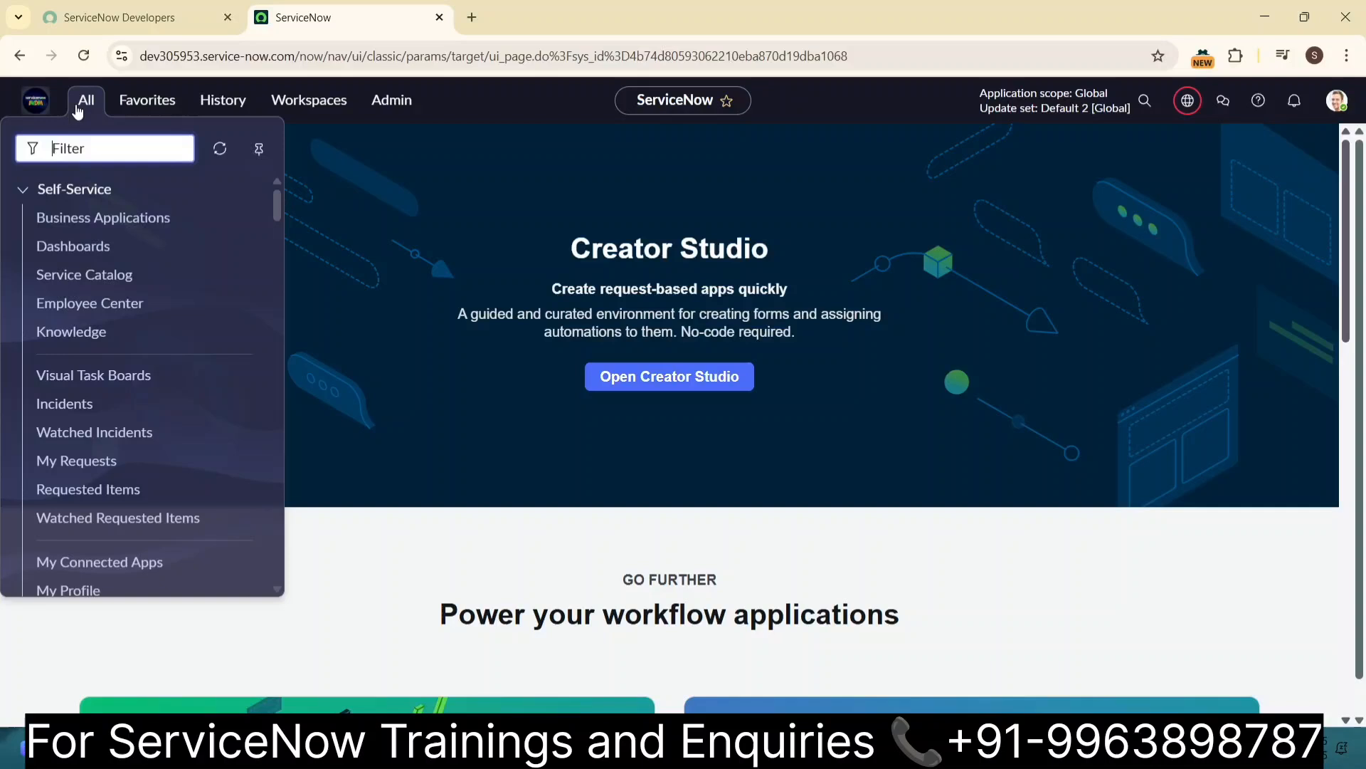
{"action": "type", "text": "assignment look"}
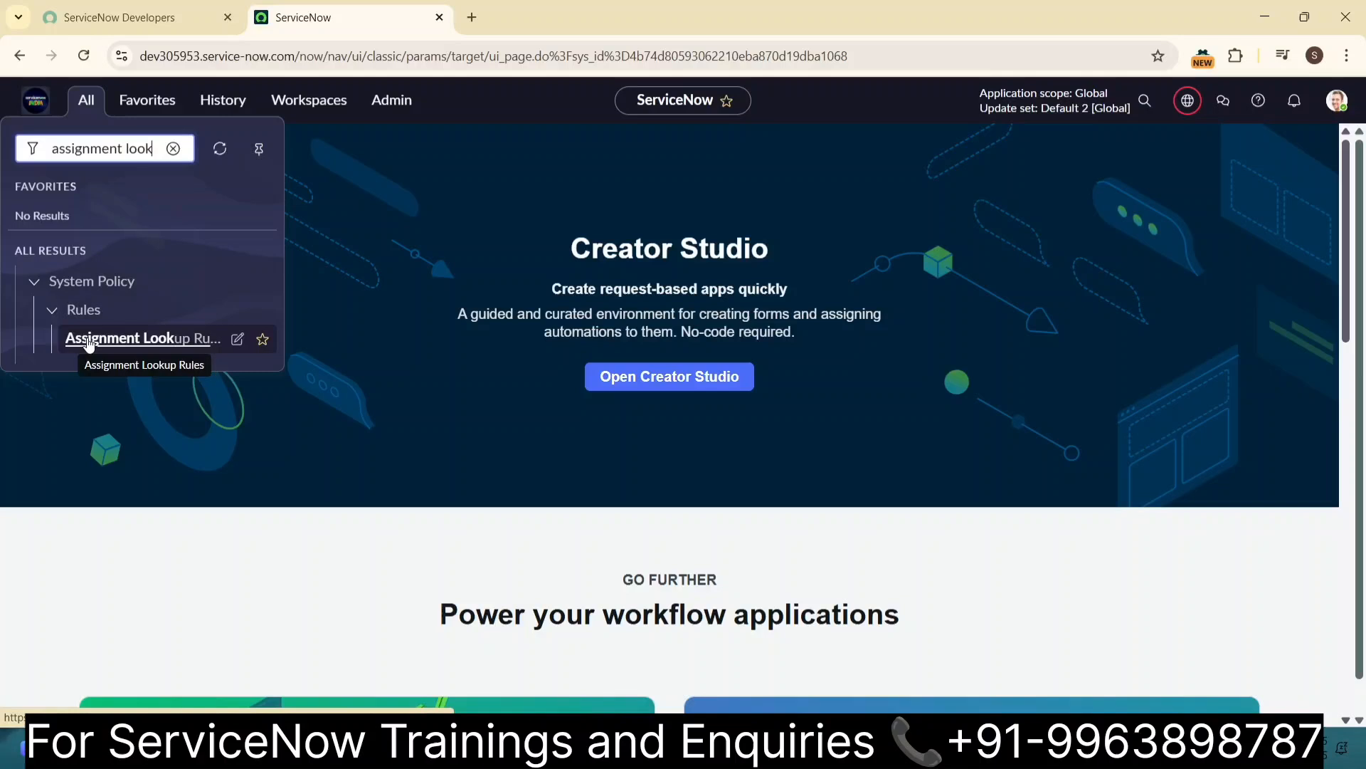
{"action": "mouse_move", "coordinate": [138, 353]}
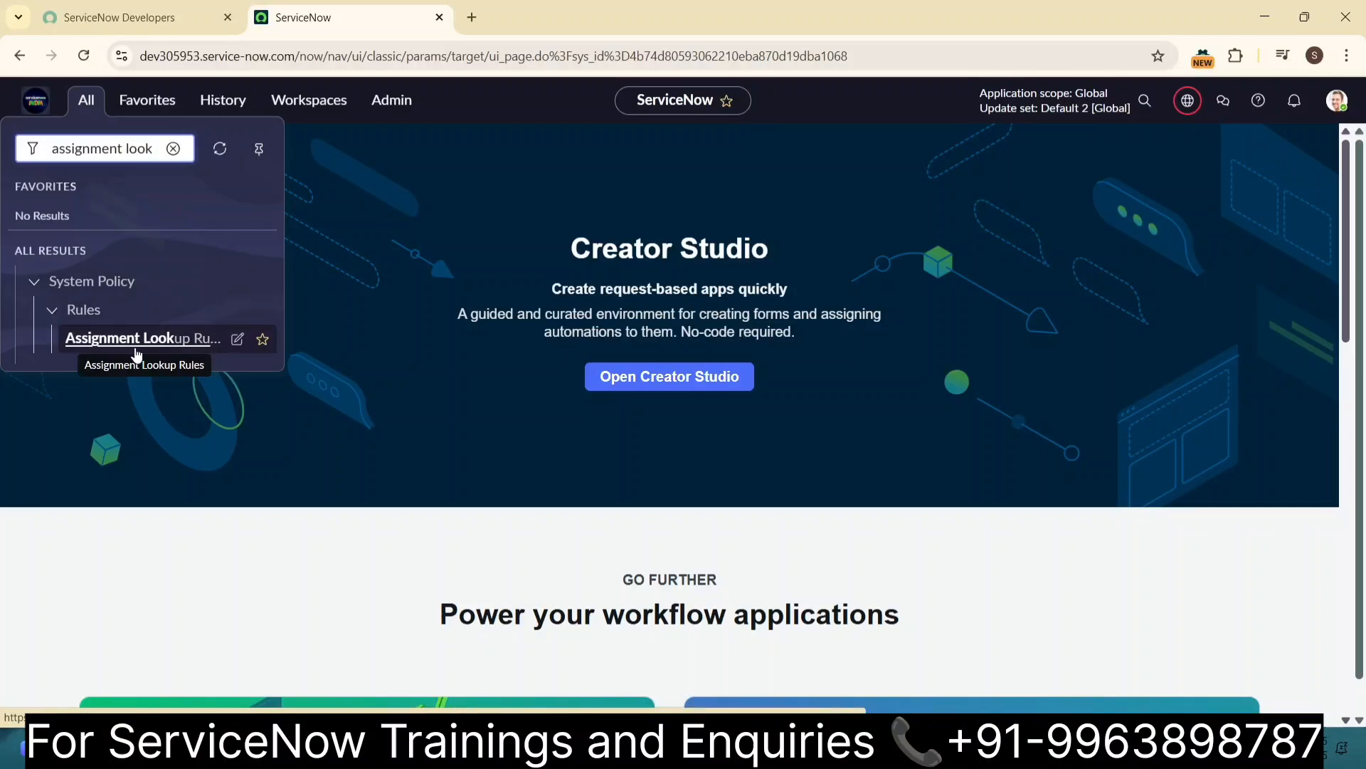
{"action": "left_click", "coordinate": [135, 338]}
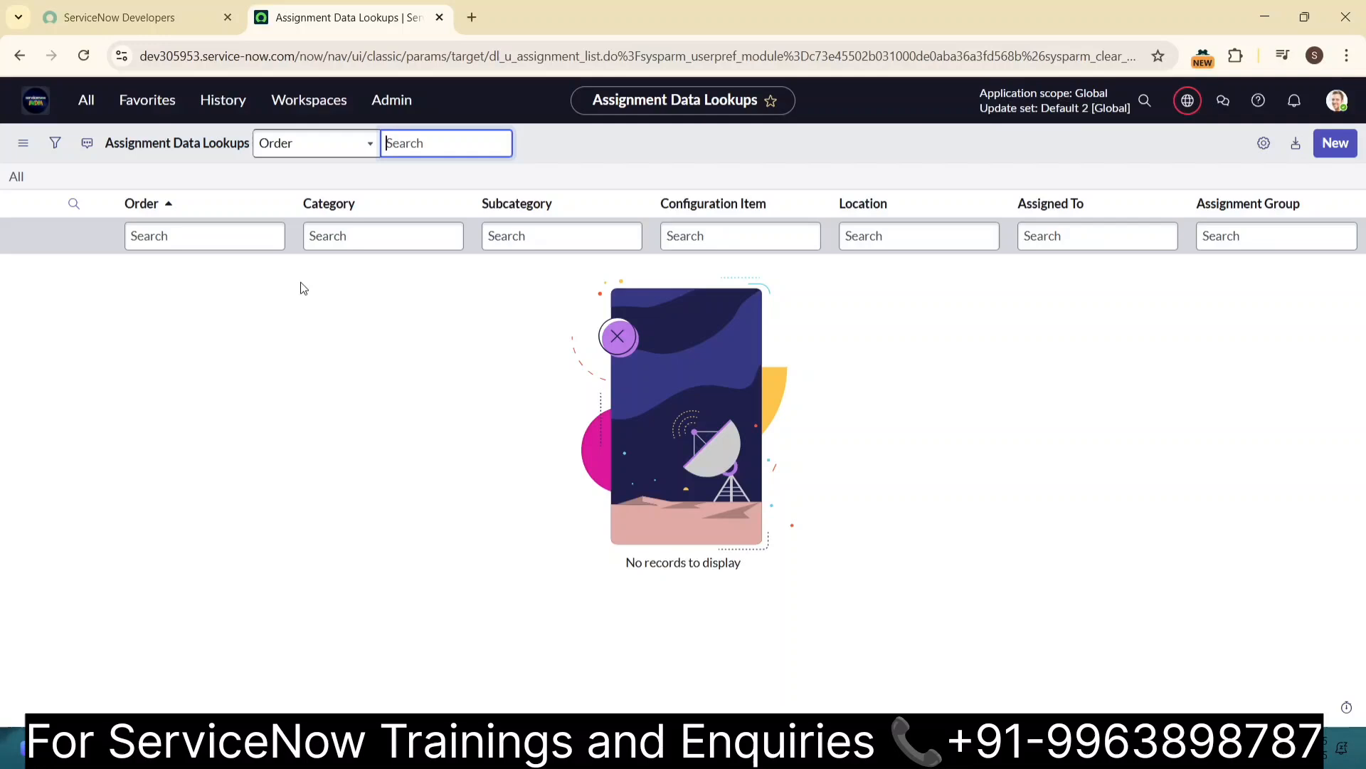
{"action": "mouse_move", "coordinate": [757, 403]}
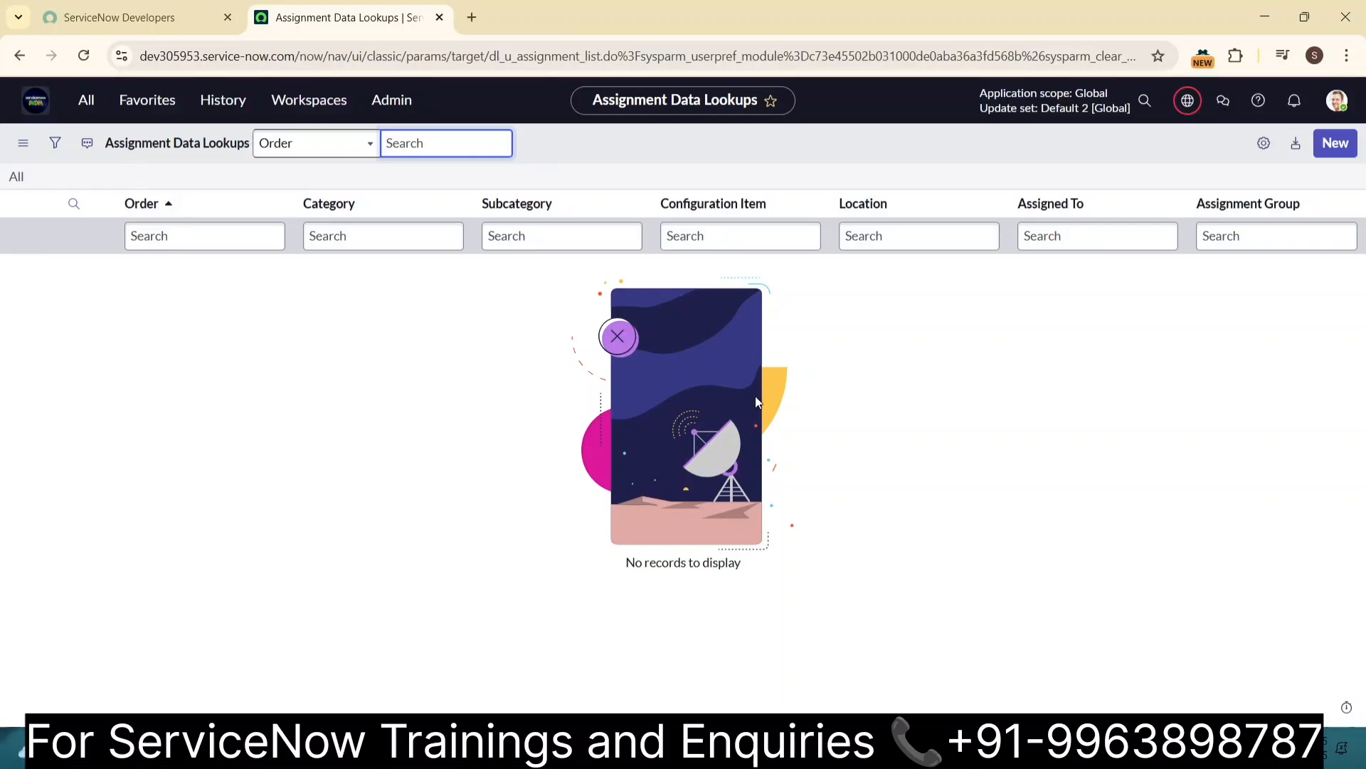
{"action": "mouse_move", "coordinate": [1320, 155]}
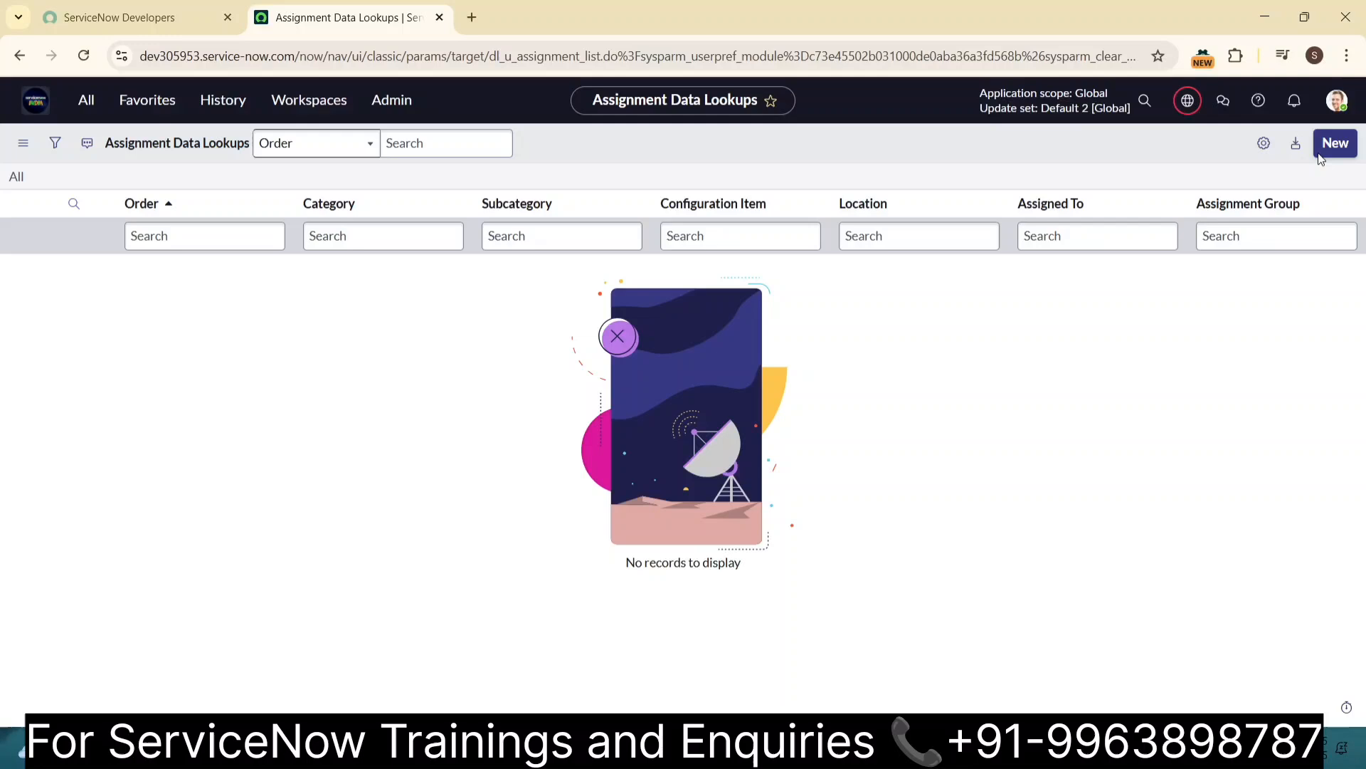
- Create a new lookup rule with Category Software, Subcategory Email, and type 'sof' for group
{"action": "left_click", "coordinate": [1335, 143]}
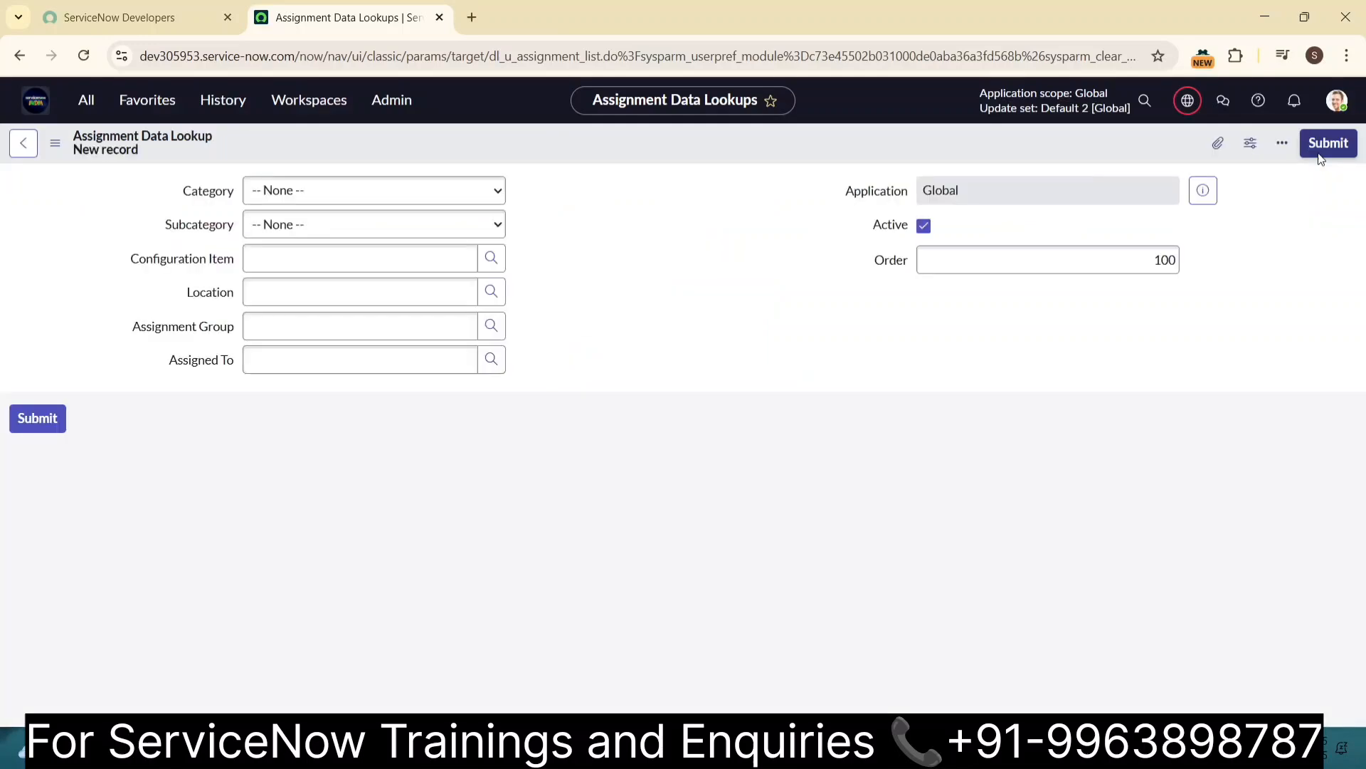
{"action": "left_click", "coordinate": [374, 190]}
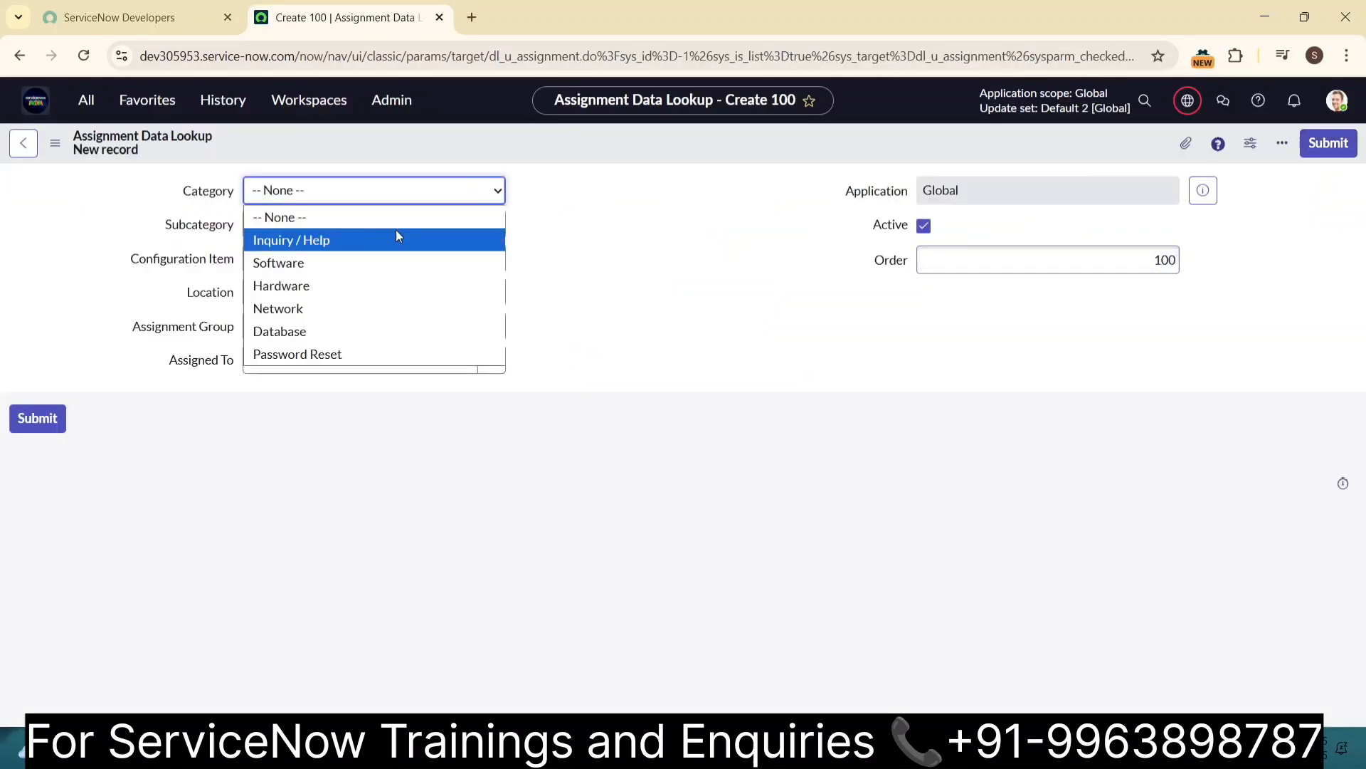
{"action": "left_click", "coordinate": [278, 263]}
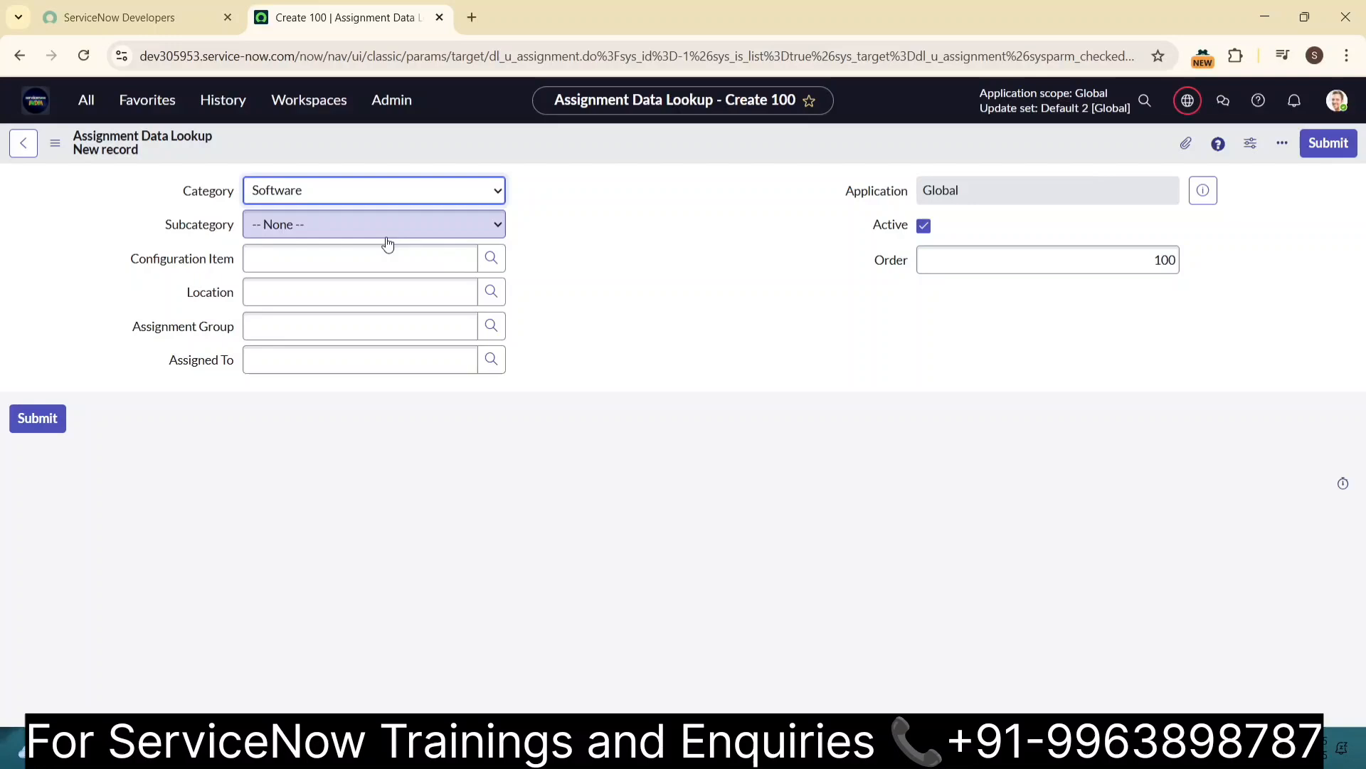
{"action": "left_click", "coordinate": [374, 224]}
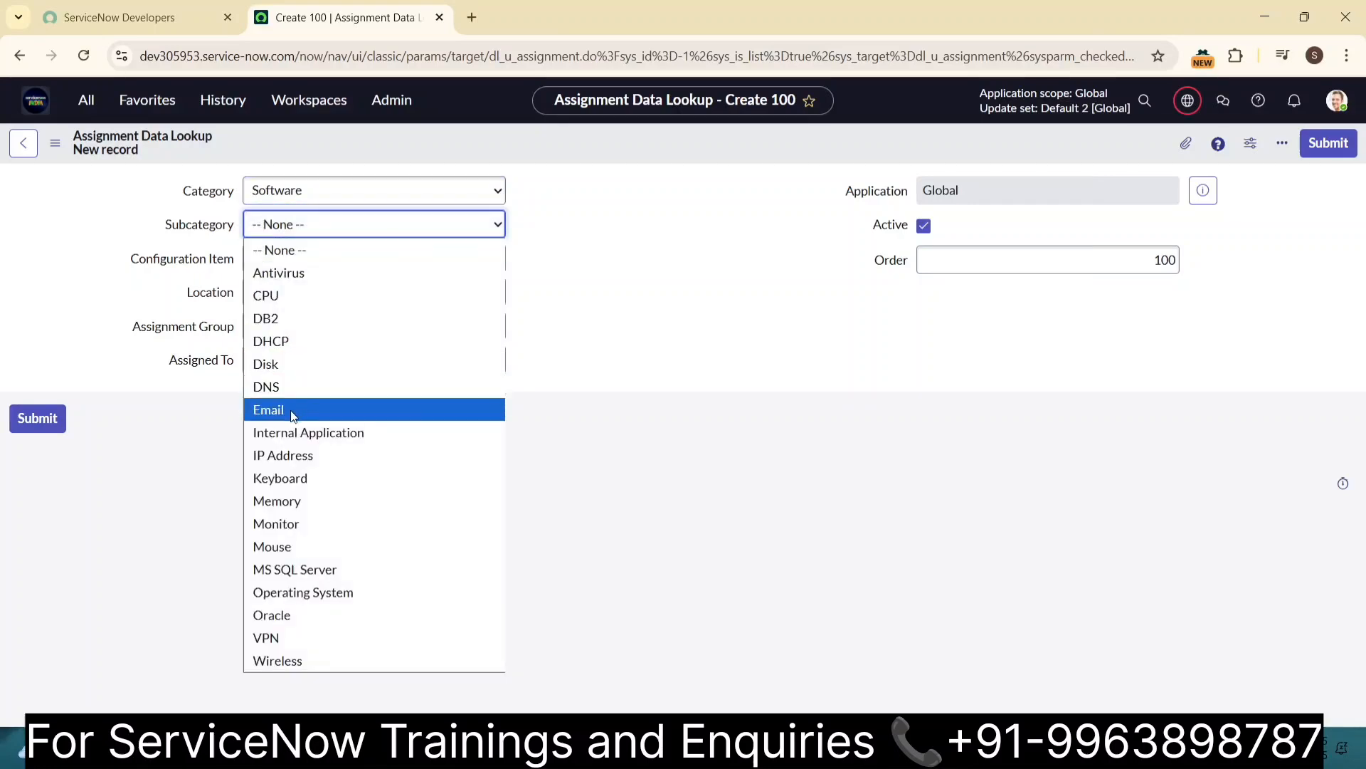
{"action": "left_click", "coordinate": [268, 409]}
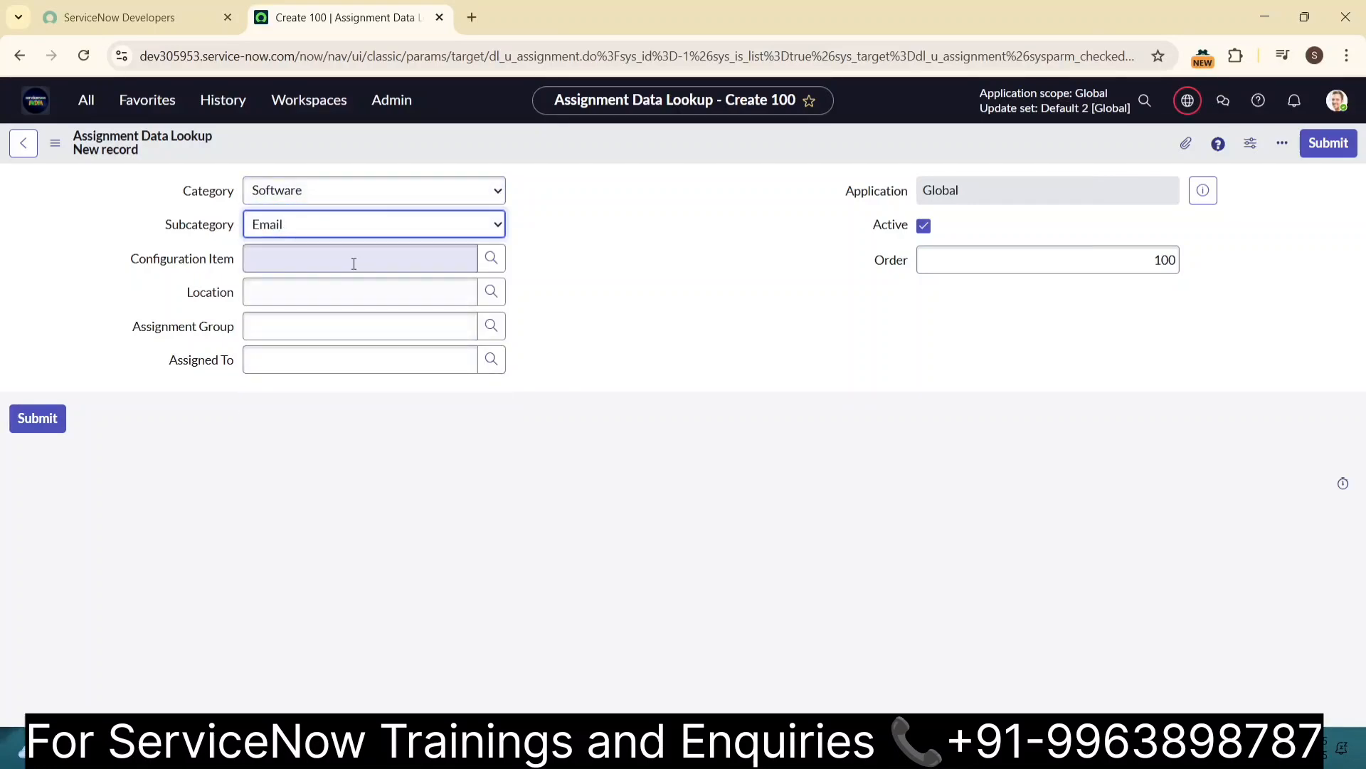
{"action": "left_click", "coordinate": [358, 326]}
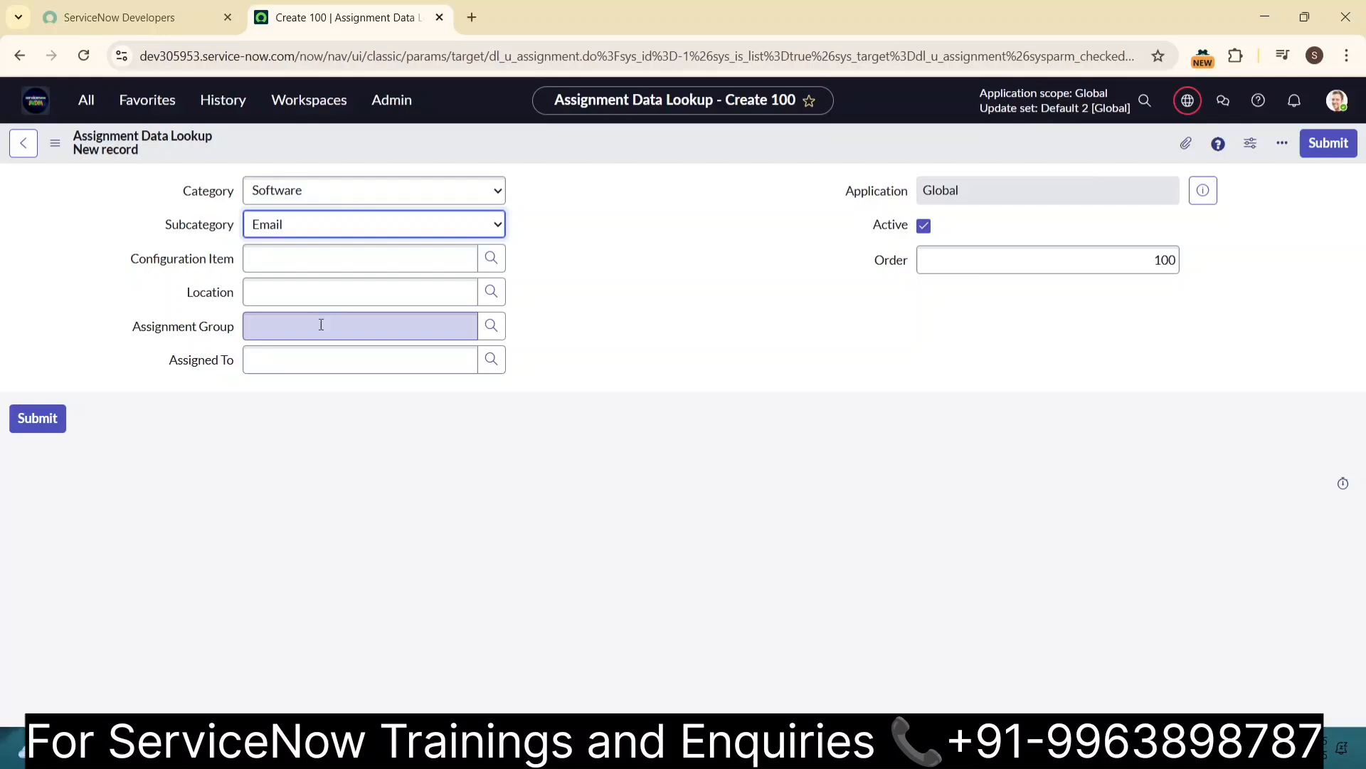
{"action": "type", "text": "sof"}
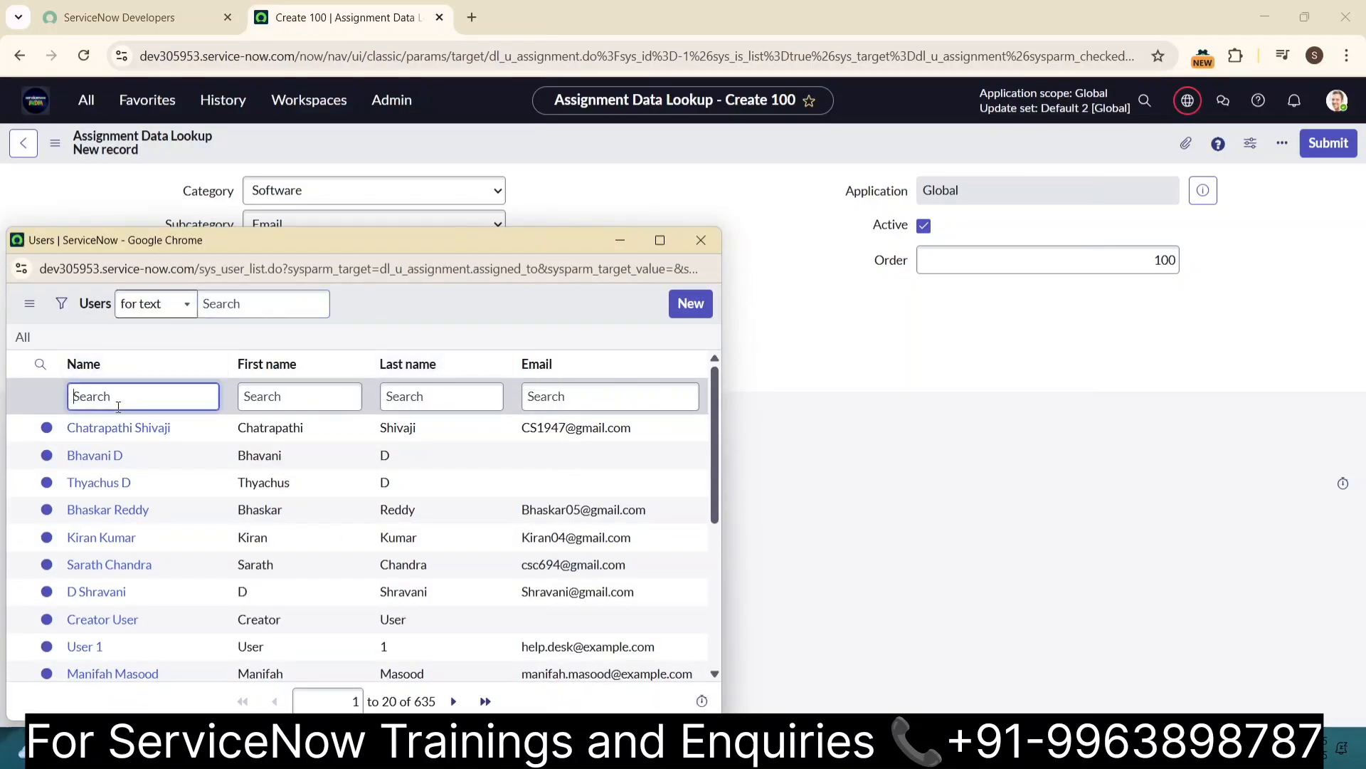
{"action": "type", "text": "beth"}
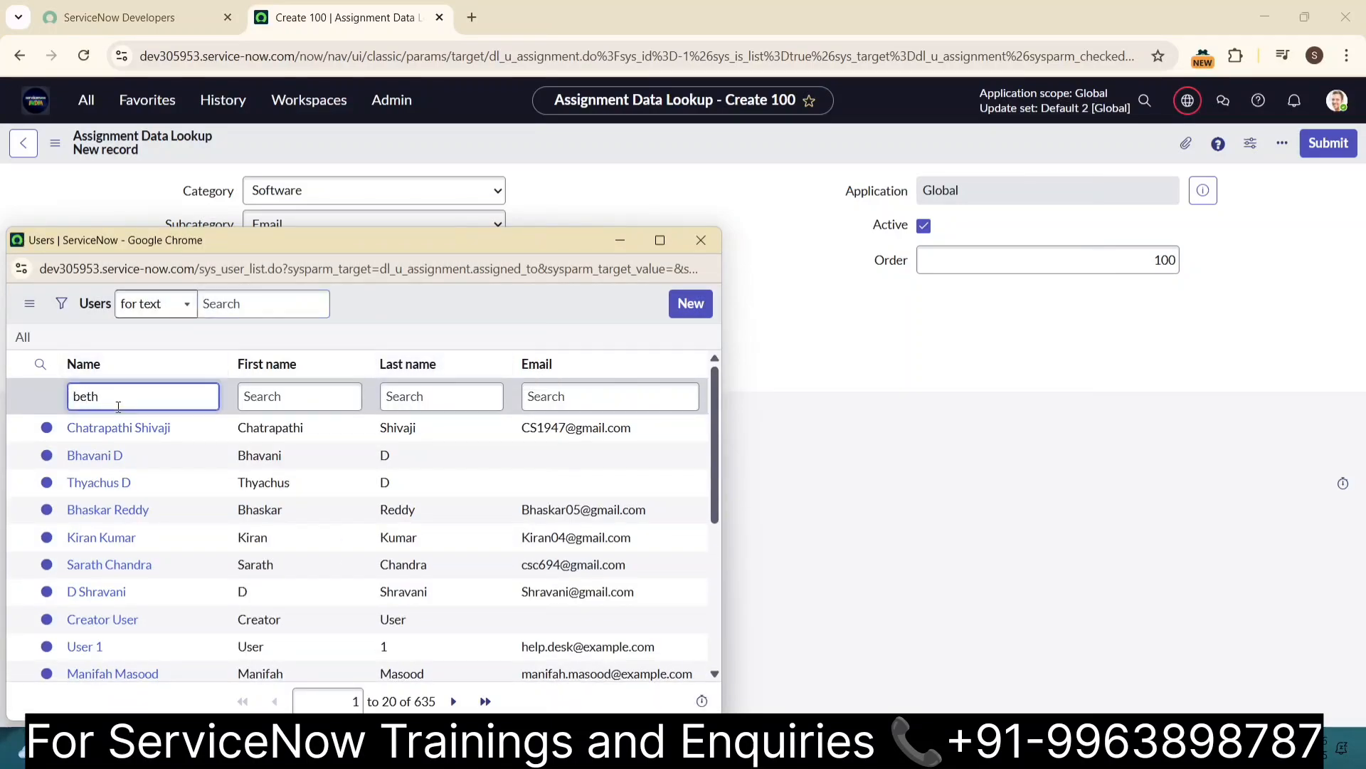
{"action": "key", "text": "Enter"}
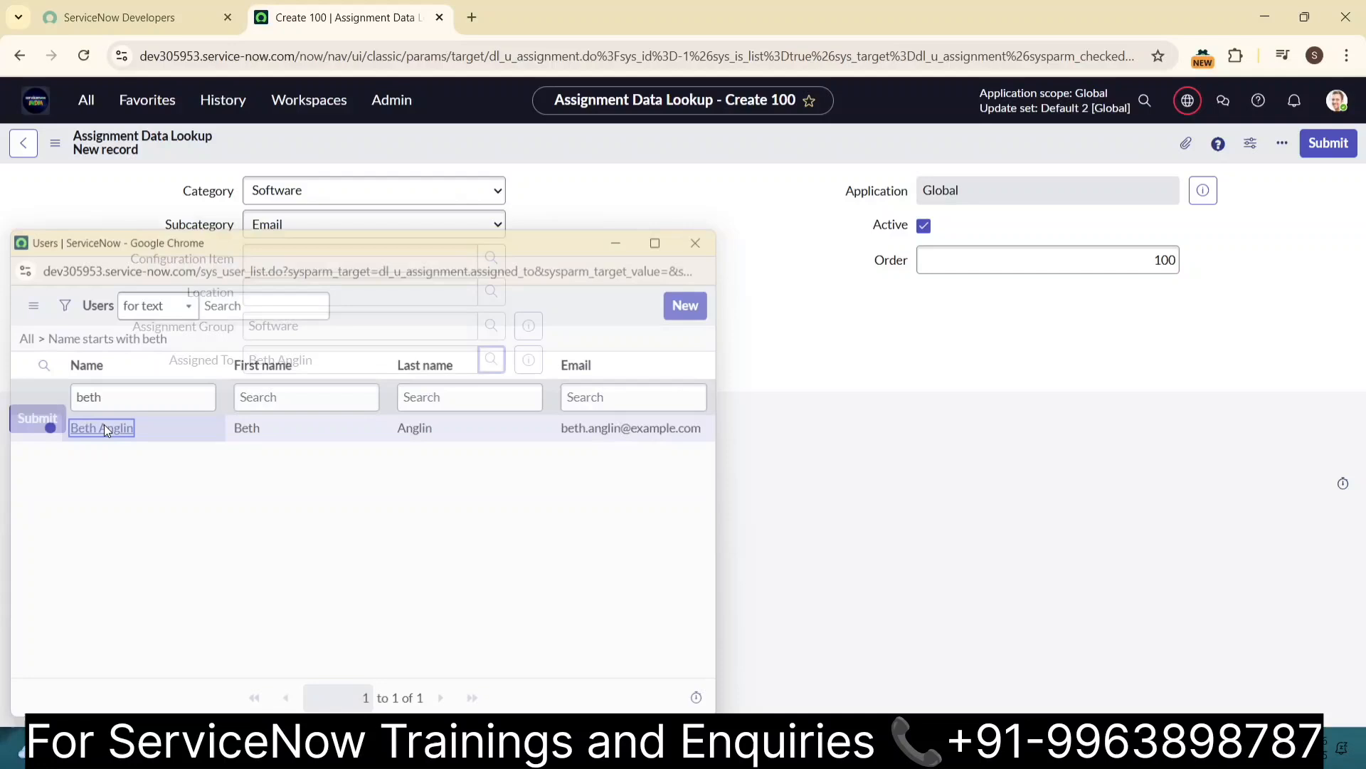
{"action": "left_click", "coordinate": [101, 428]}
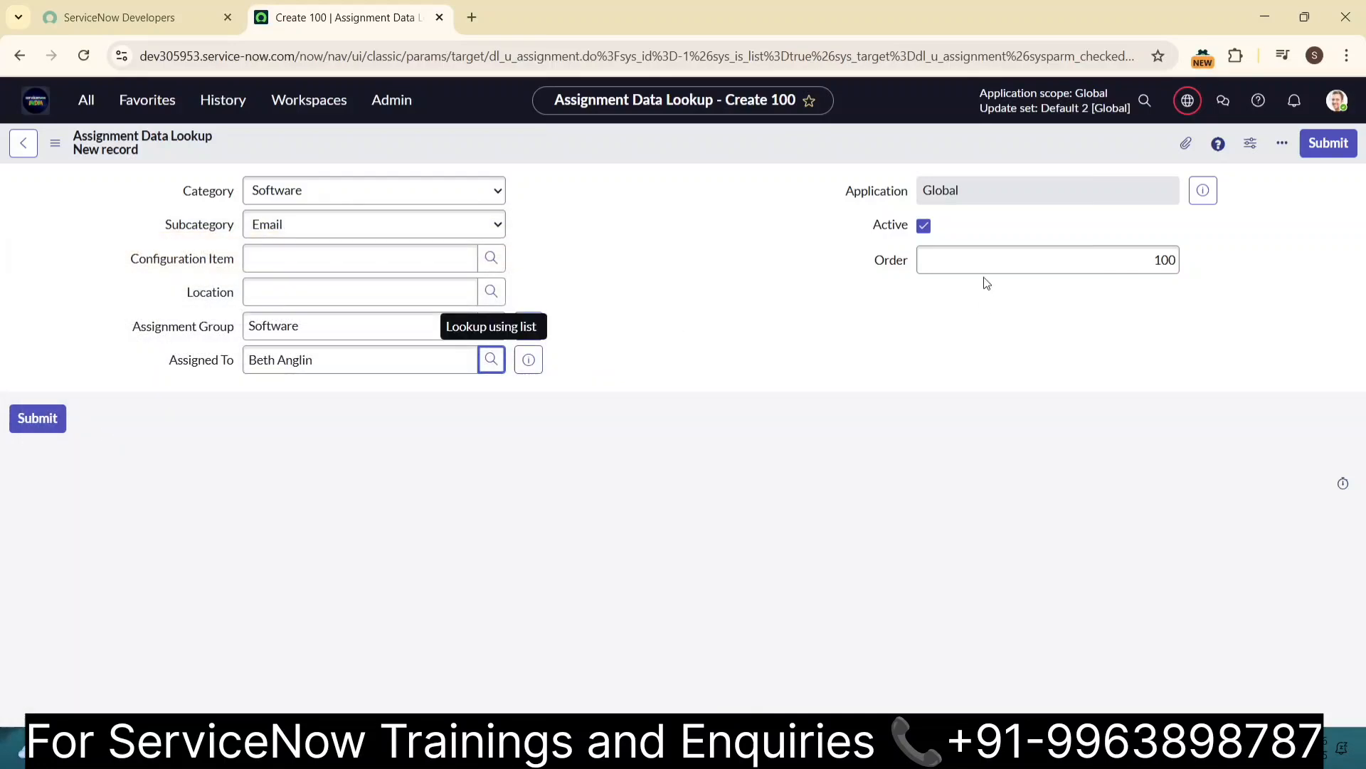
{"action": "left_click", "coordinate": [1048, 259]}
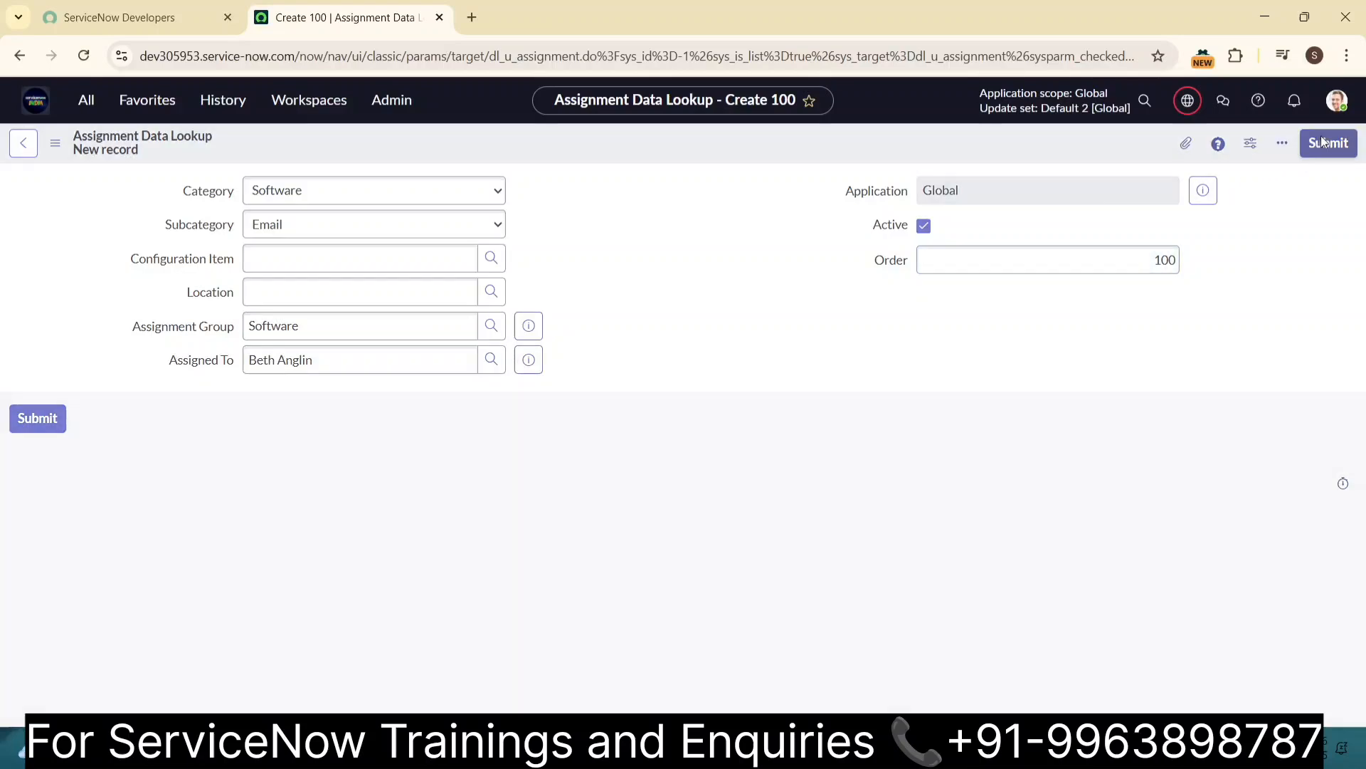
- Save the Software/Email lookup rule and open a blank new incident via 'inc'
{"action": "left_click", "coordinate": [1329, 143]}
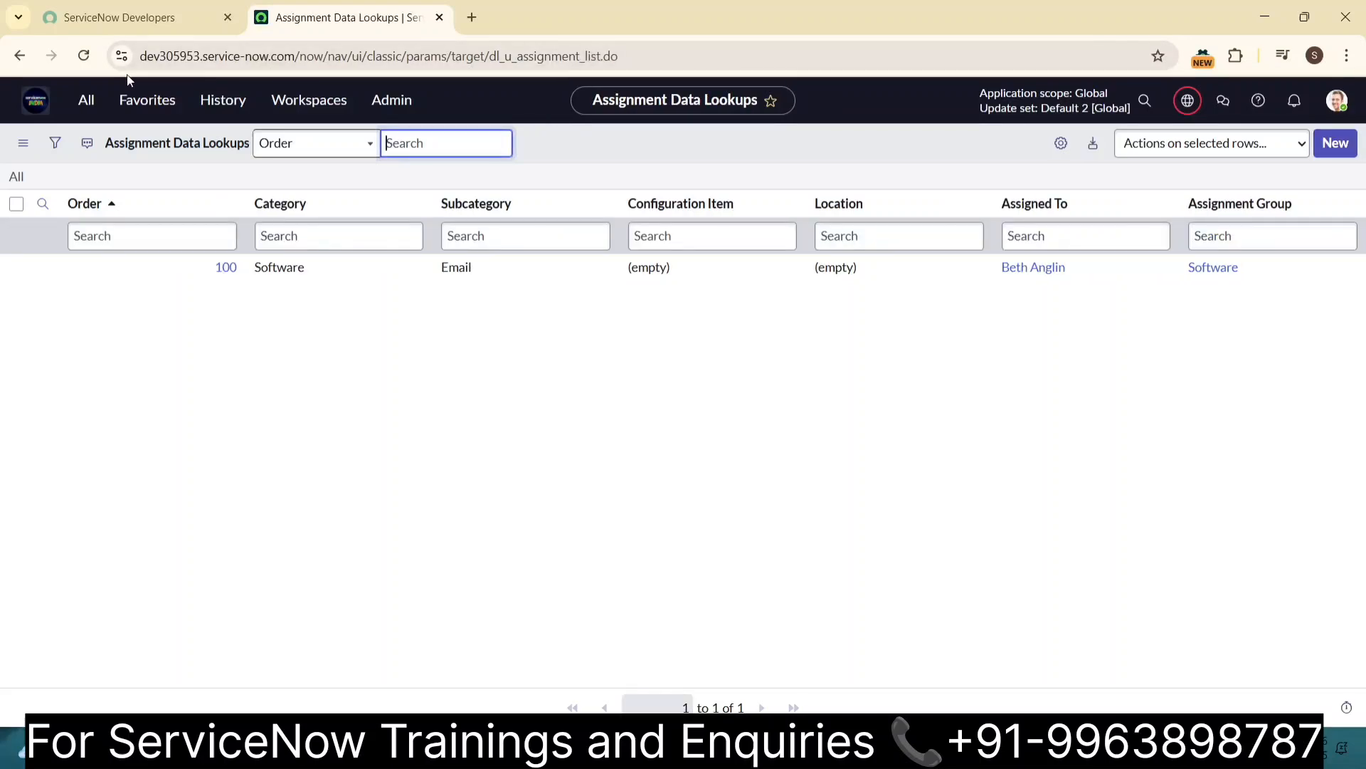
{"action": "left_click", "coordinate": [85, 100]}
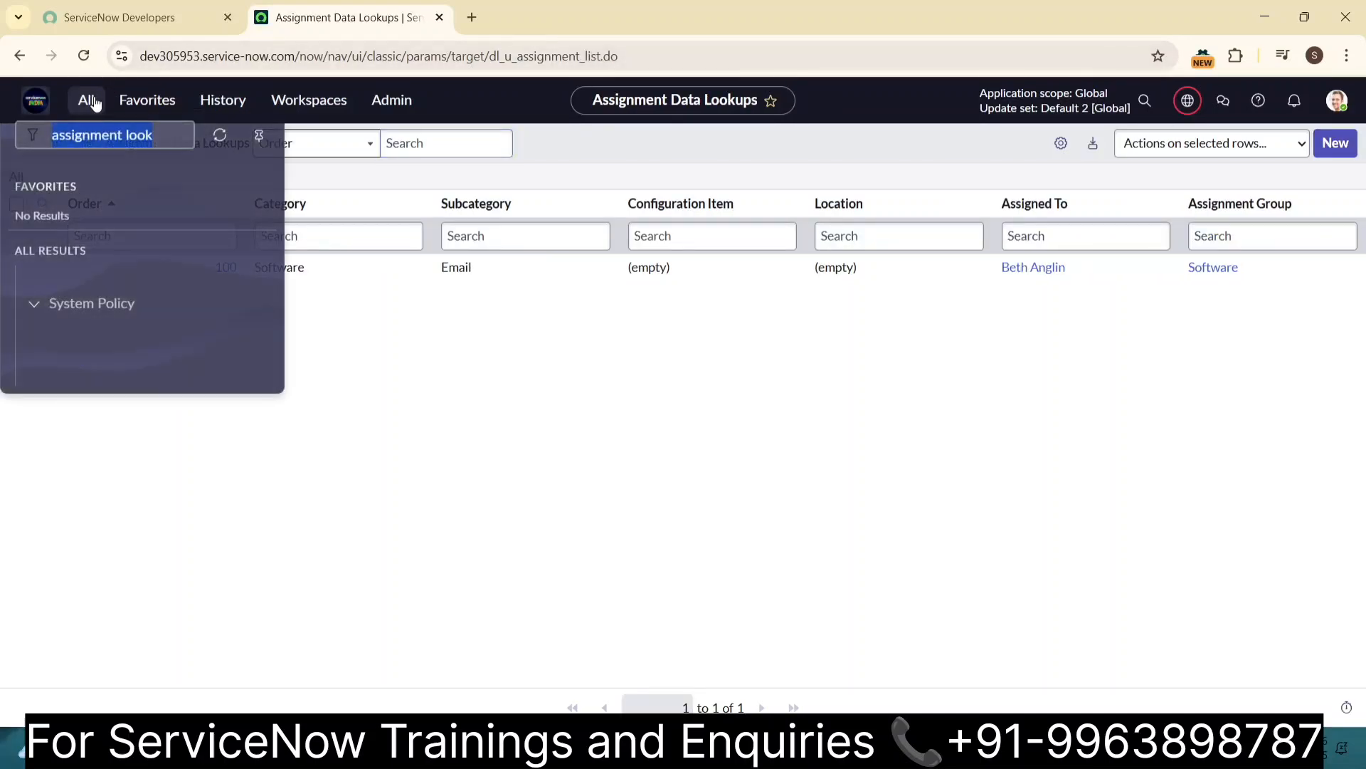
{"action": "type", "text": "incident"}
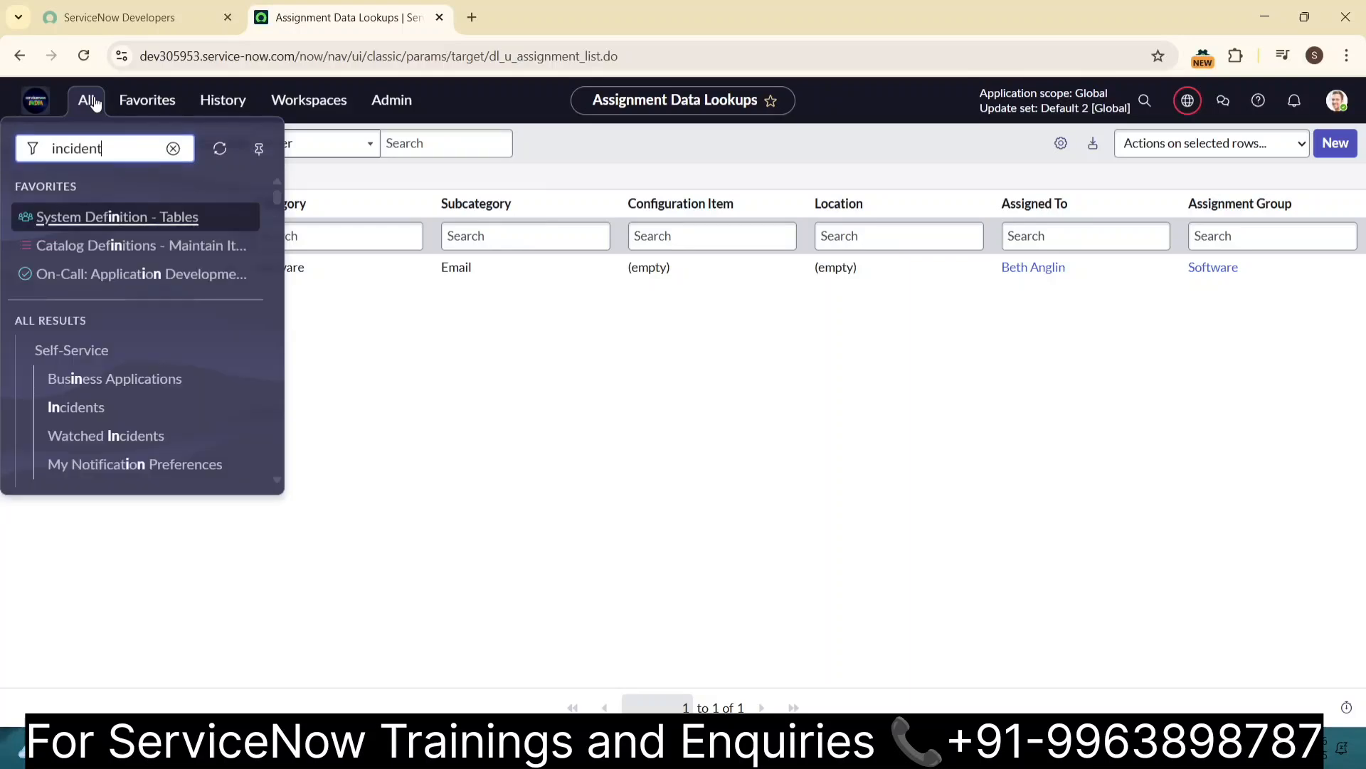
{"action": "left_click", "coordinate": [75, 407]}
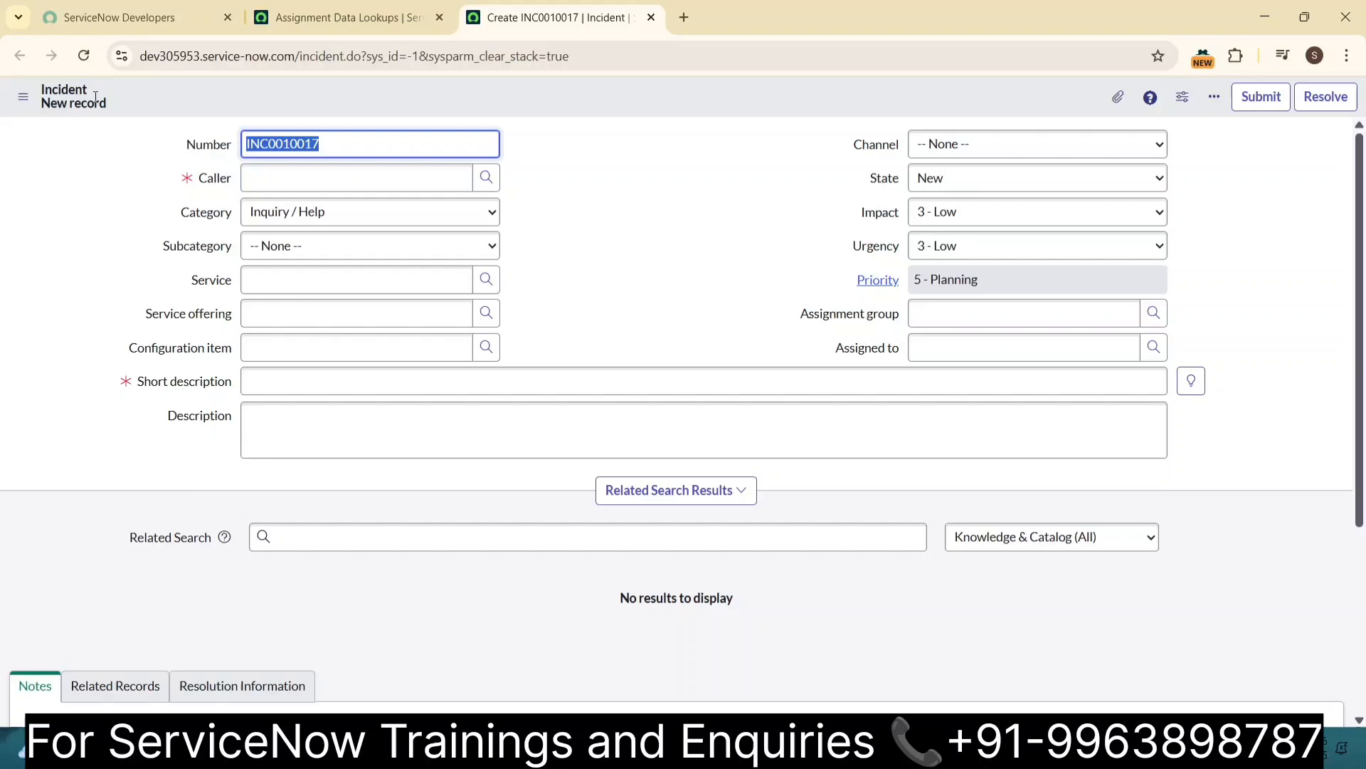
{"action": "mouse_move", "coordinate": [380, 154]}
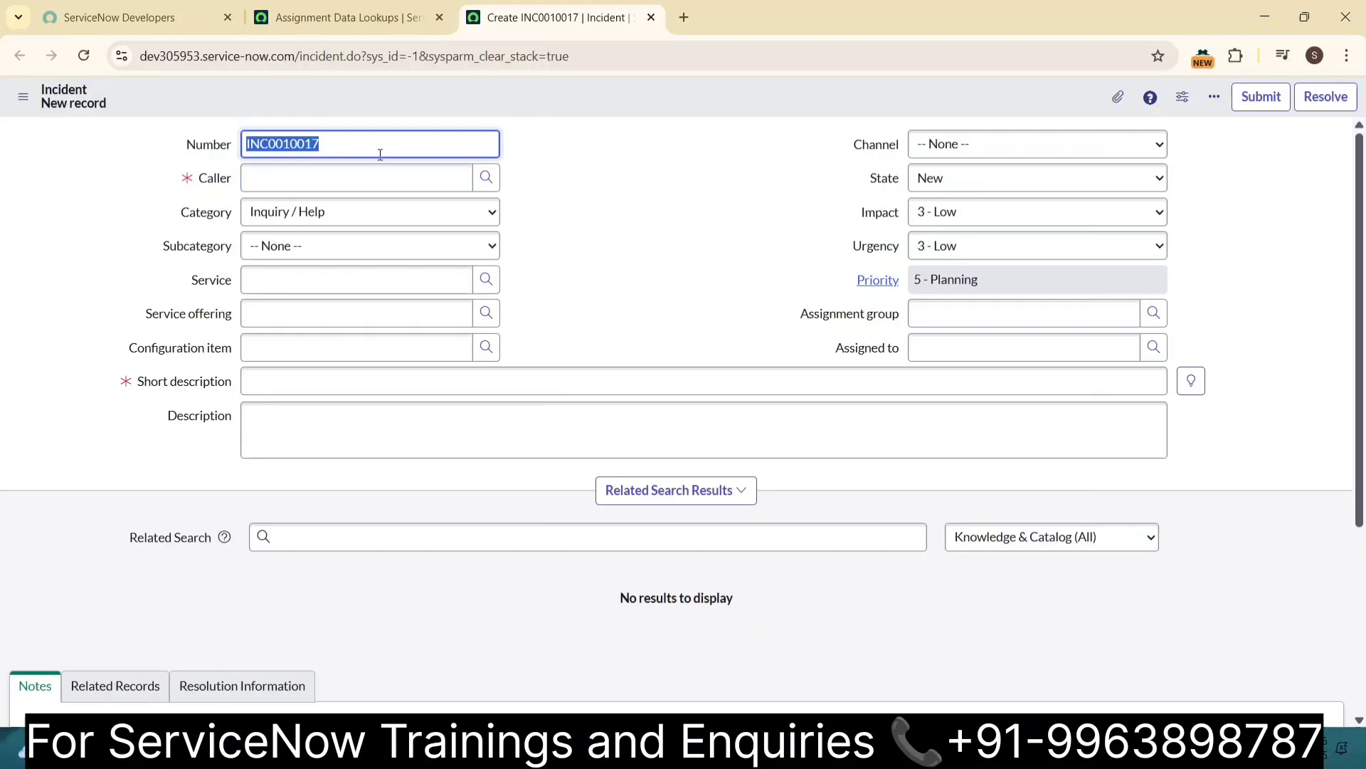
- Set the incident's caller by typing 'sa' and picking a suggestion
{"action": "left_click", "coordinate": [357, 178]}
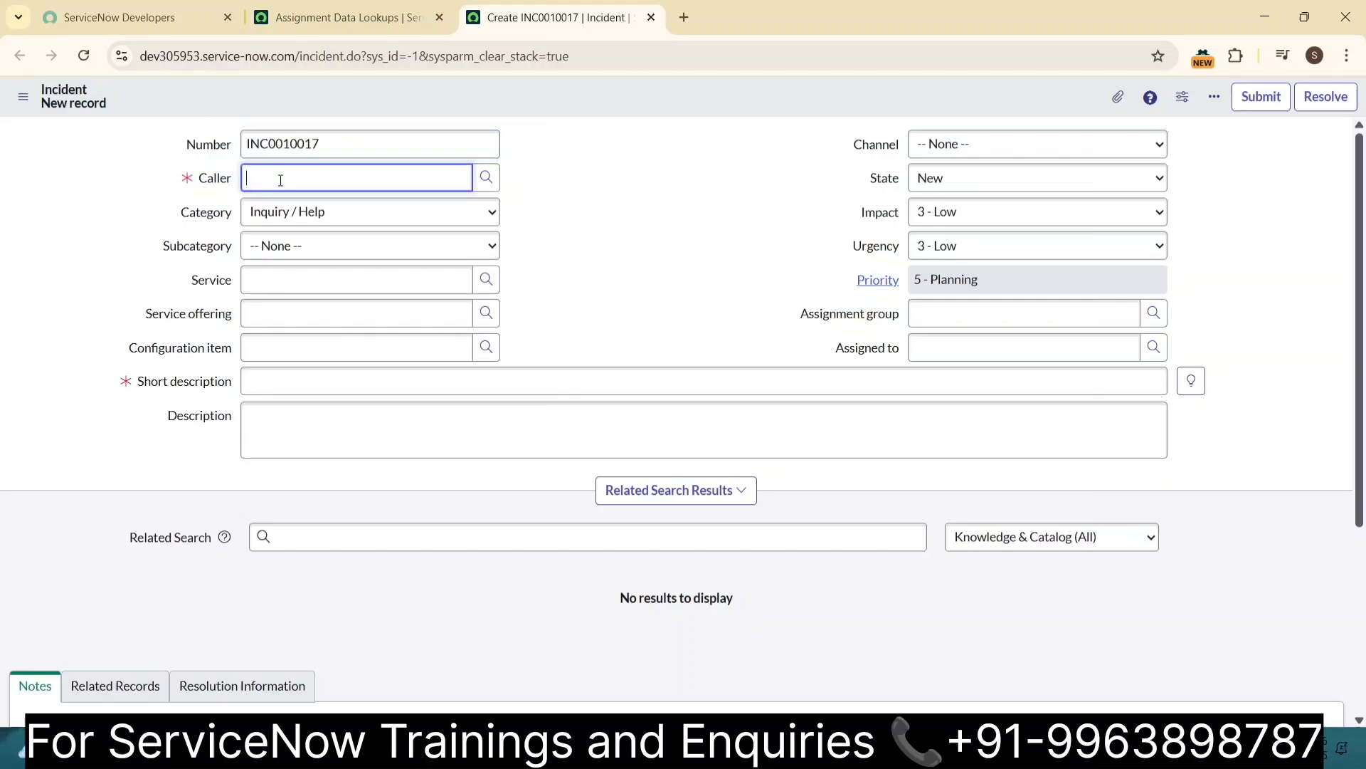
{"action": "type", "text": "sa"}
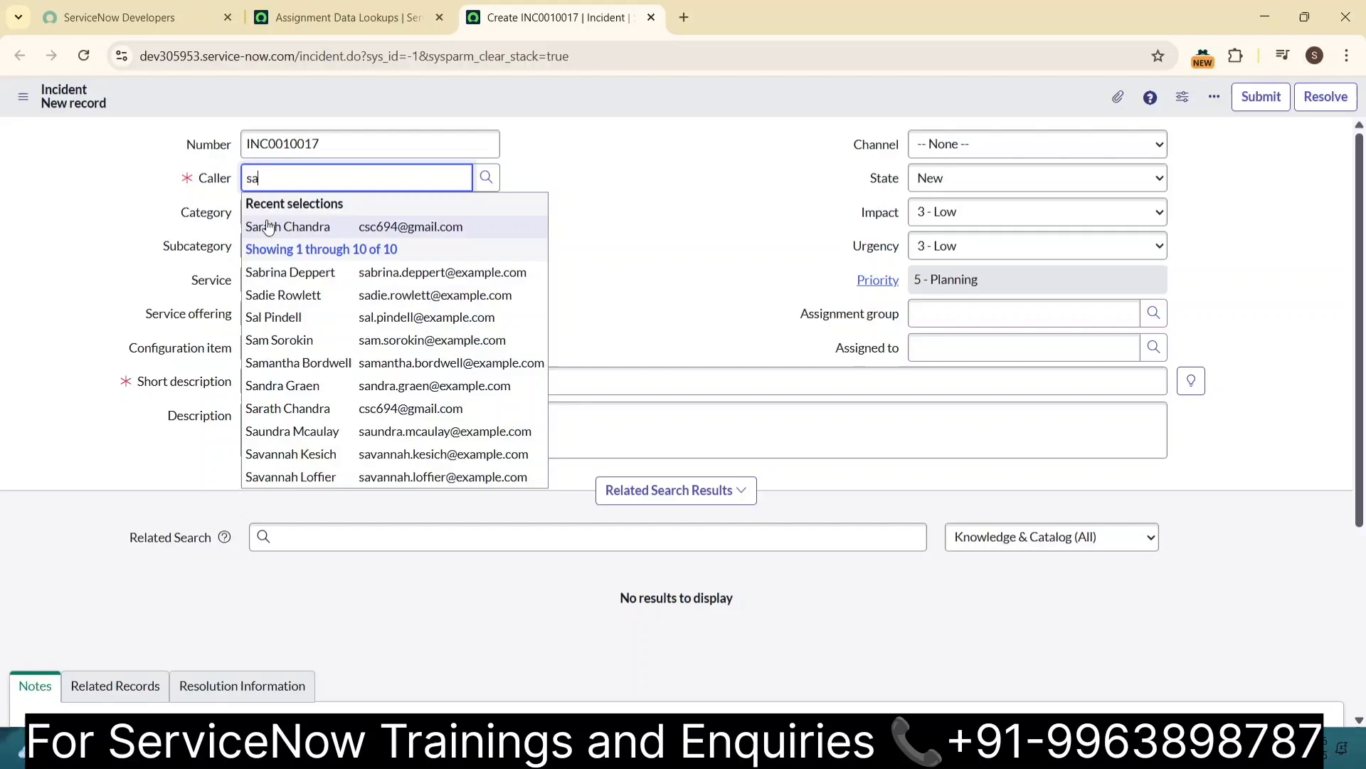
{"action": "left_click", "coordinate": [287, 408]}
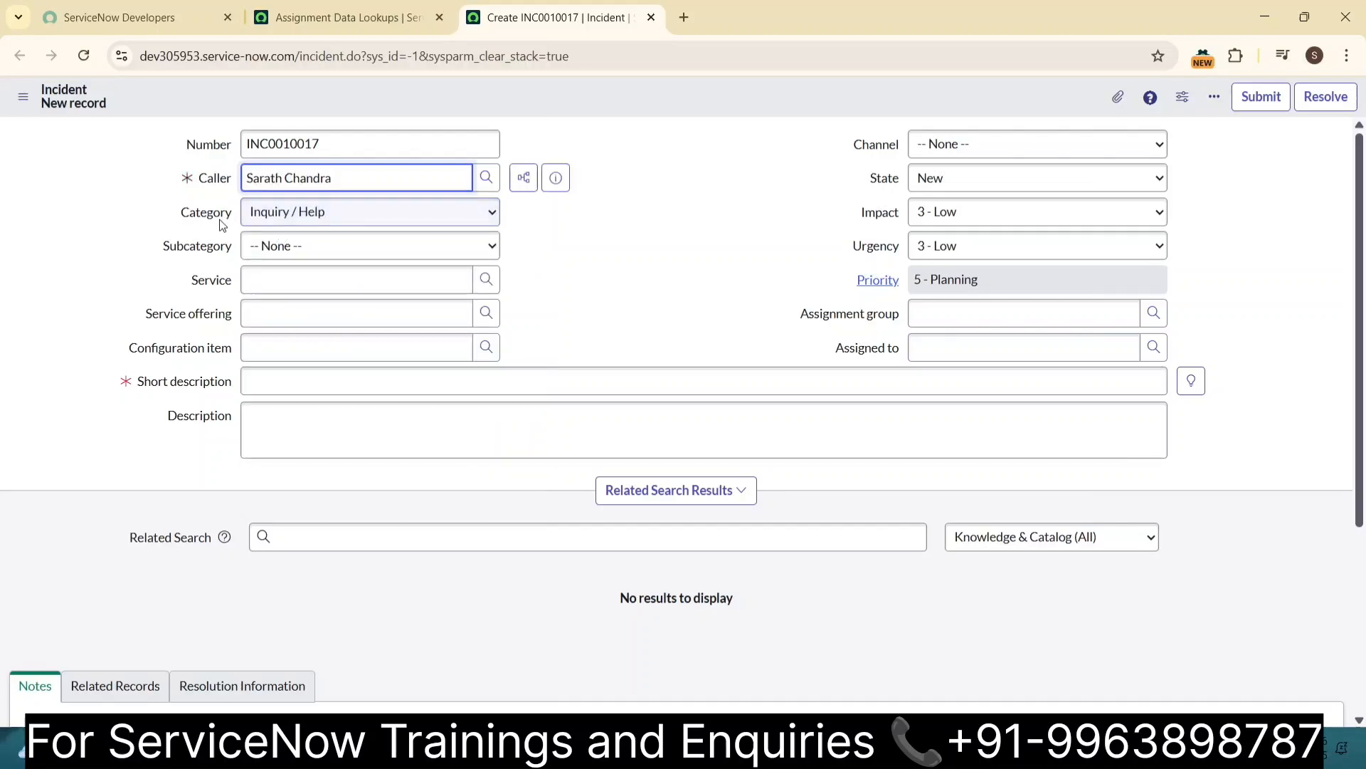
- Set Category Software and Subcategory Email, checking the auto-filled group and assignee
{"action": "left_click", "coordinate": [370, 211]}
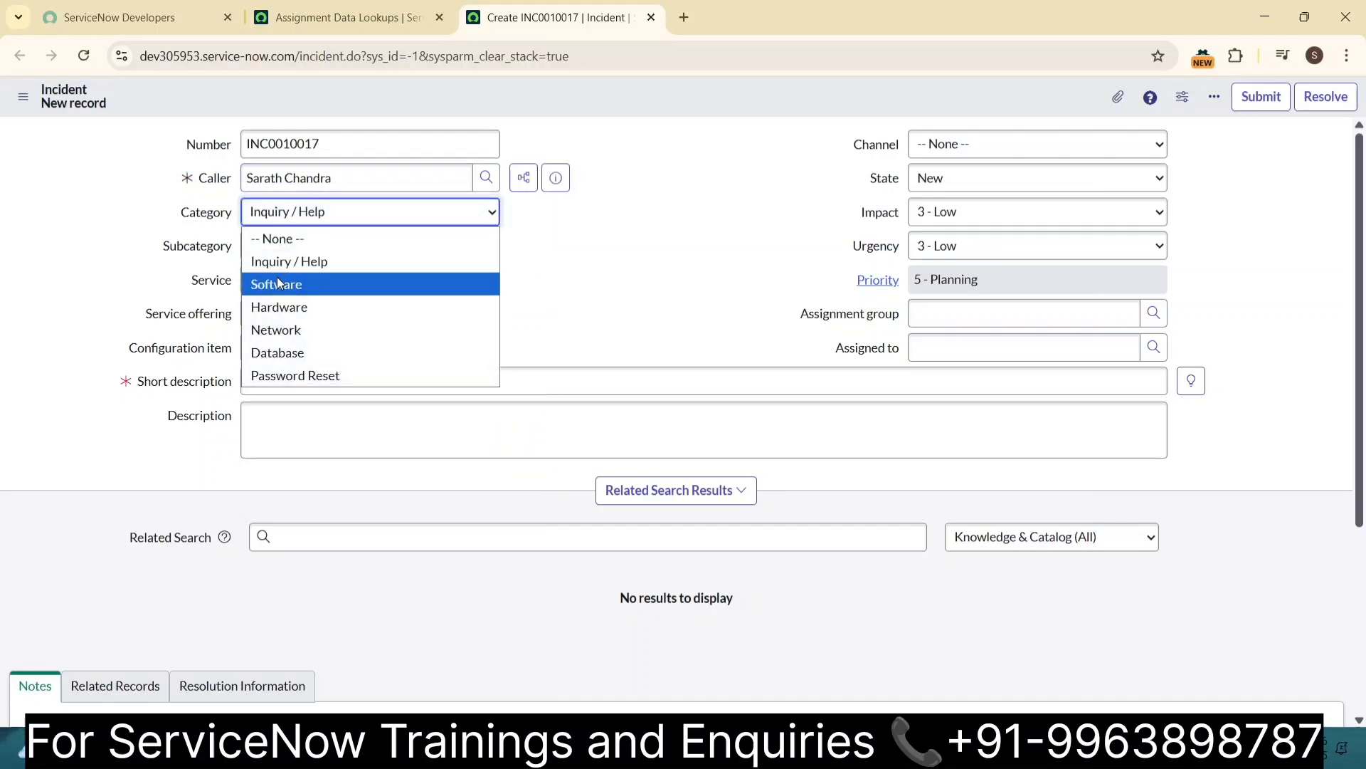
{"action": "left_click", "coordinate": [275, 284]}
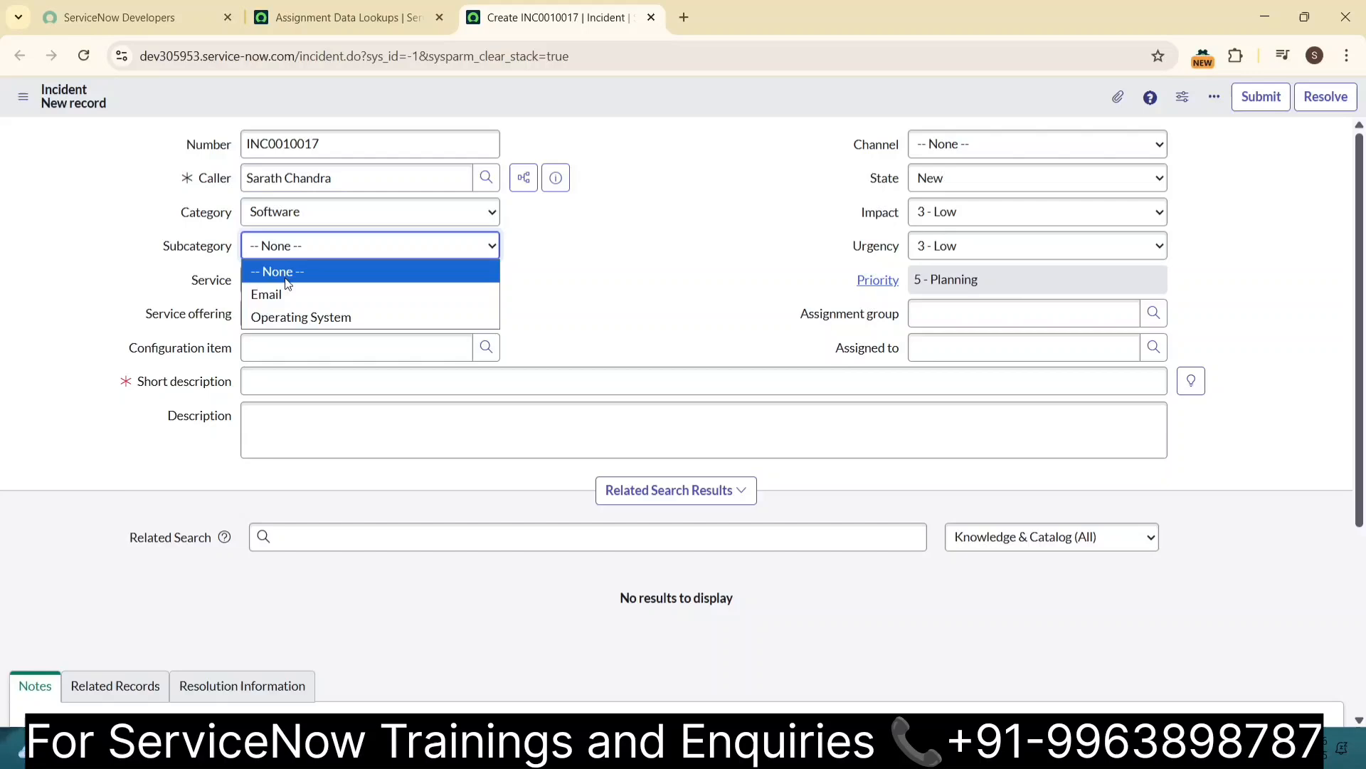
{"action": "left_click", "coordinate": [265, 294]}
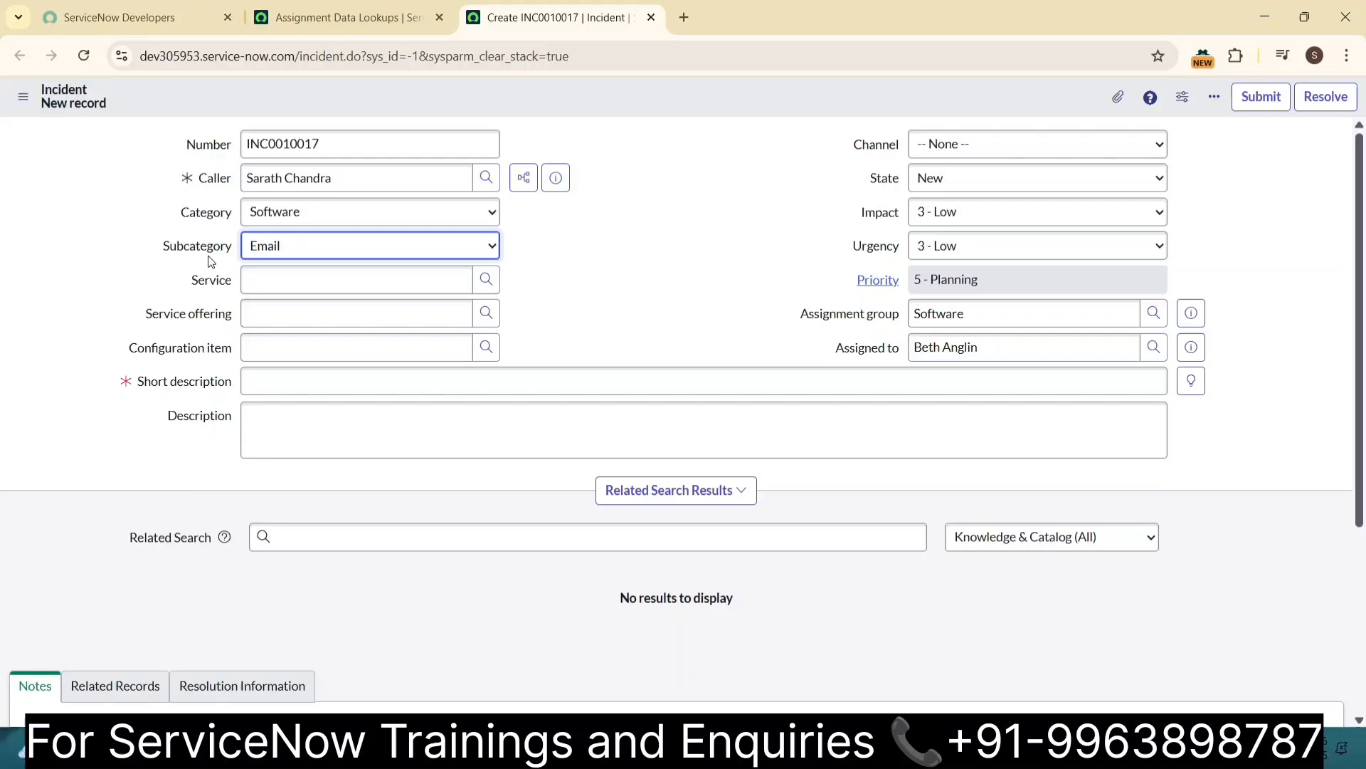
{"action": "left_click", "coordinate": [356, 279]}
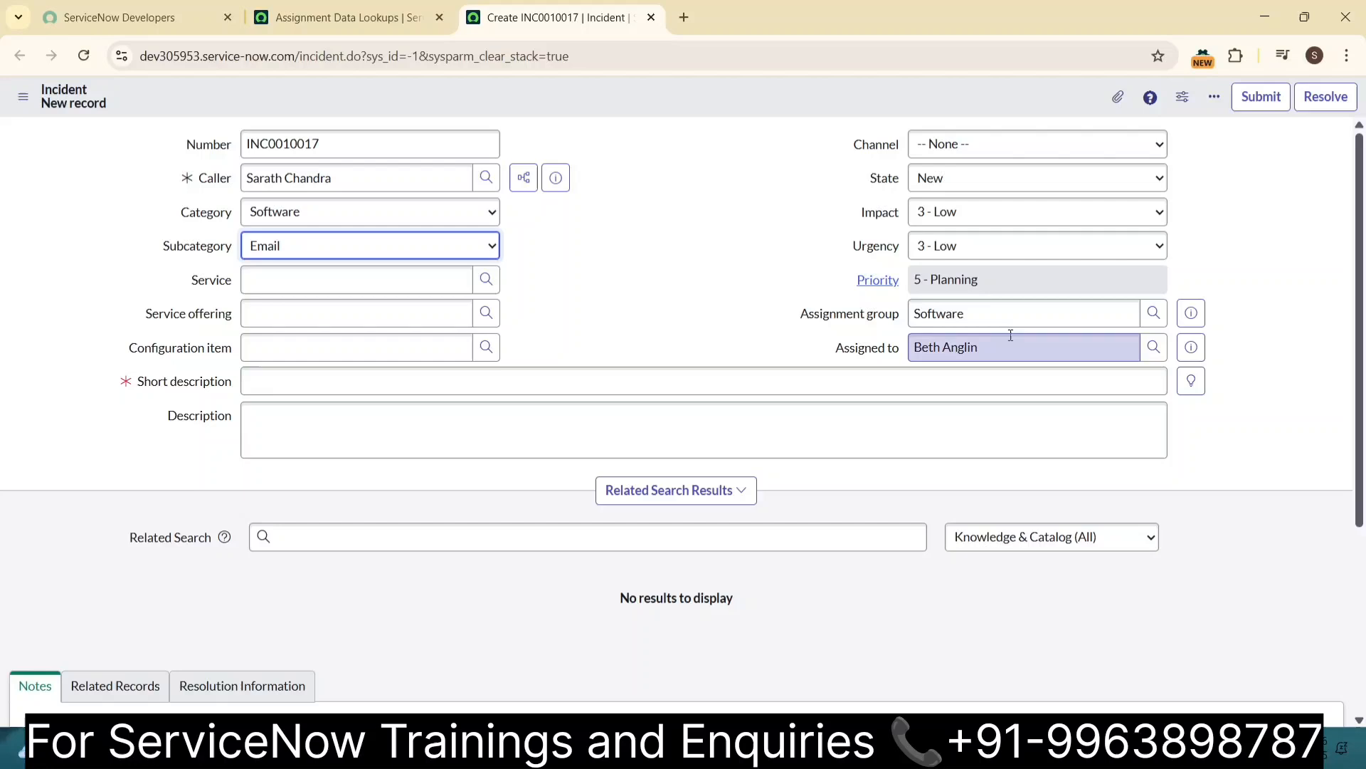
{"action": "left_click", "coordinate": [1024, 314]}
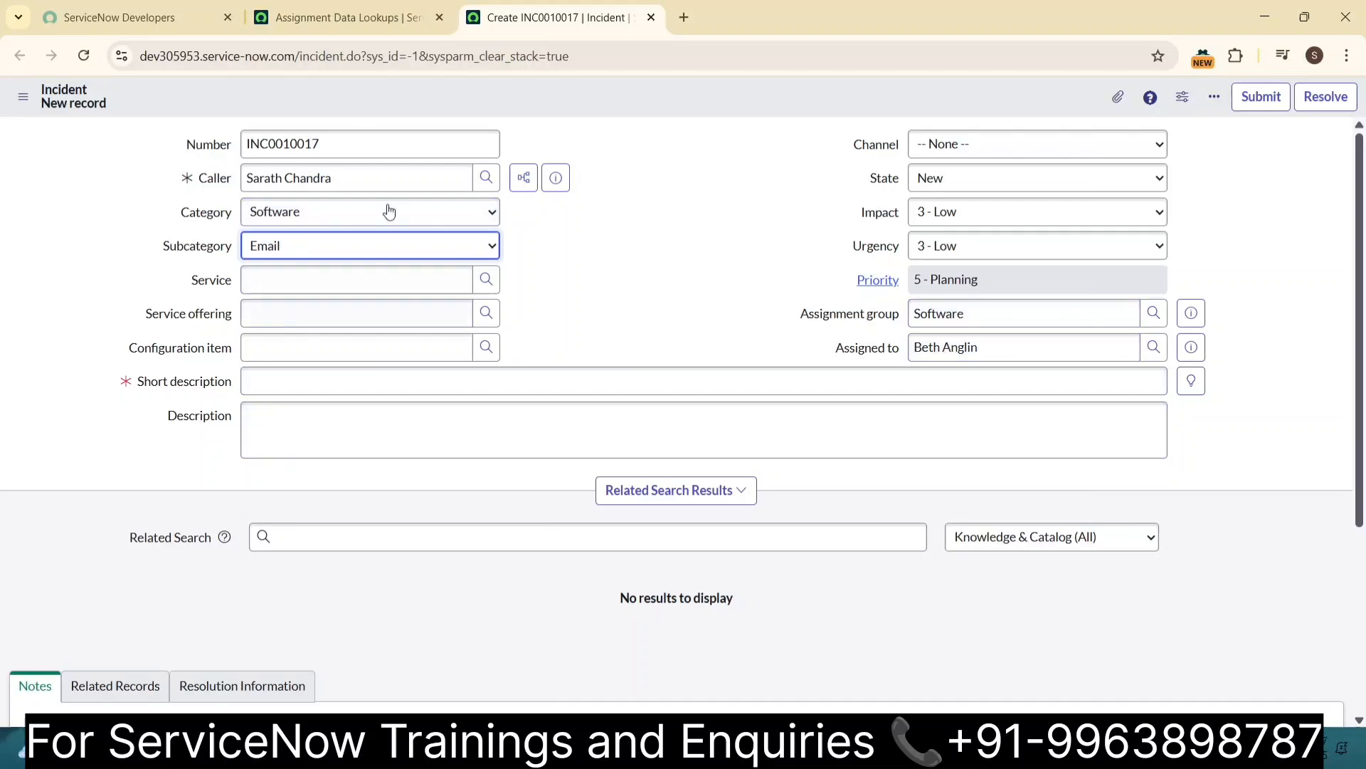
{"action": "left_click", "coordinate": [347, 17]}
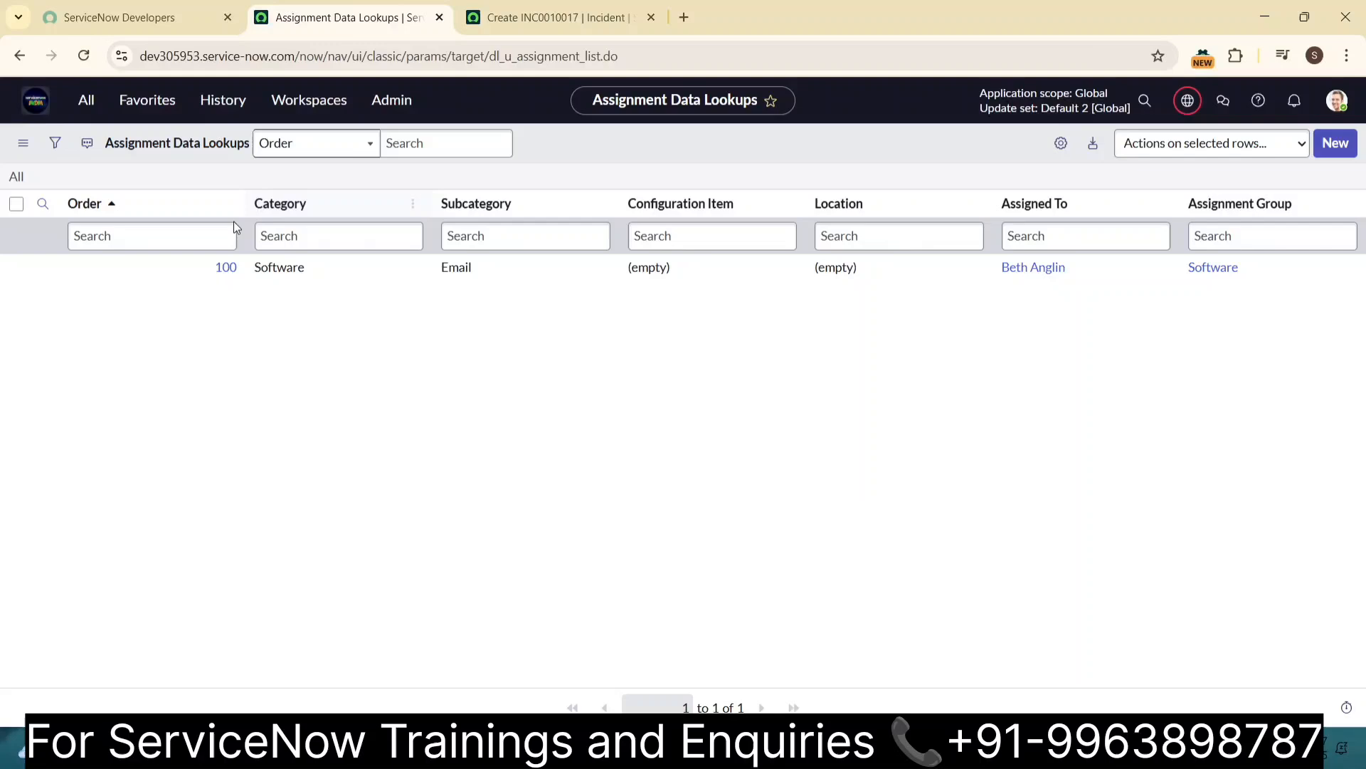
- Review lookup rule 100 (Software/Email to Software, Beth Anglin), then return to the incident
{"action": "left_click", "coordinate": [226, 267]}
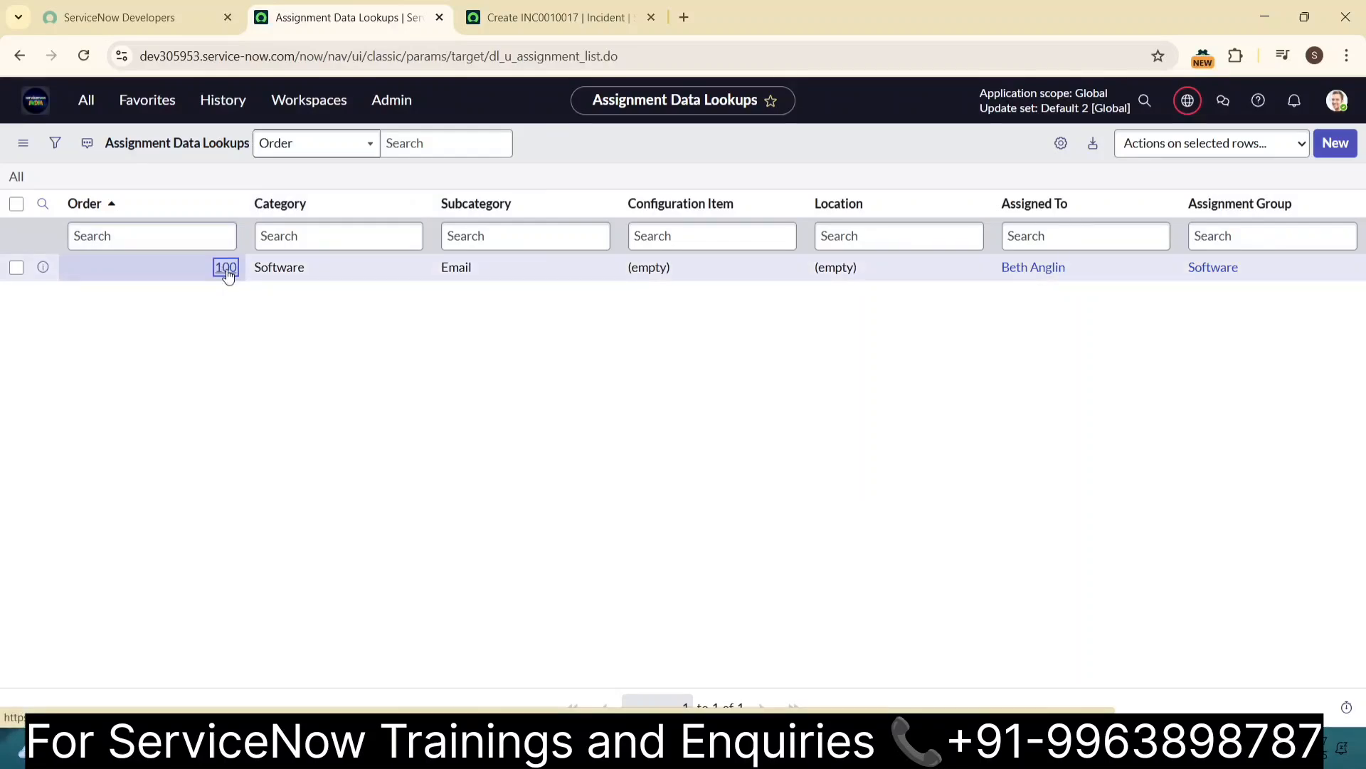
{"action": "left_click", "coordinate": [226, 266]}
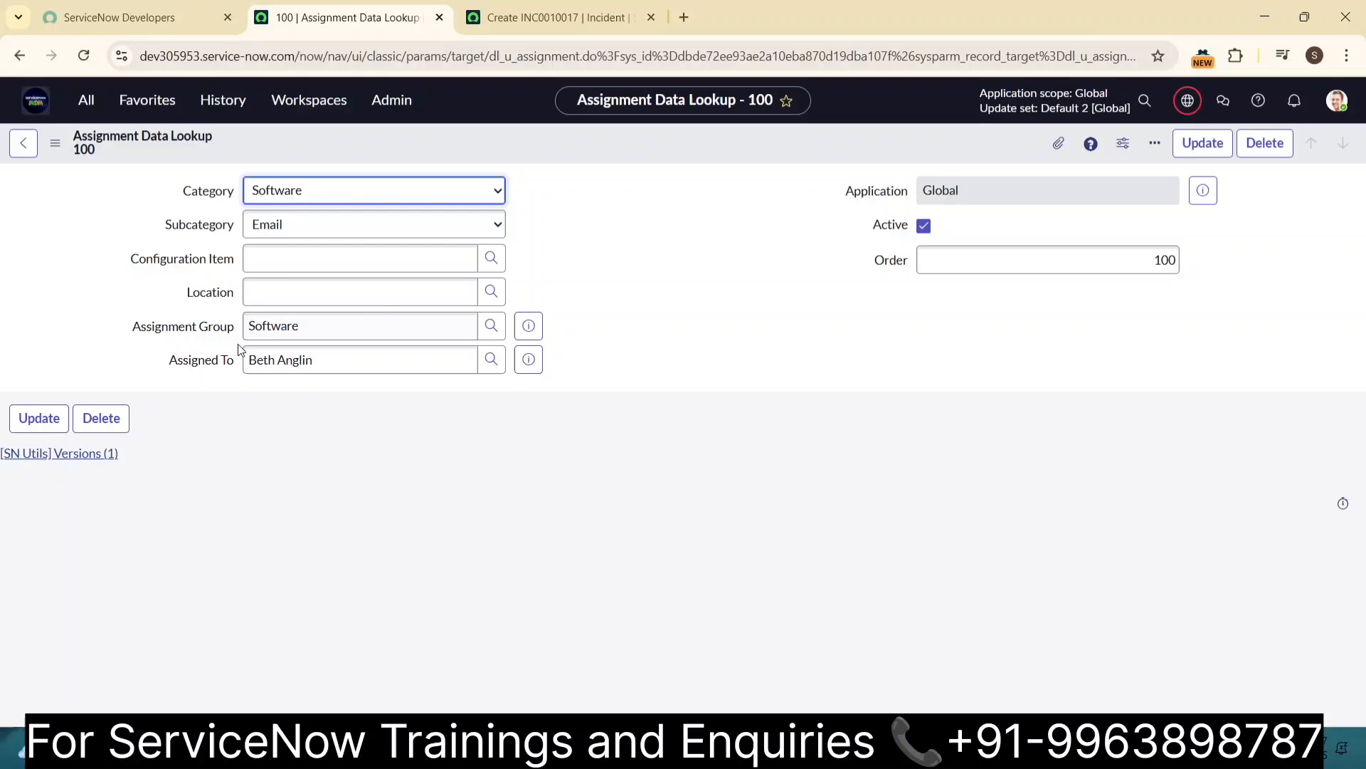
{"action": "mouse_move", "coordinate": [508, 94]}
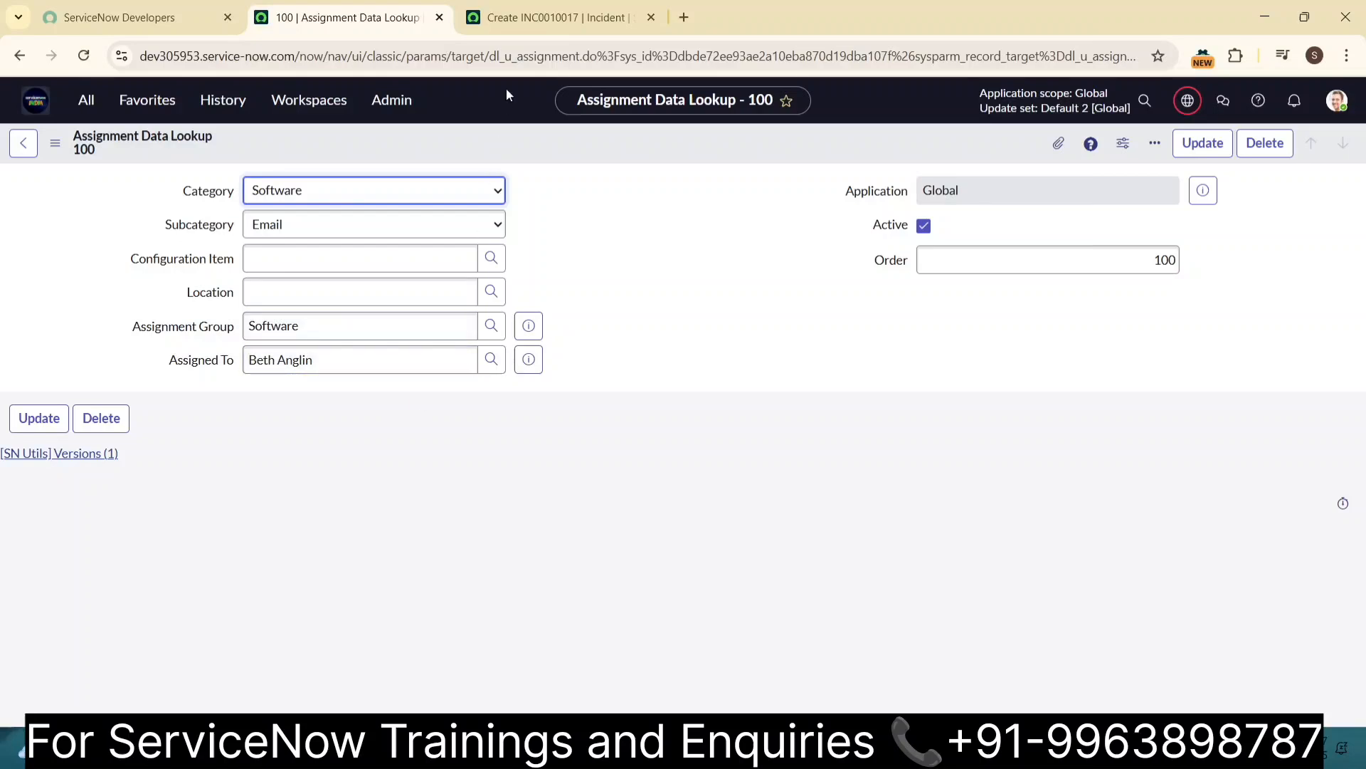
{"action": "left_click", "coordinate": [557, 17]}
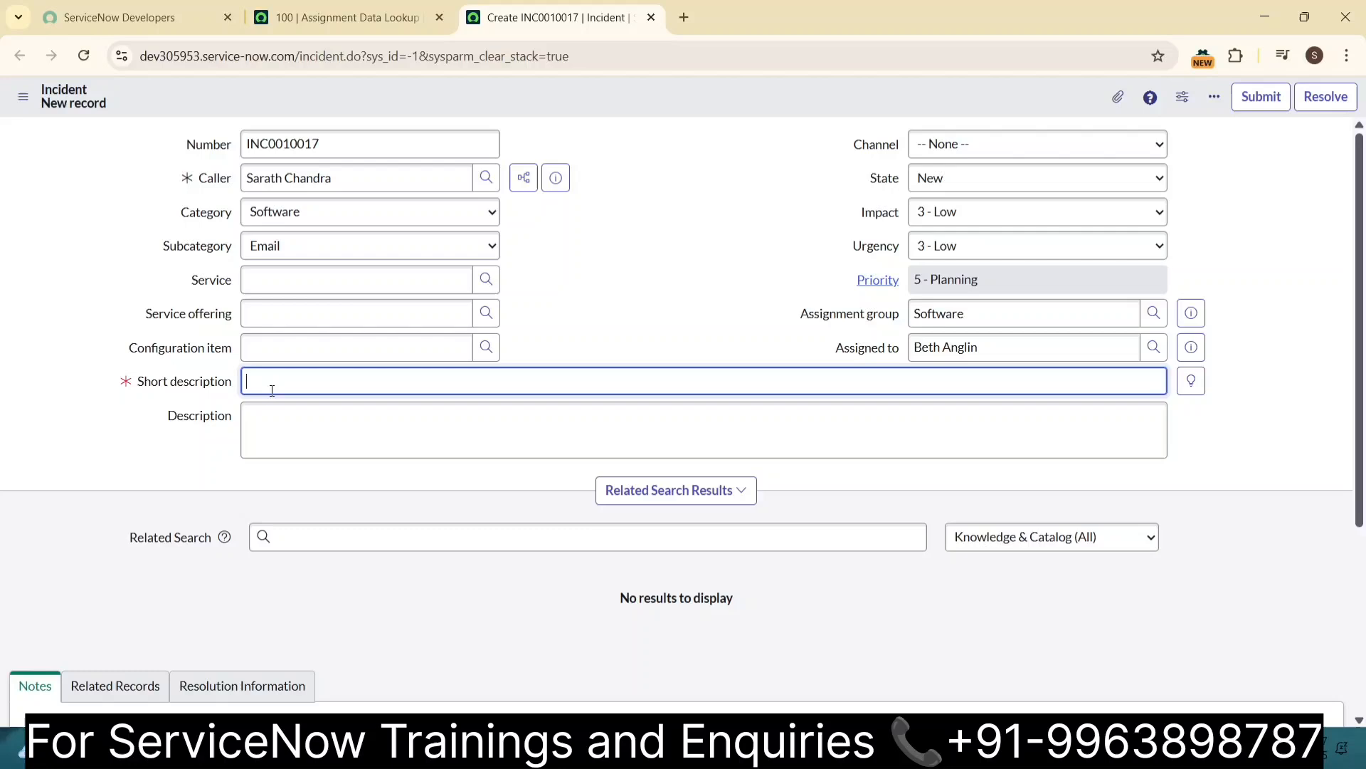
- Save incident INC0010017 with short description 'Email issue', then switch tabs
{"action": "type", "text": "Email issue"}
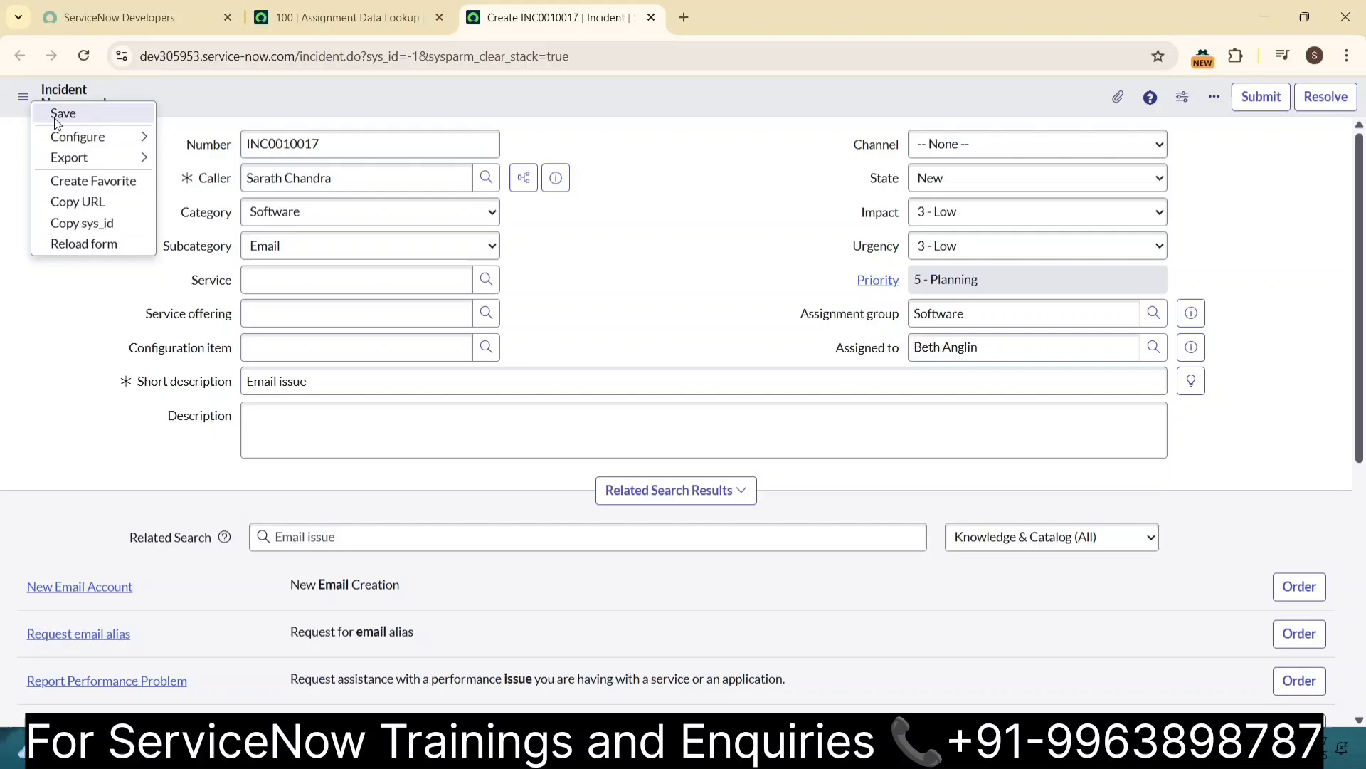
{"action": "left_click", "coordinate": [63, 114]}
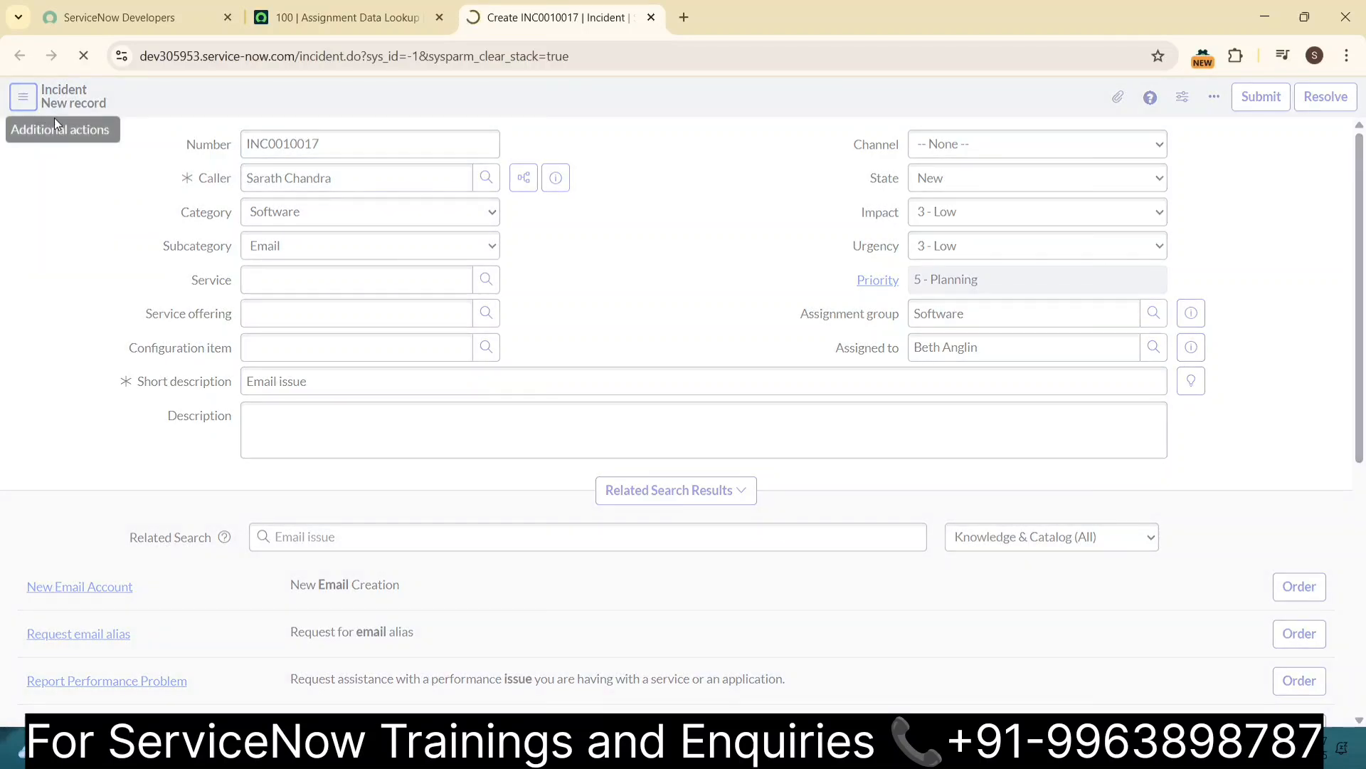
{"action": "left_click", "coordinate": [1261, 97]}
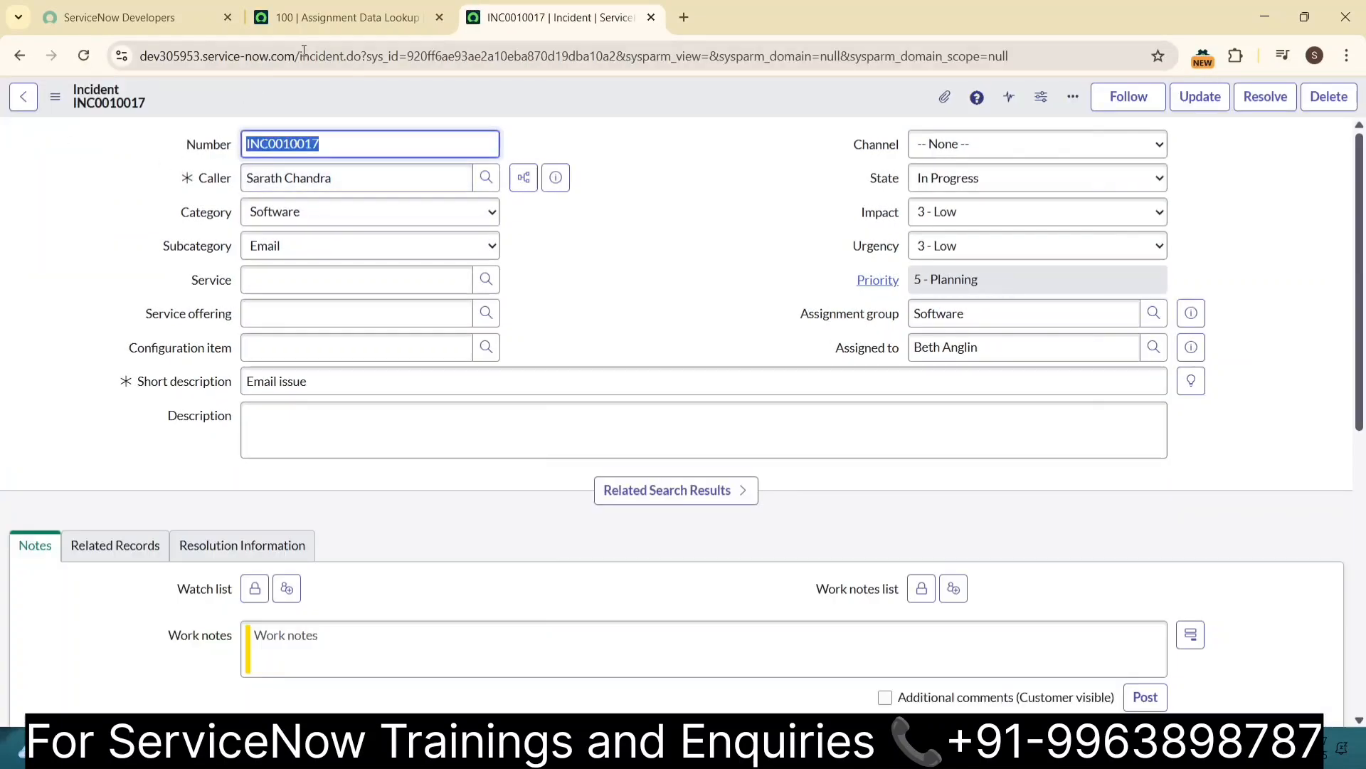
{"action": "left_click", "coordinate": [341, 17]}
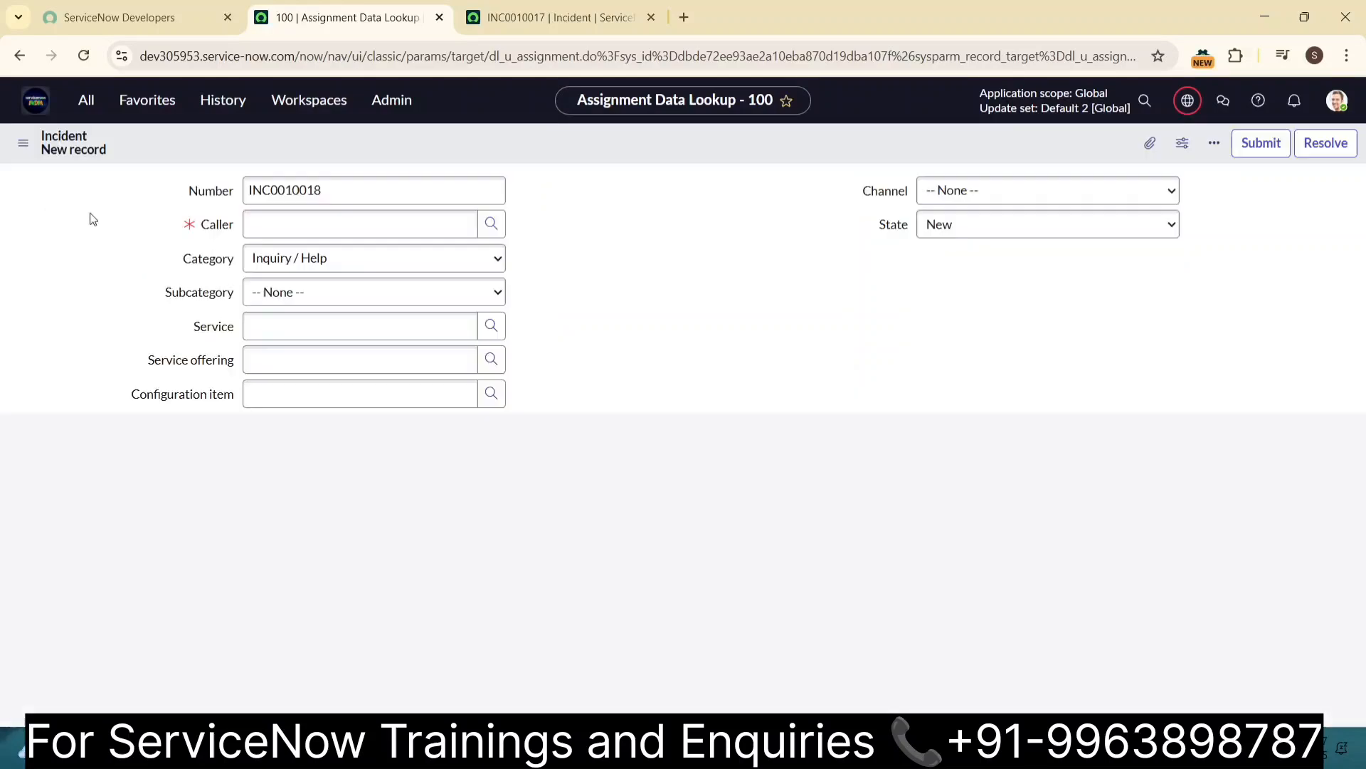
- Reopen Assignment Lookup Rules via the 'assig' filter and start a second rule
{"action": "left_click", "coordinate": [86, 100]}
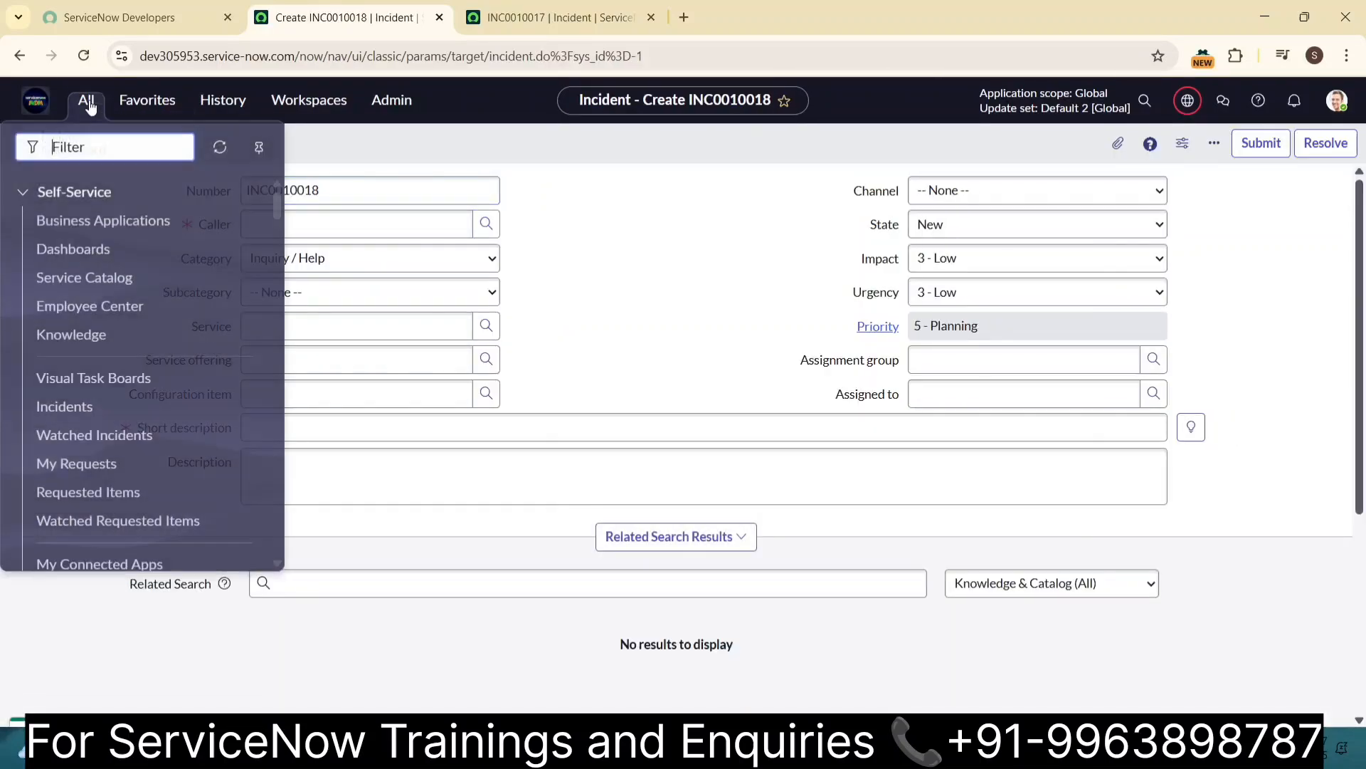
{"action": "type", "text": "assignment l"}
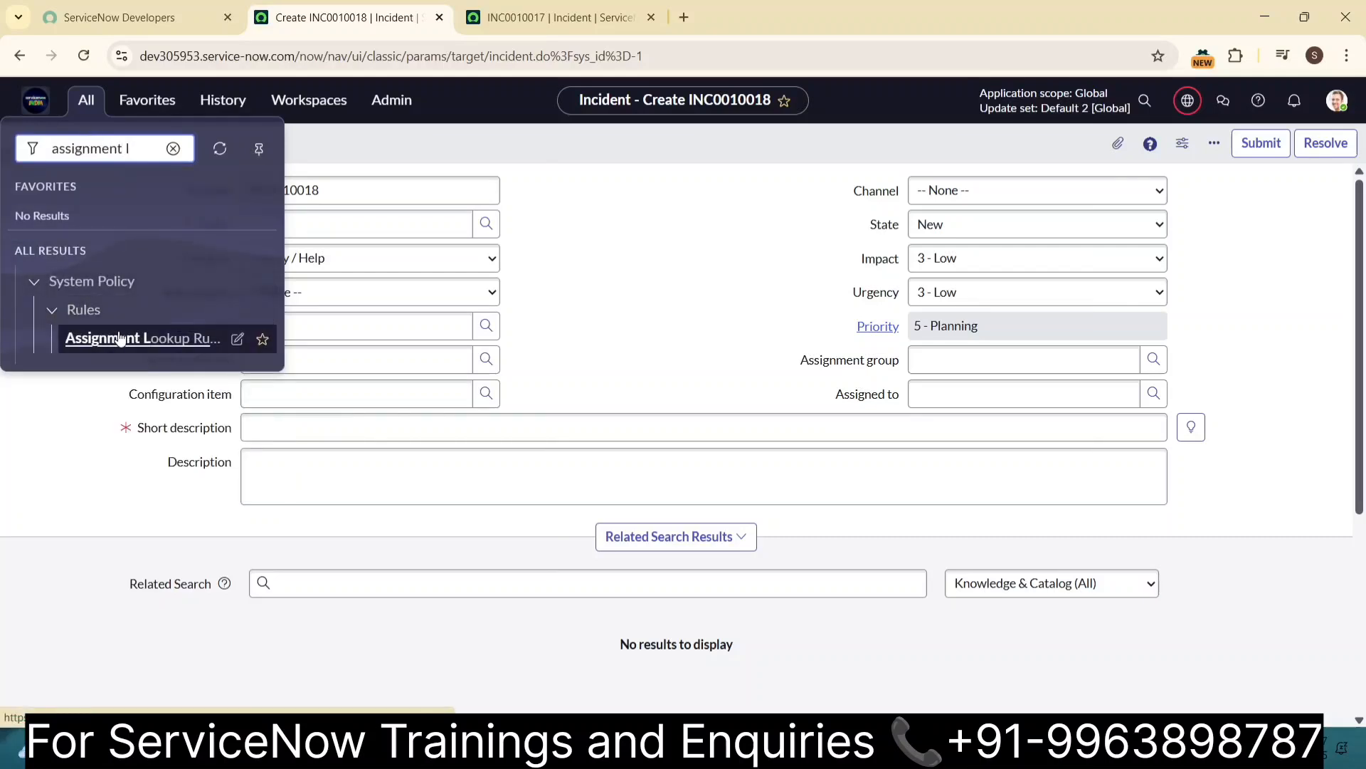
{"action": "left_click", "coordinate": [135, 338]}
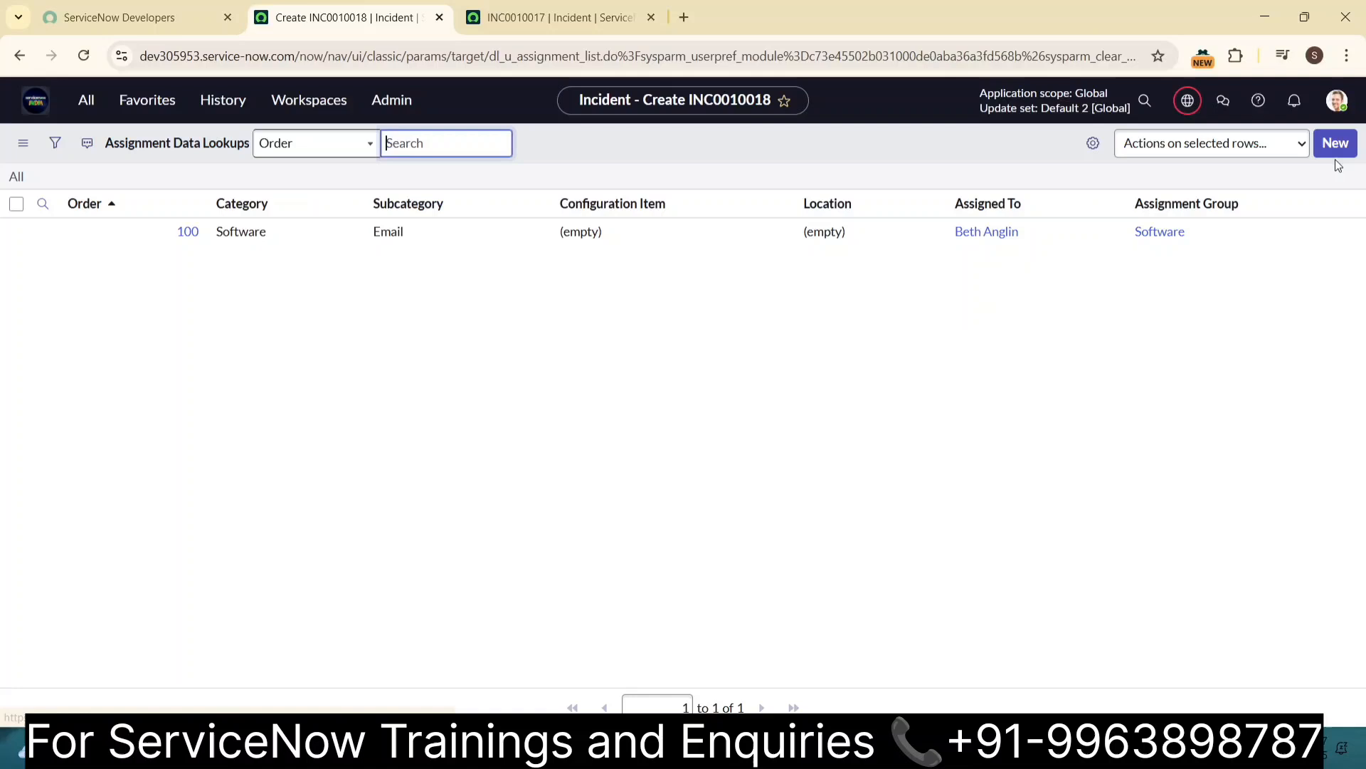
{"action": "left_click", "coordinate": [1335, 143]}
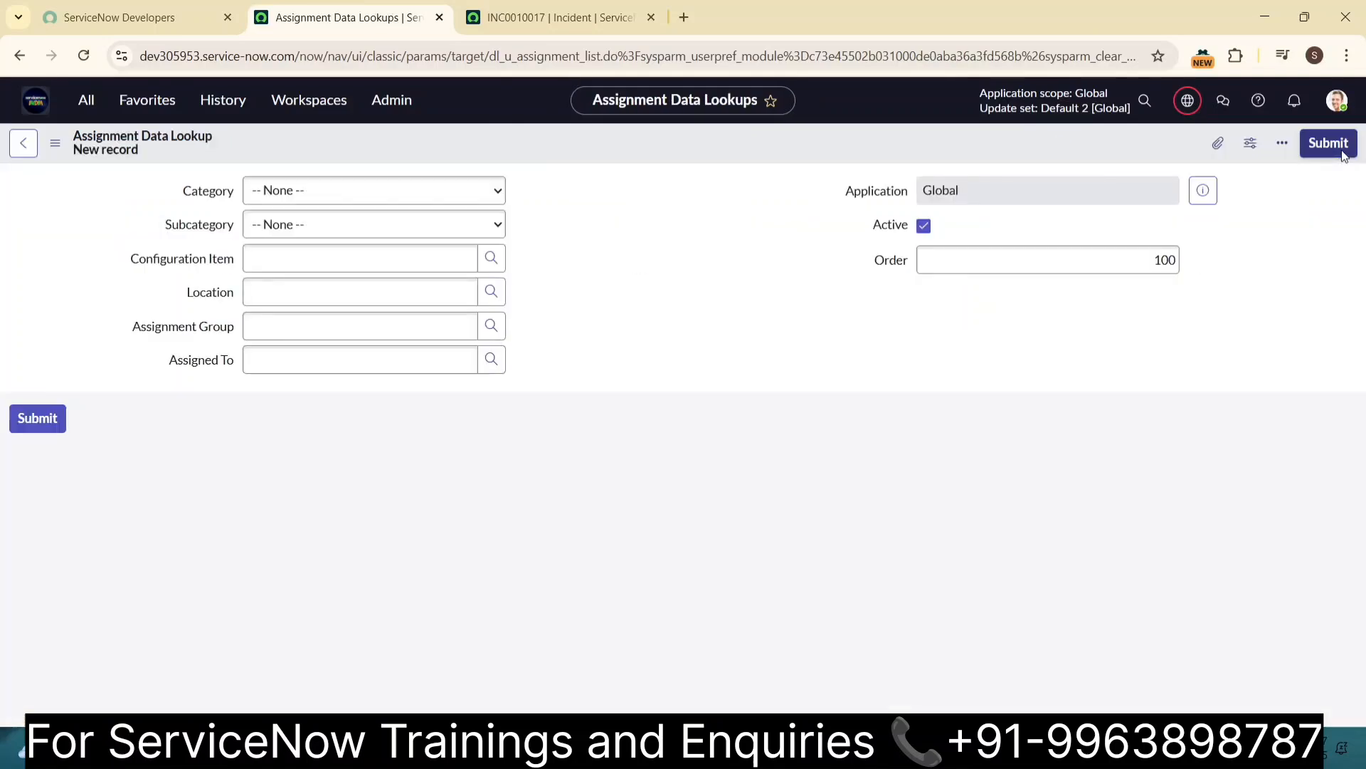
{"action": "left_click", "coordinate": [1329, 143]}
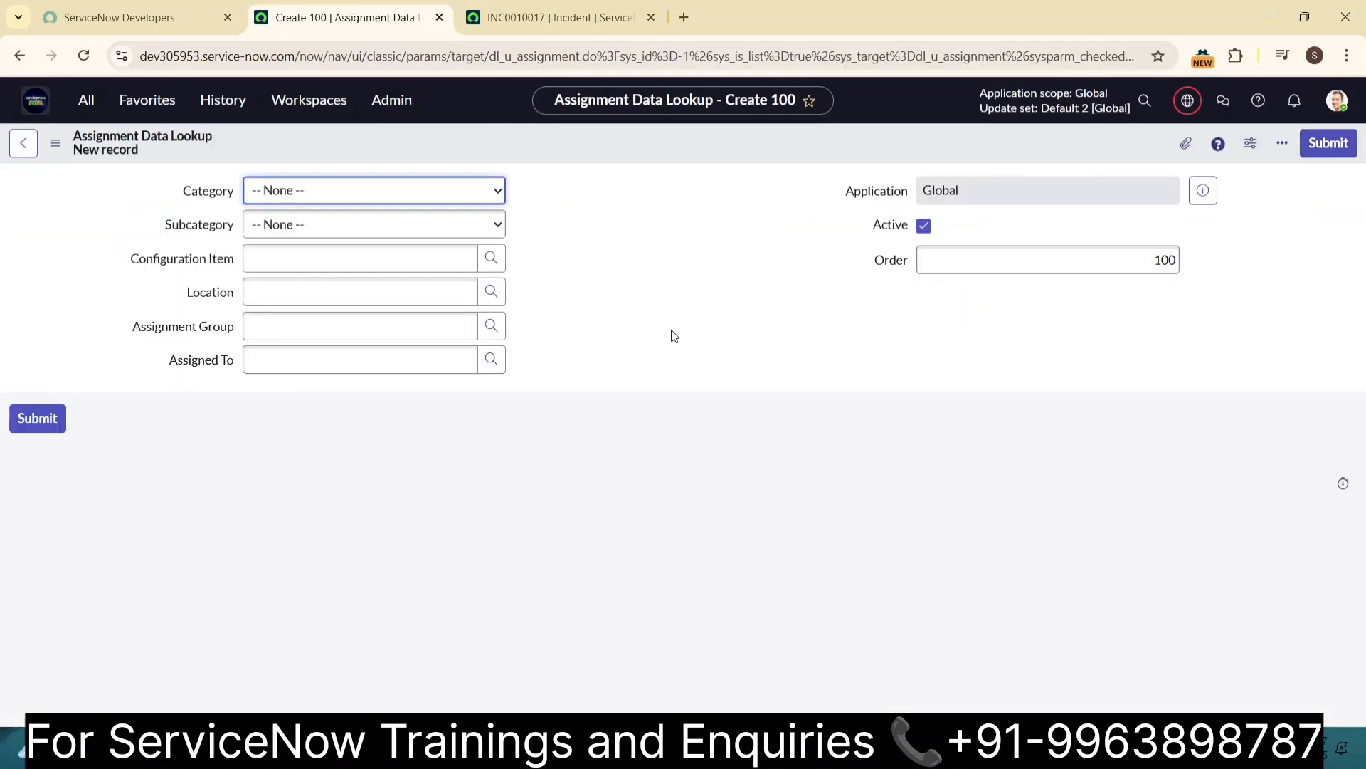
{"action": "mouse_move", "coordinate": [398, 201]}
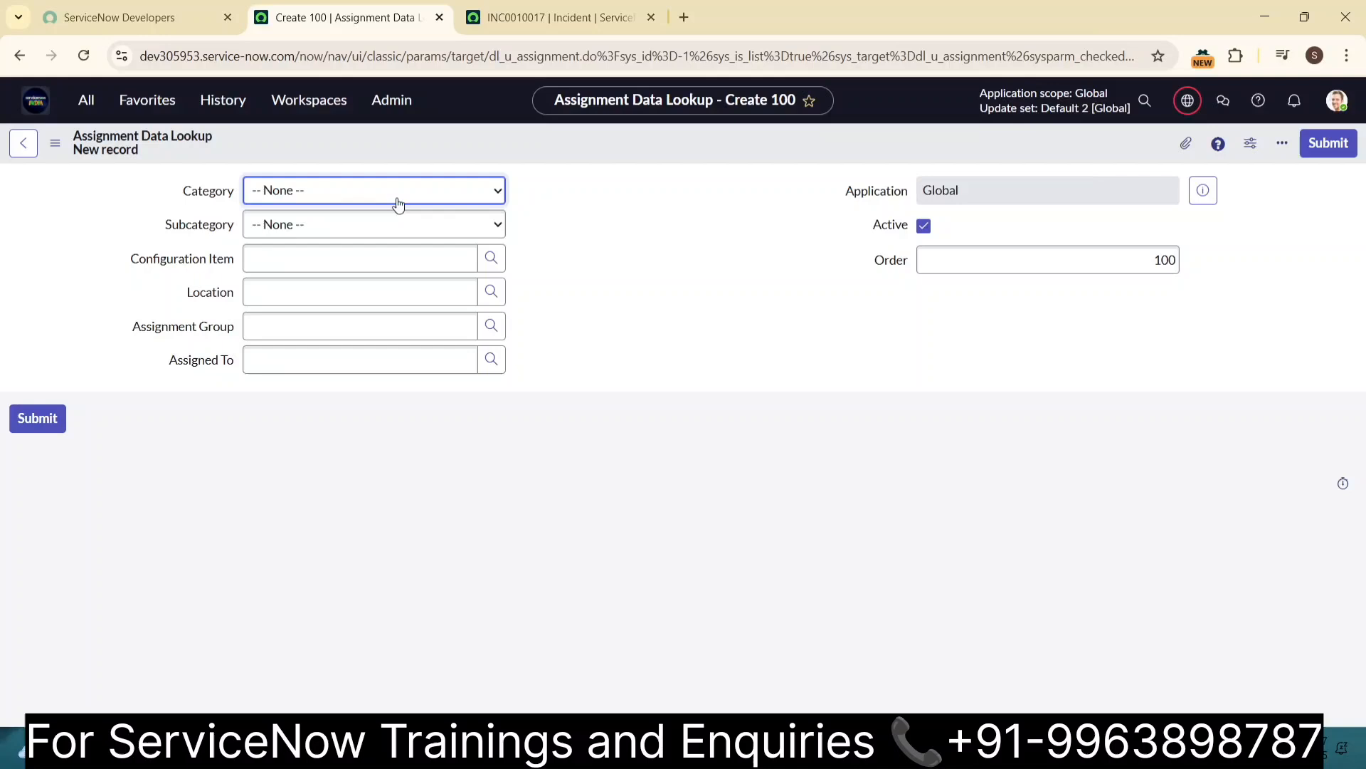
{"action": "mouse_move", "coordinate": [668, 252]}
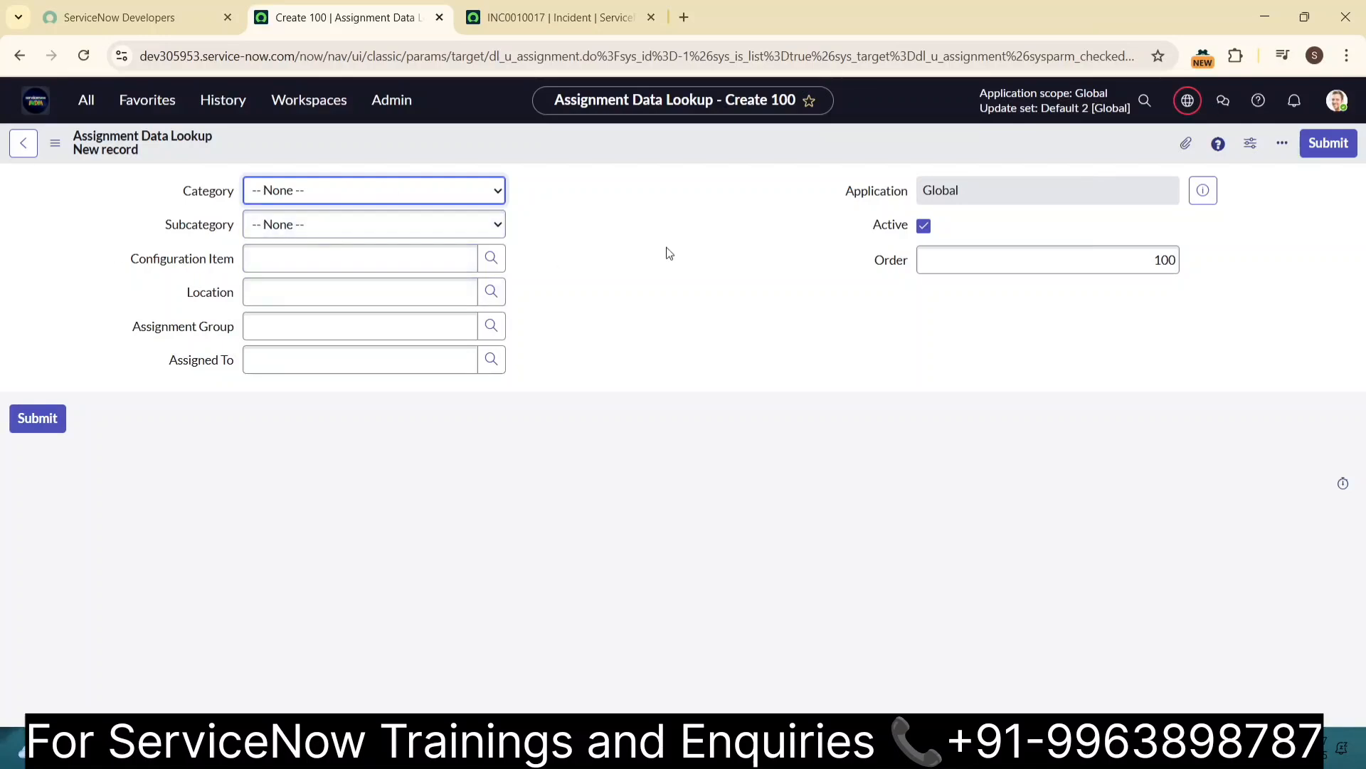
- Set the new rule's Category to Hardware and Subcategory to Keyboard
{"action": "left_click", "coordinate": [359, 326]}
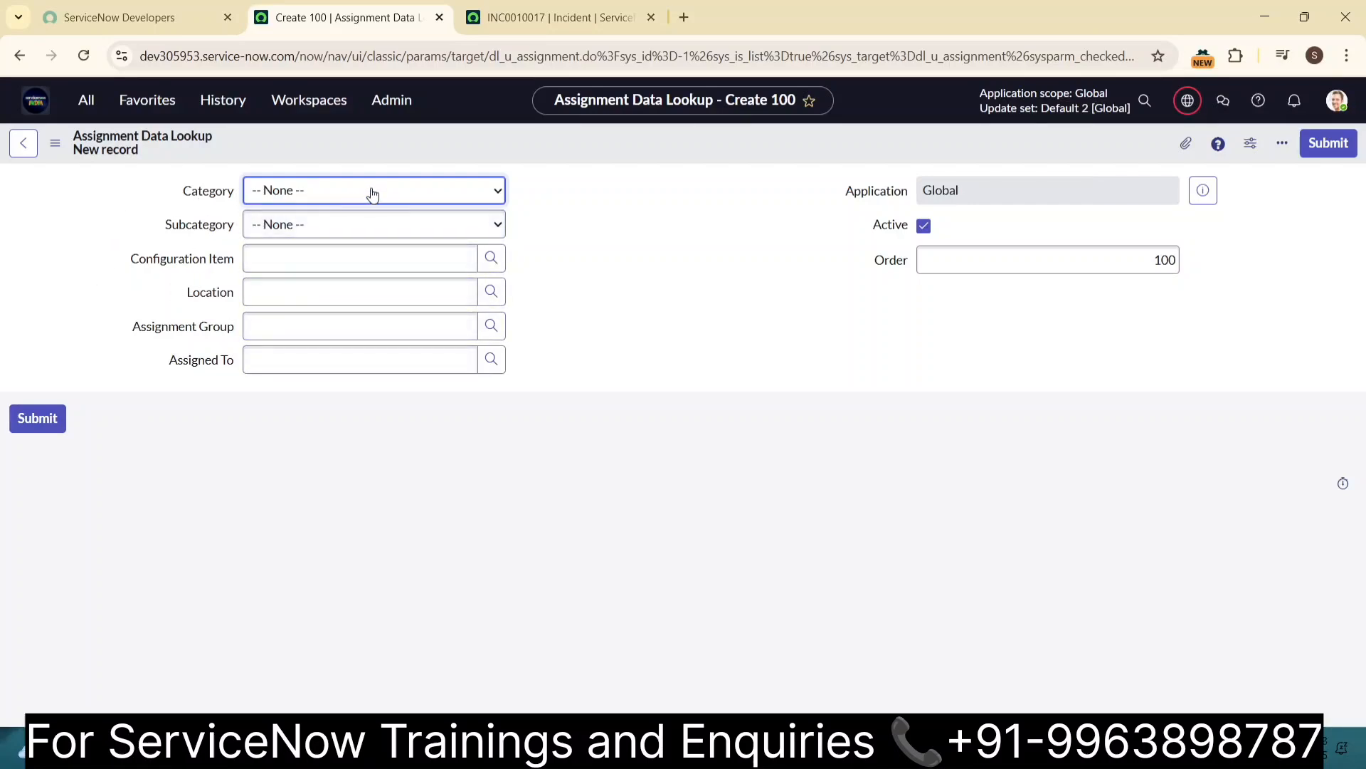
{"action": "left_click", "coordinate": [373, 190]}
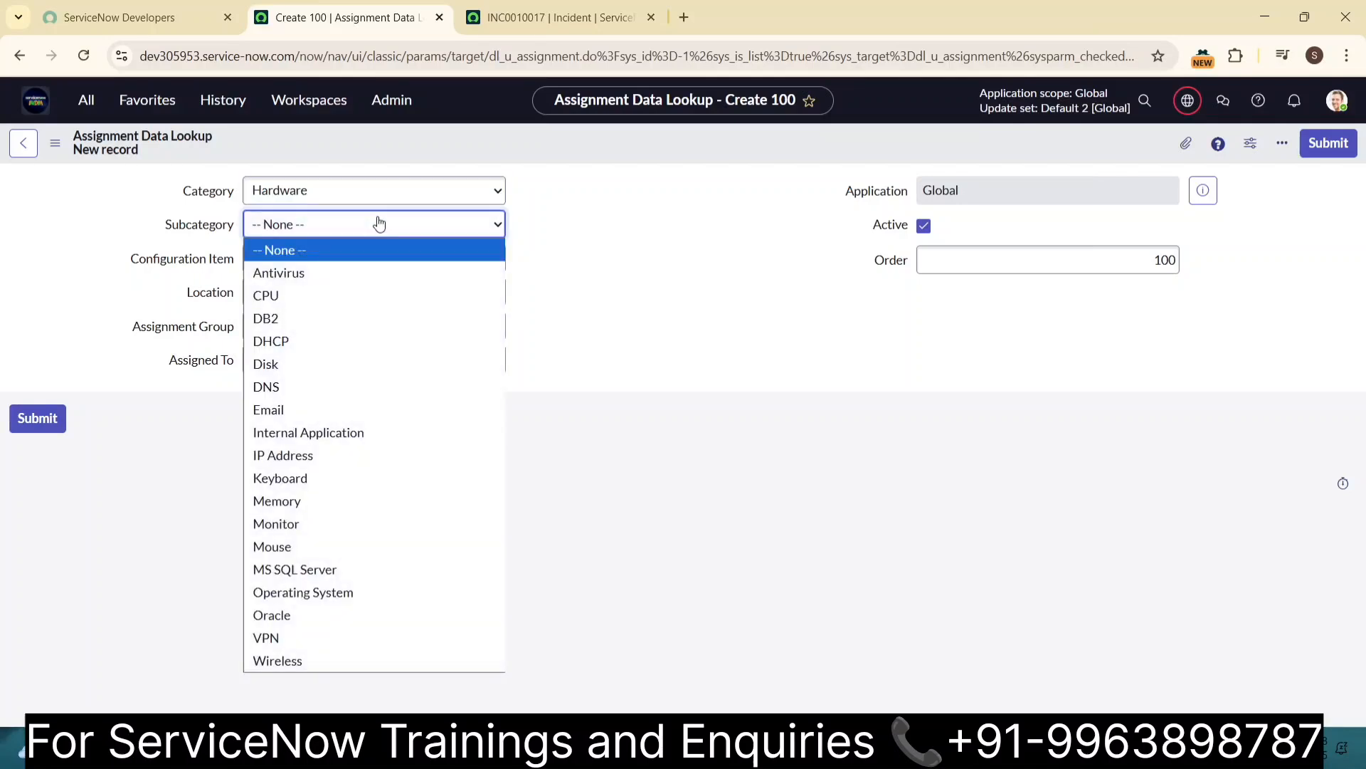
{"action": "mouse_move", "coordinate": [308, 433]}
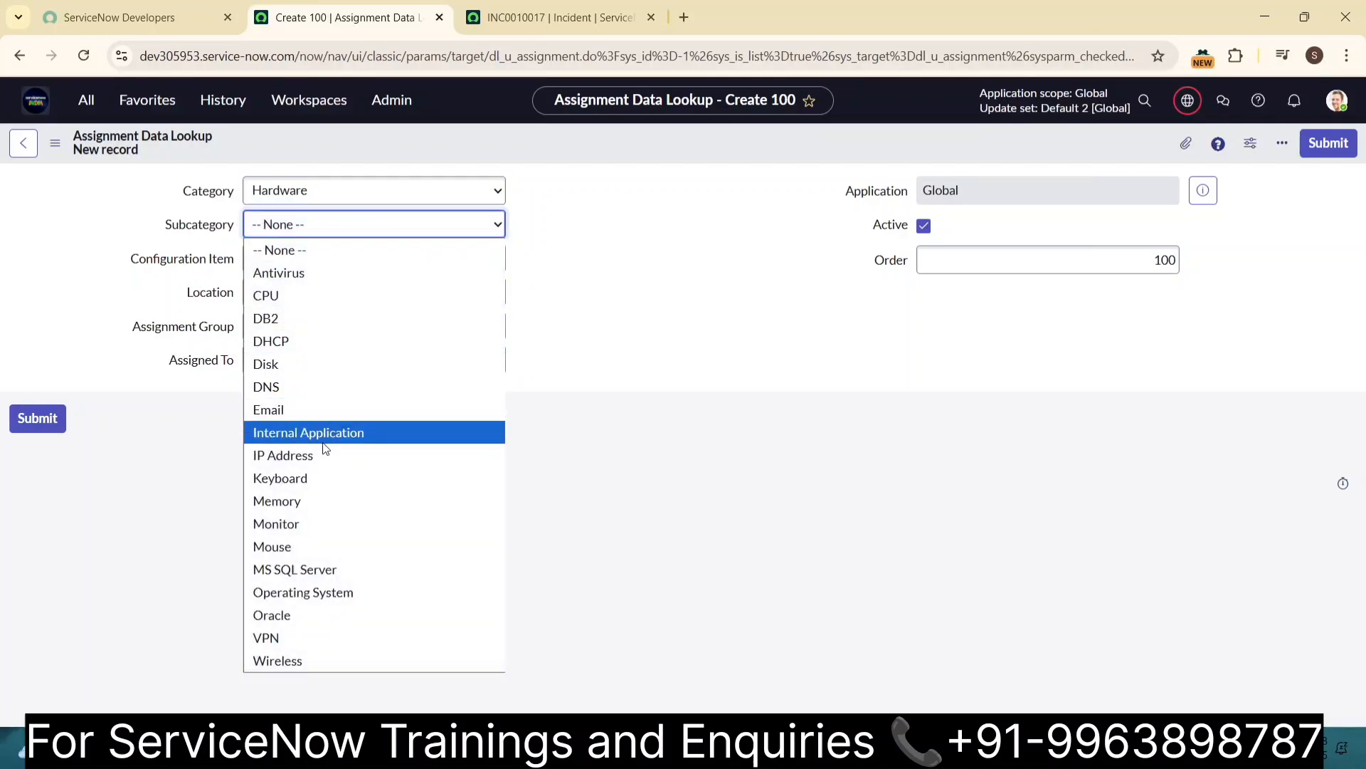
{"action": "left_click", "coordinate": [279, 478]}
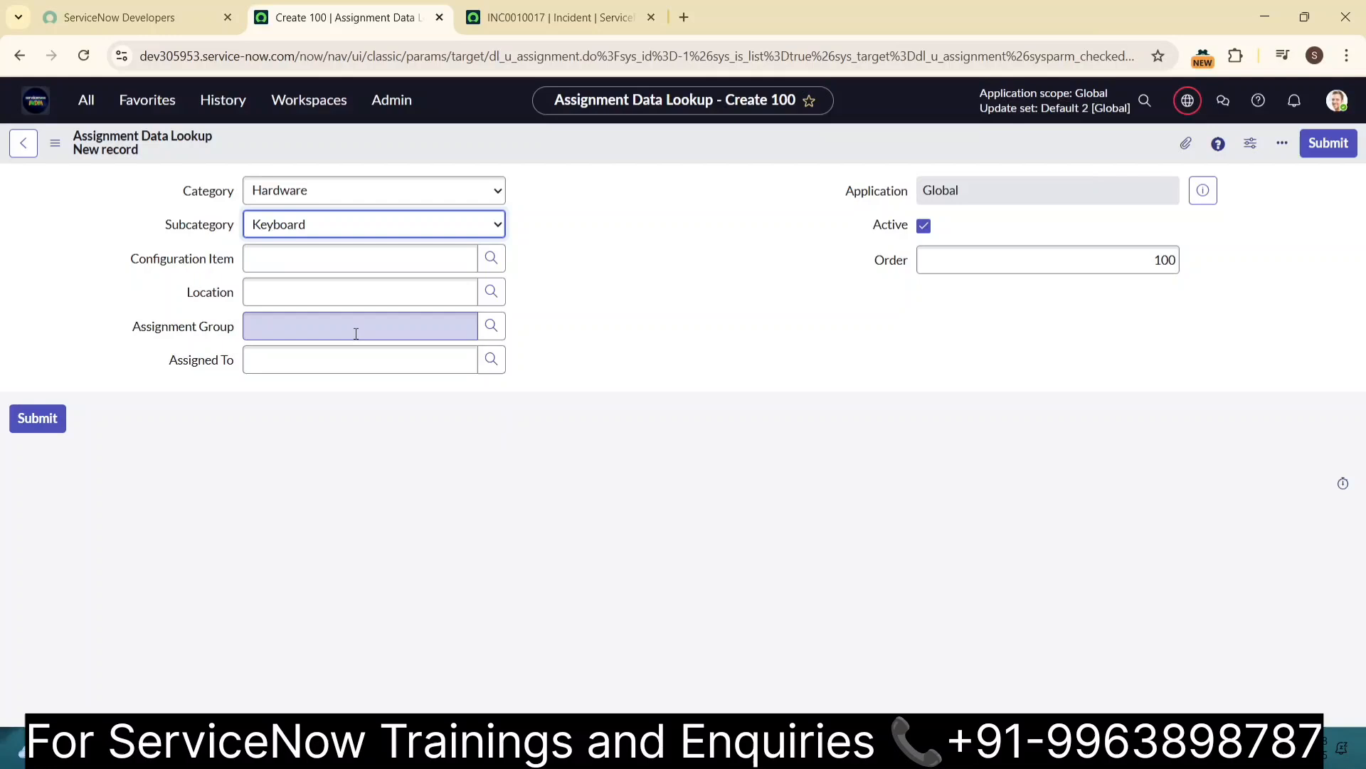
- Assign group Hardware and user Fred Luddy, then submit the rule
{"action": "type", "text": "har"}
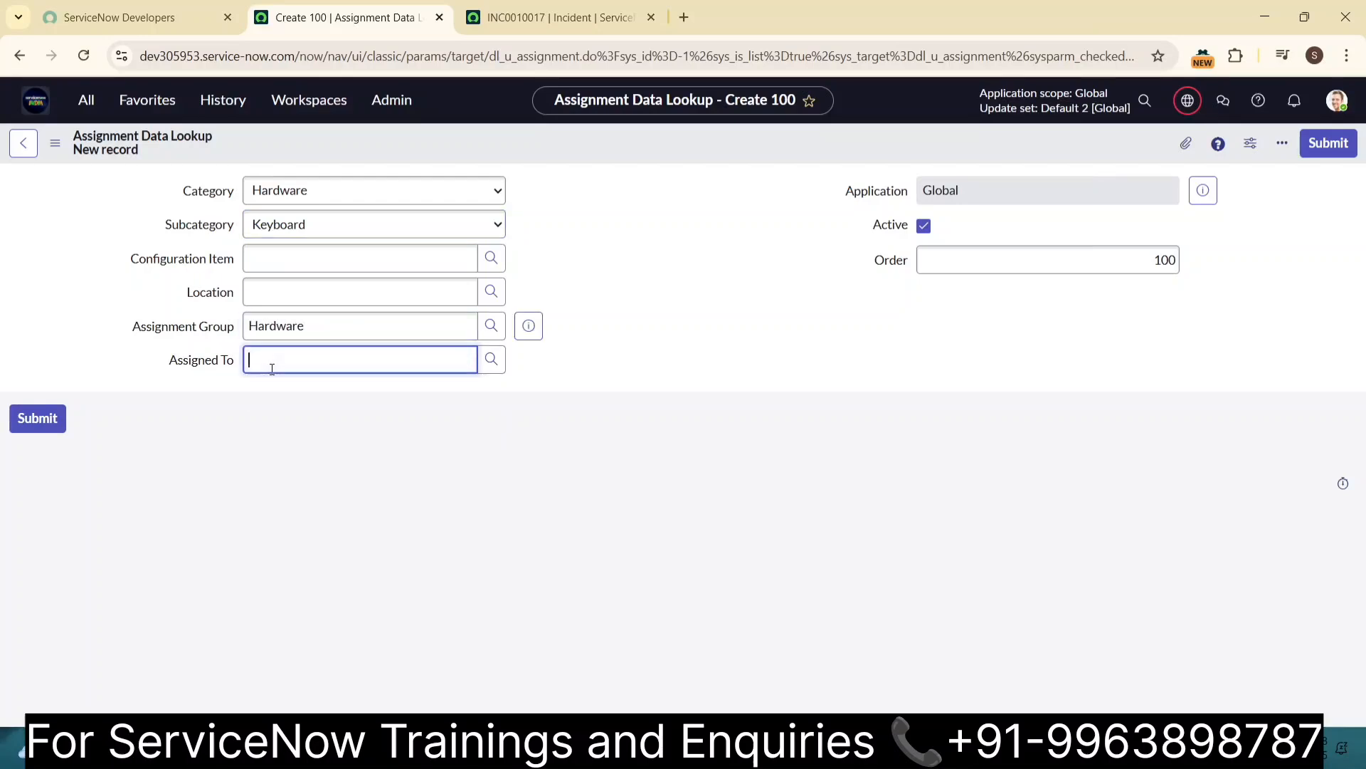
{"action": "type", "text": "Fred Luddy"}
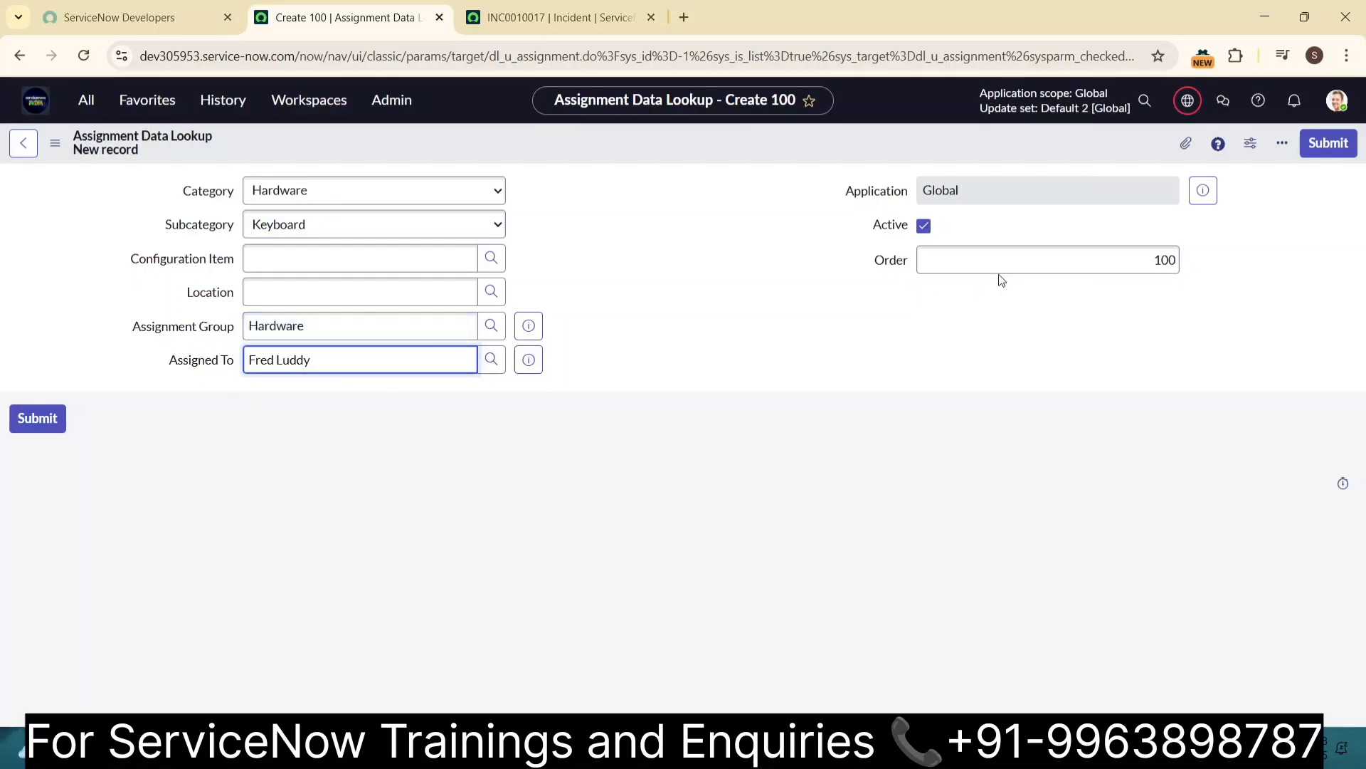
{"action": "triple_click", "coordinate": [1048, 259]}
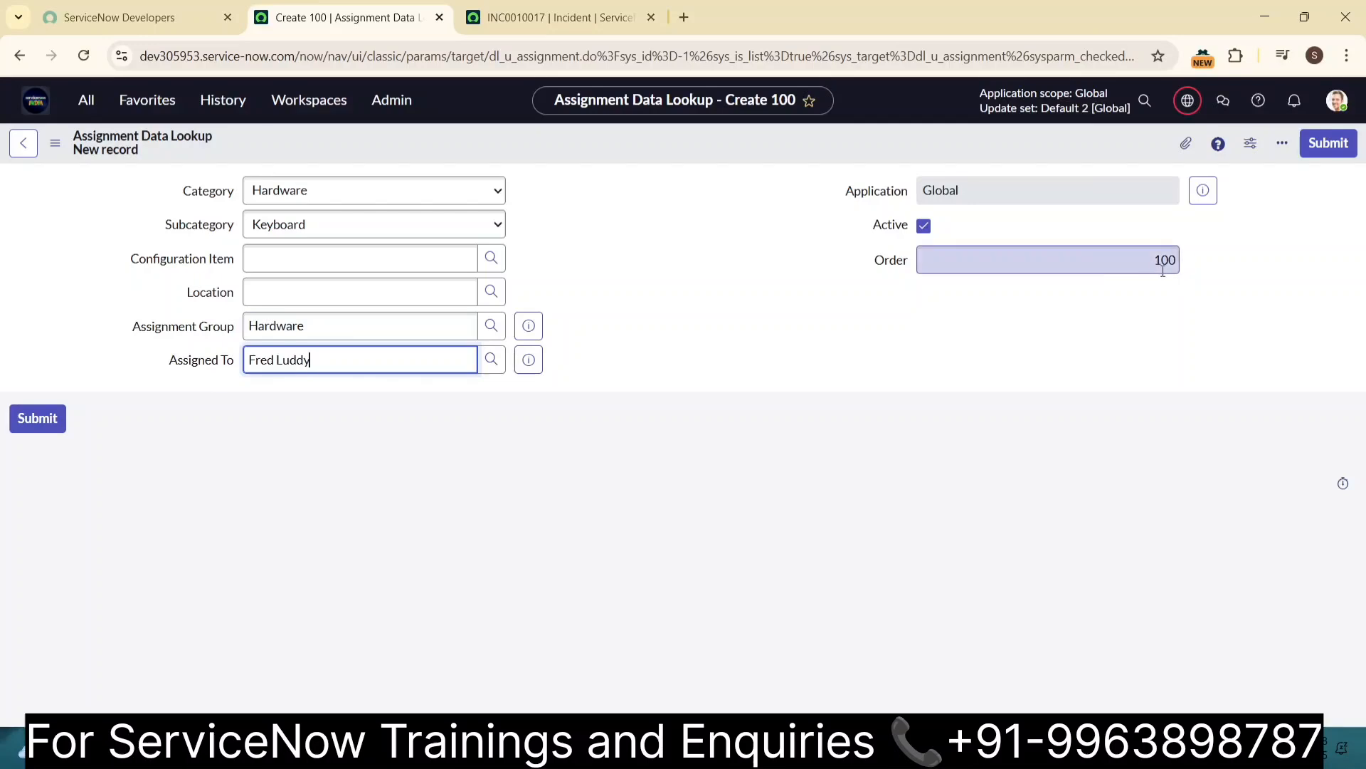
{"action": "left_click", "coordinate": [1328, 143]}
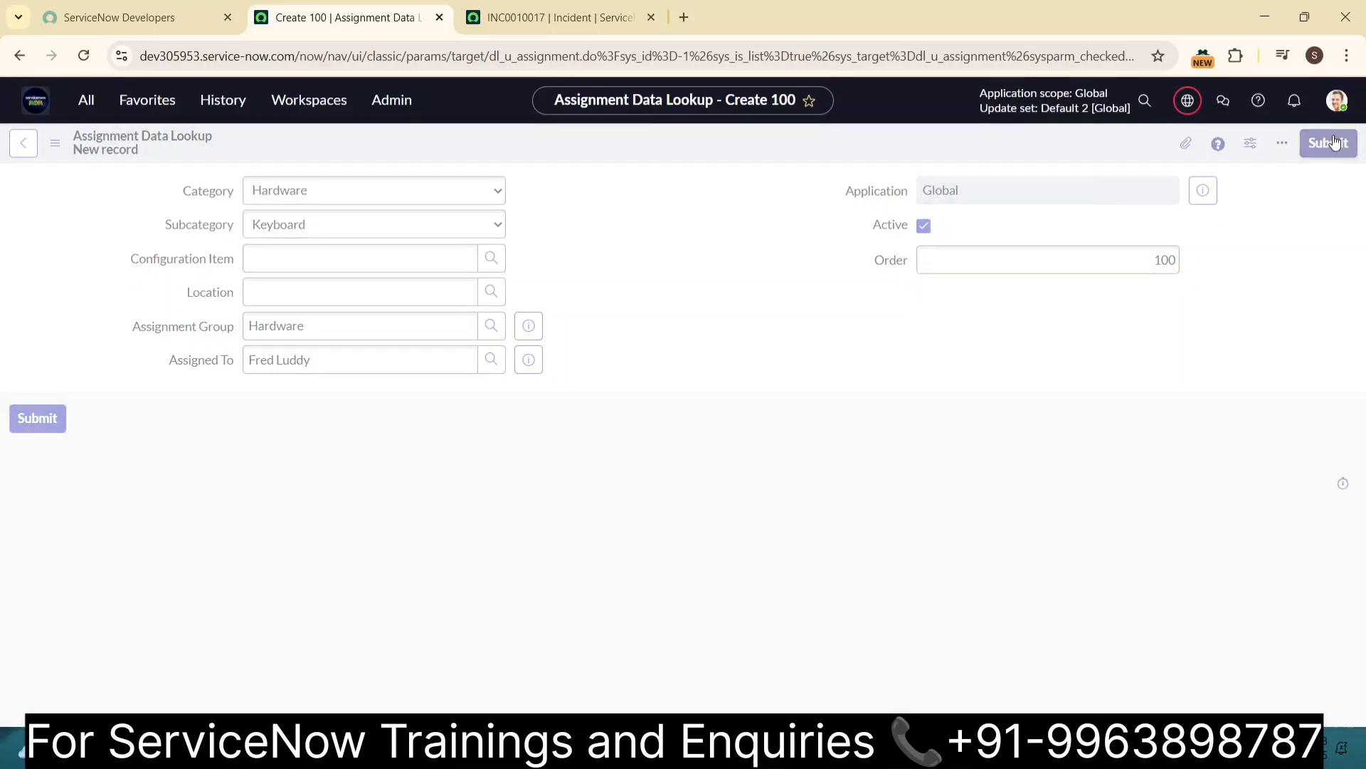
{"action": "left_click", "coordinate": [1329, 143]}
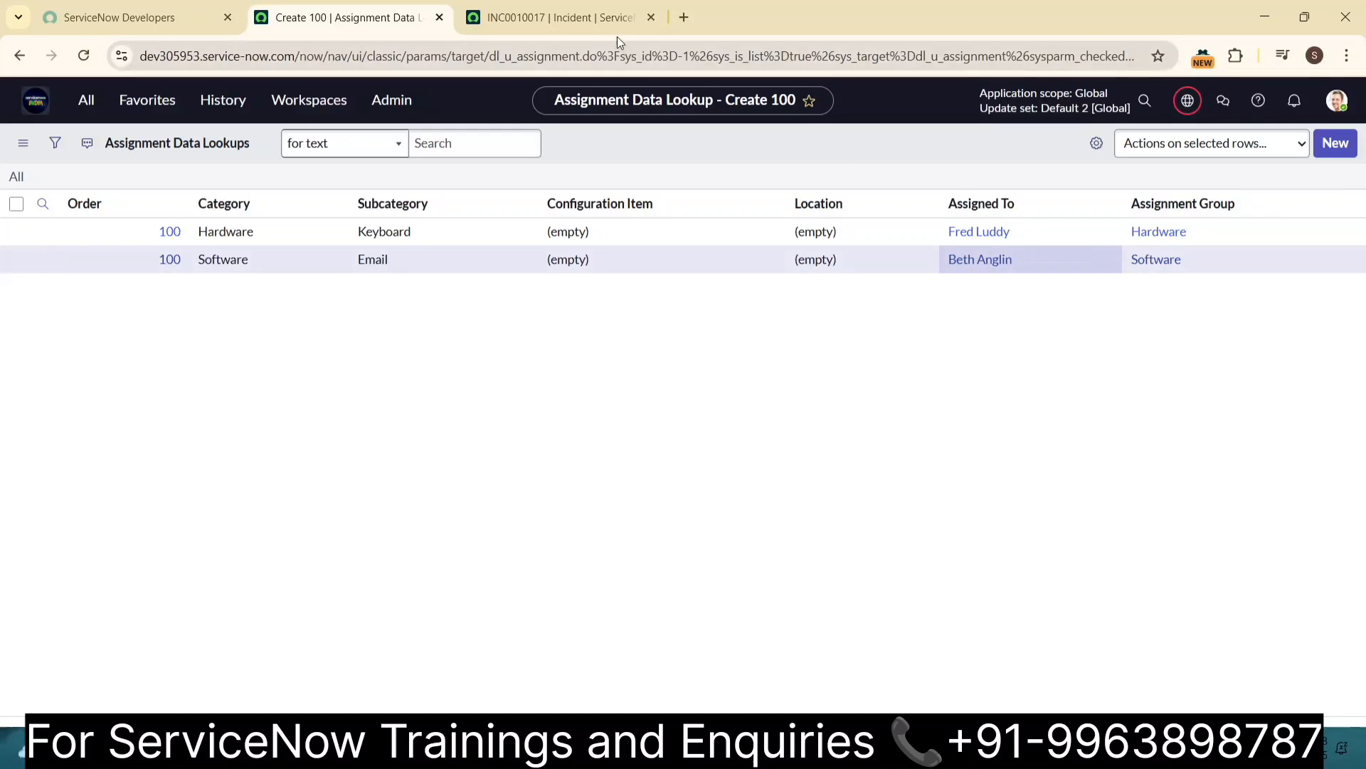
- Switch to the incident tab showing blank incident INC0010019
{"action": "left_click", "coordinate": [554, 17]}
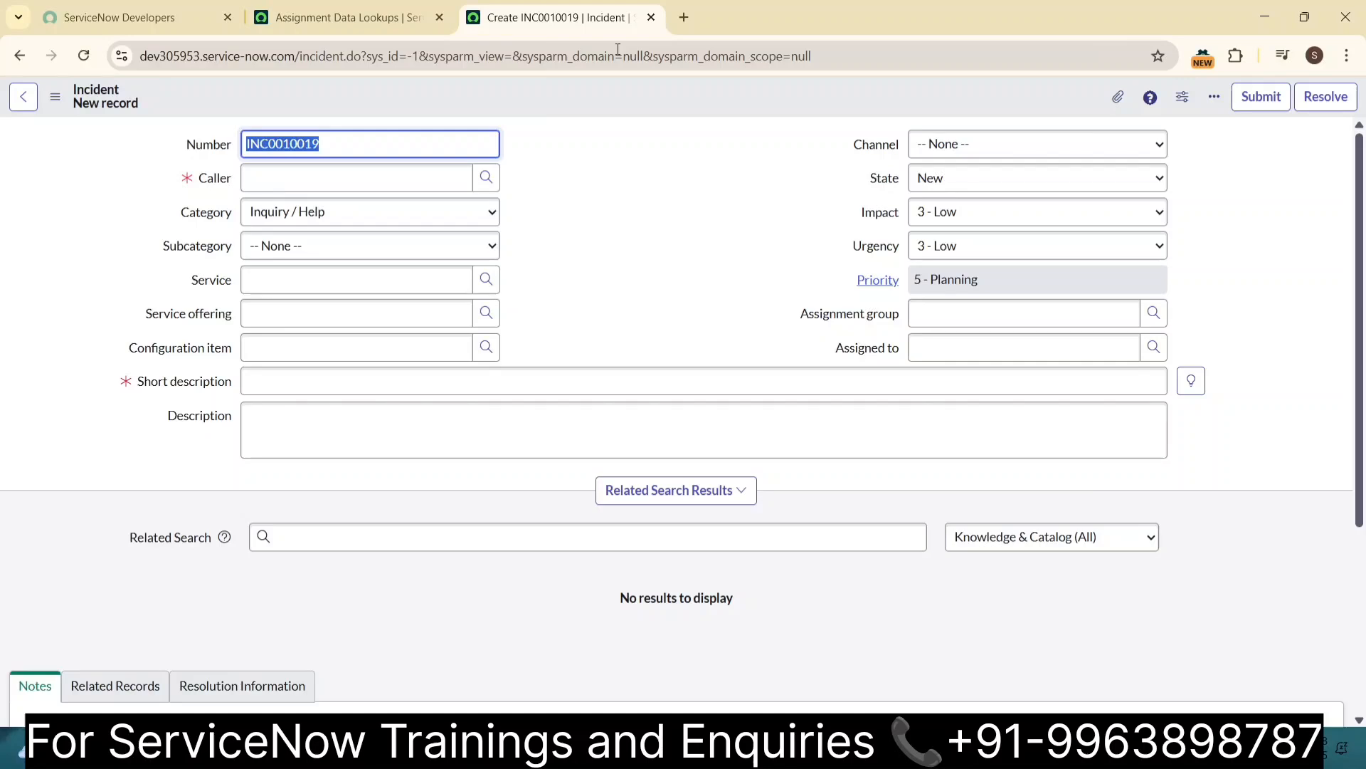
- Enter caller 'sa', set category Hardware and subcategory Keyboard to auto-fill group and assignee
{"action": "type", "text": "sa"}
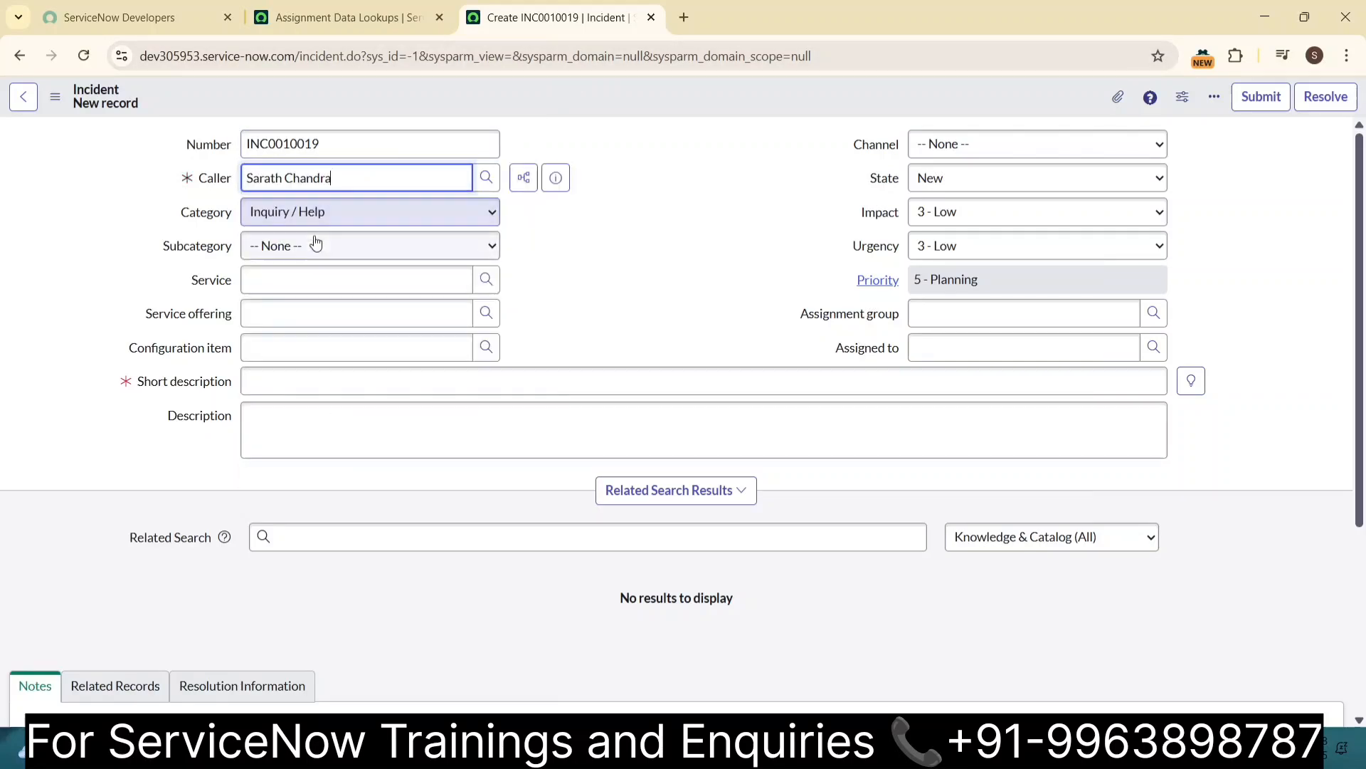
{"action": "left_click", "coordinate": [370, 211]}
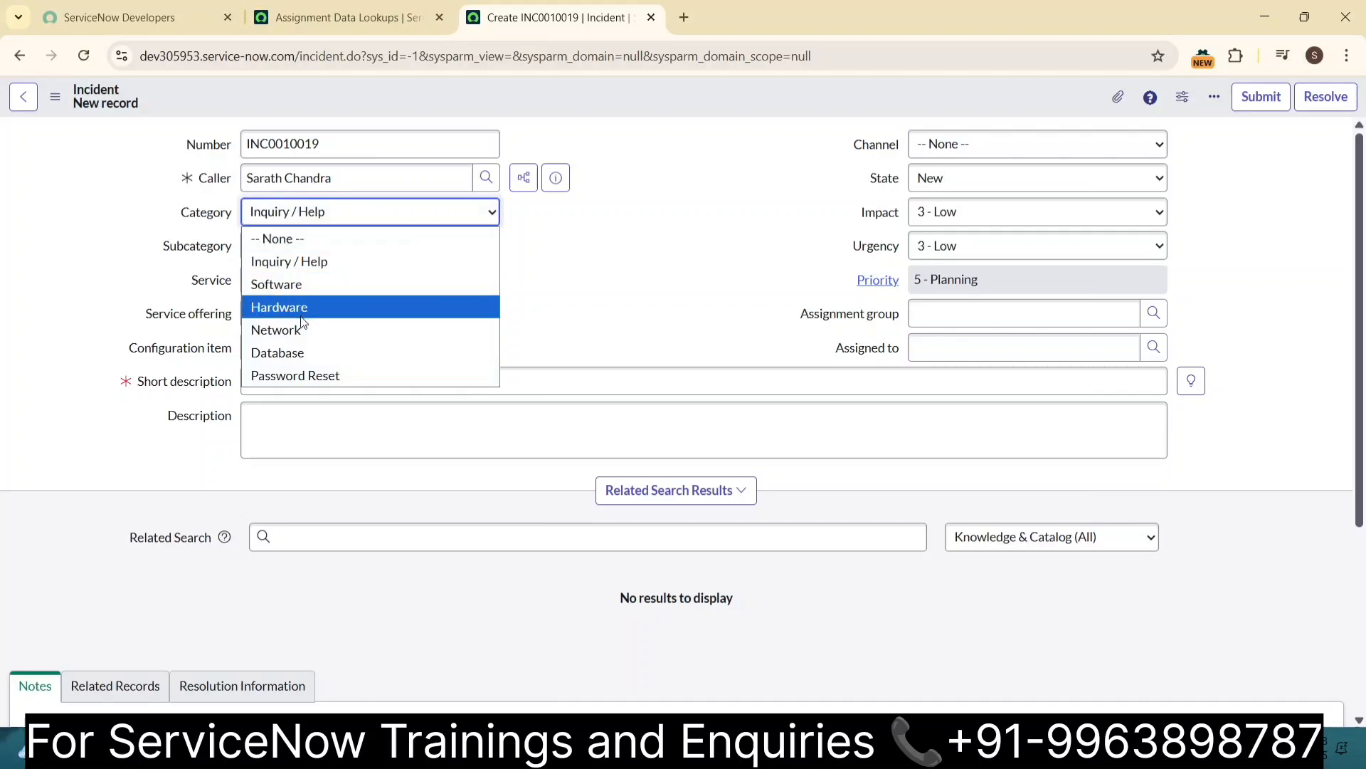
{"action": "left_click", "coordinate": [279, 306]}
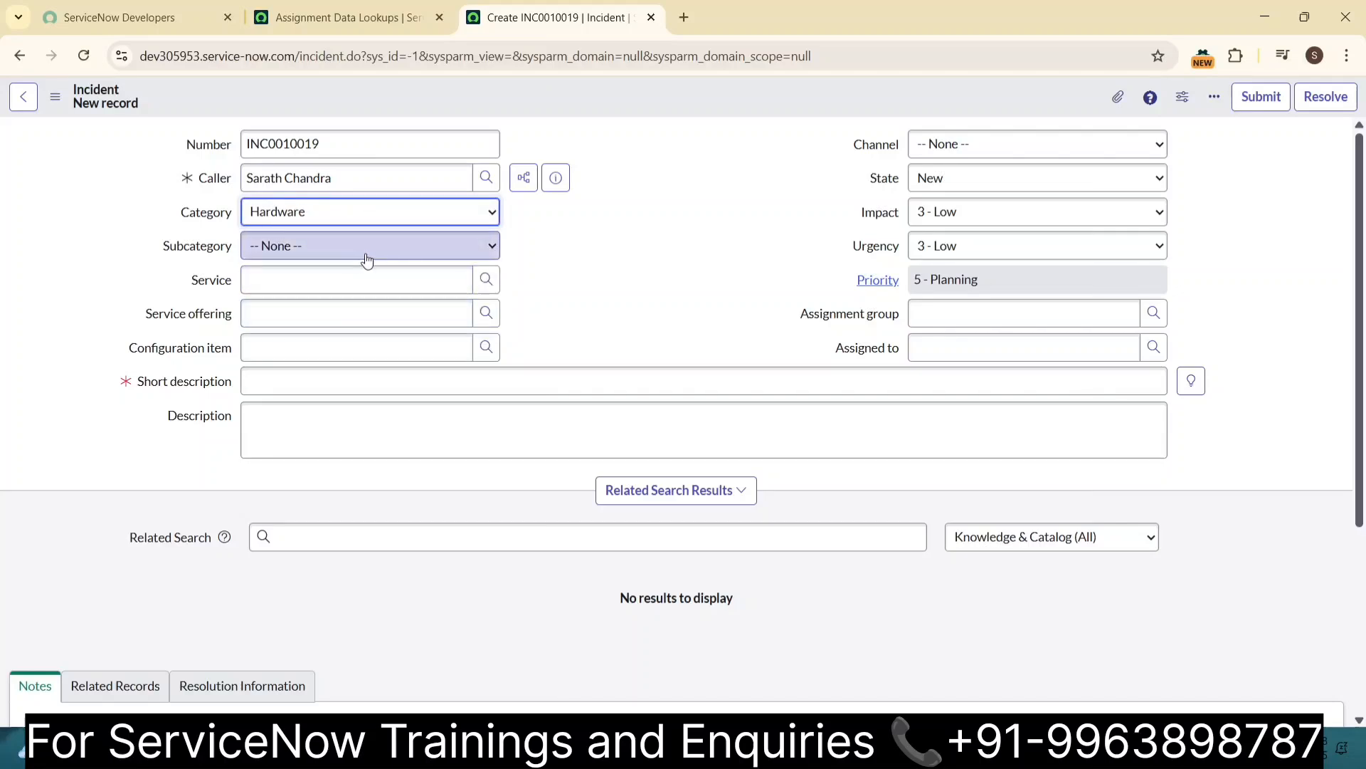
{"action": "left_click", "coordinate": [370, 245]}
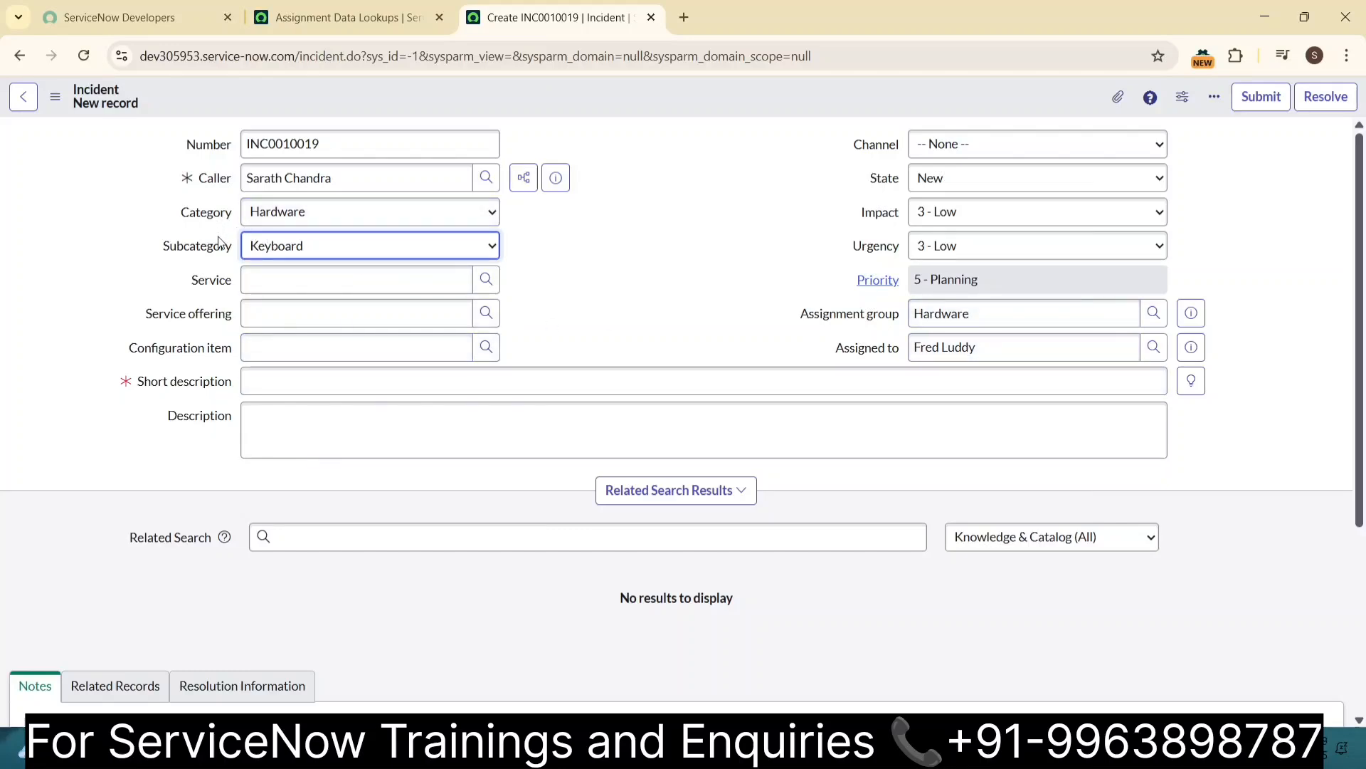
{"action": "mouse_move", "coordinate": [210, 253]}
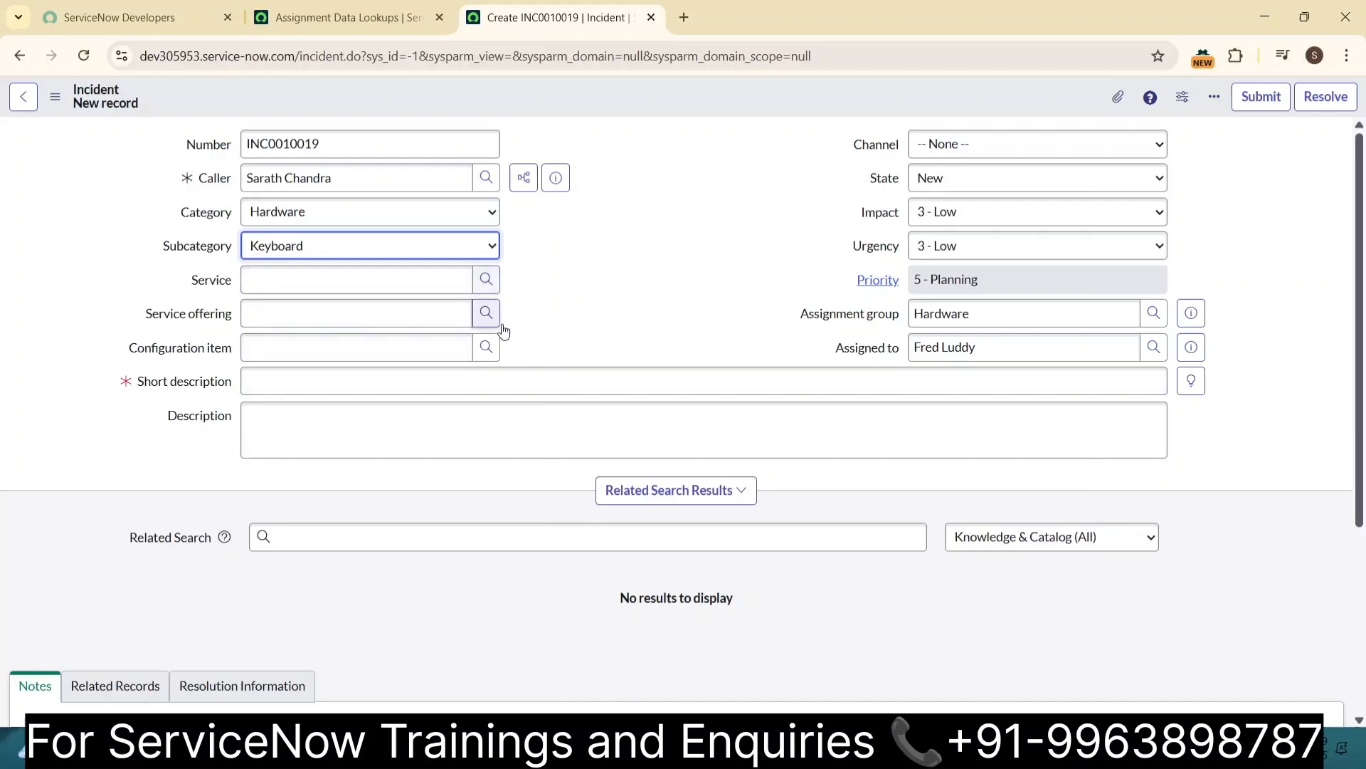
{"action": "mouse_move", "coordinate": [664, 197]}
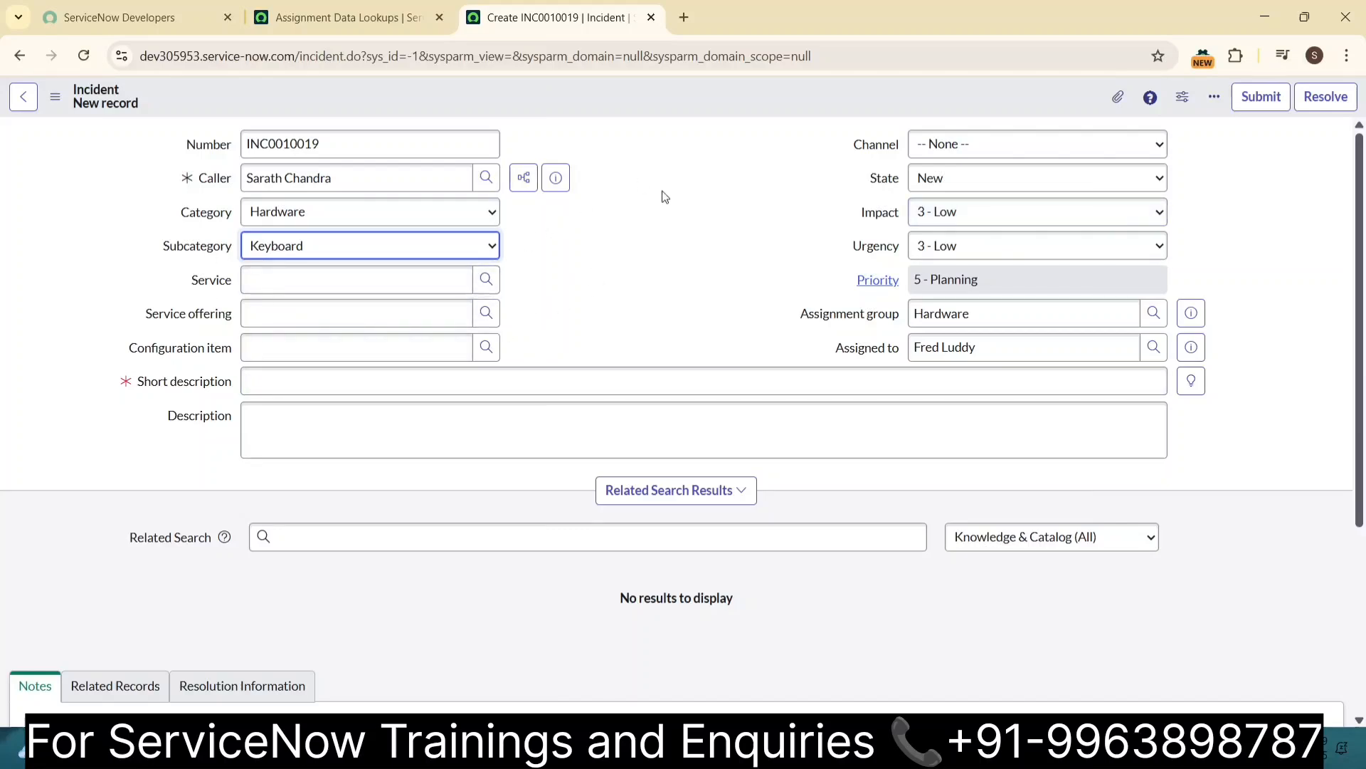
{"action": "mouse_move", "coordinate": [385, 240]}
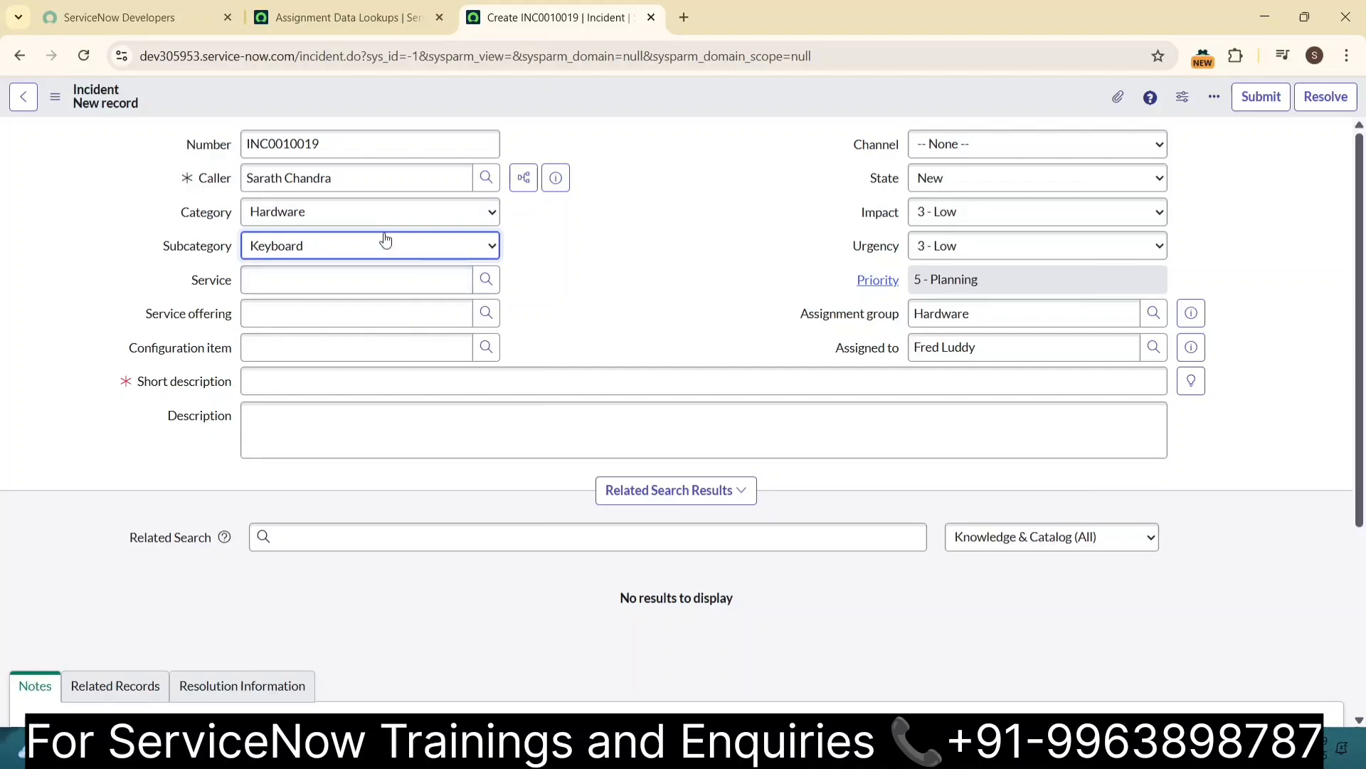
{"action": "mouse_move", "coordinate": [328, 243]}
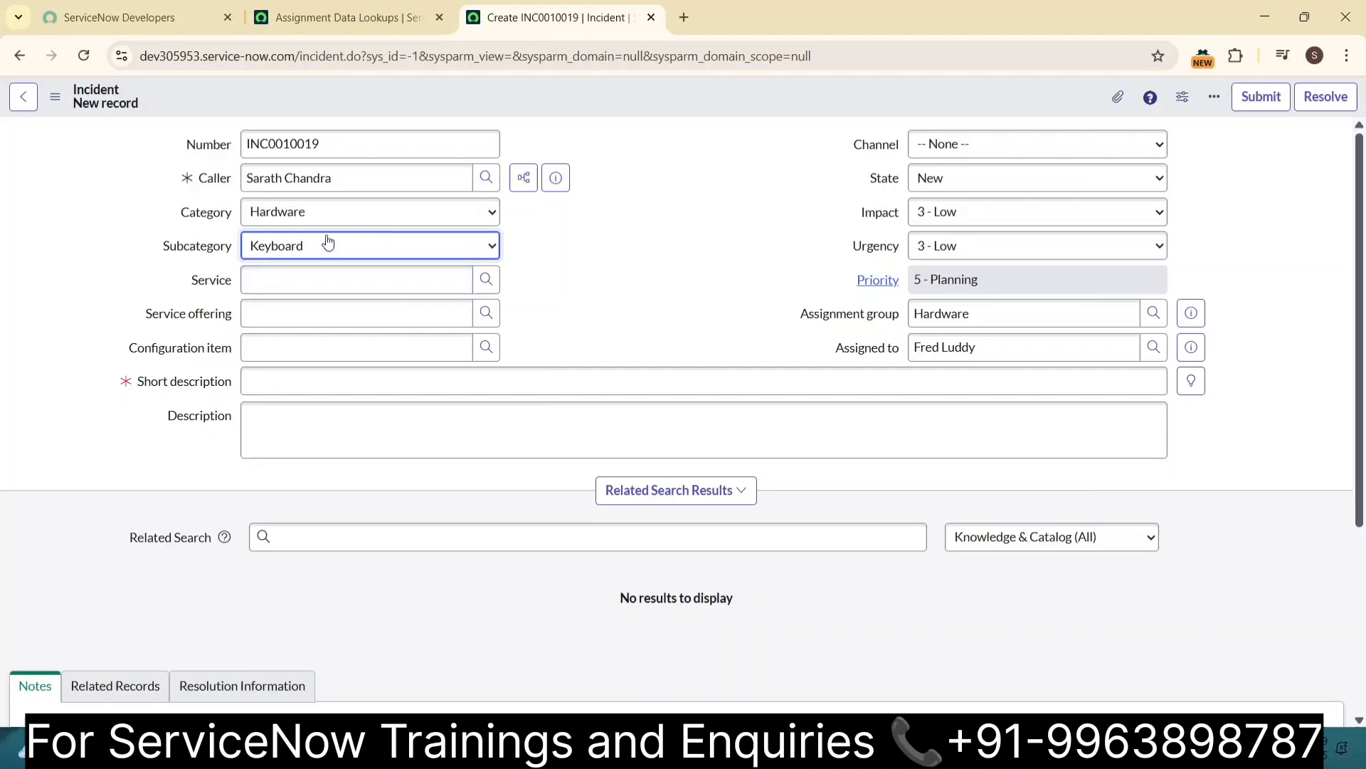
{"action": "left_click", "coordinate": [369, 212]}
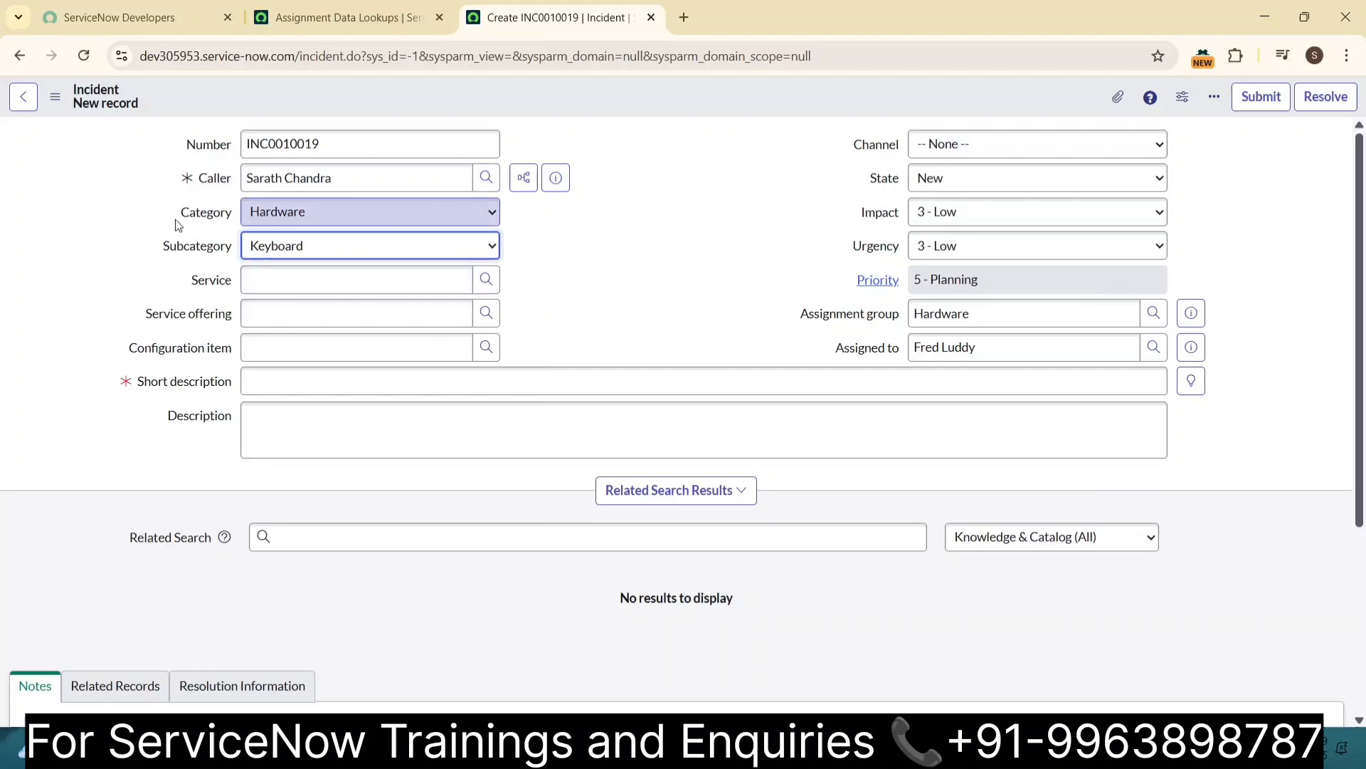